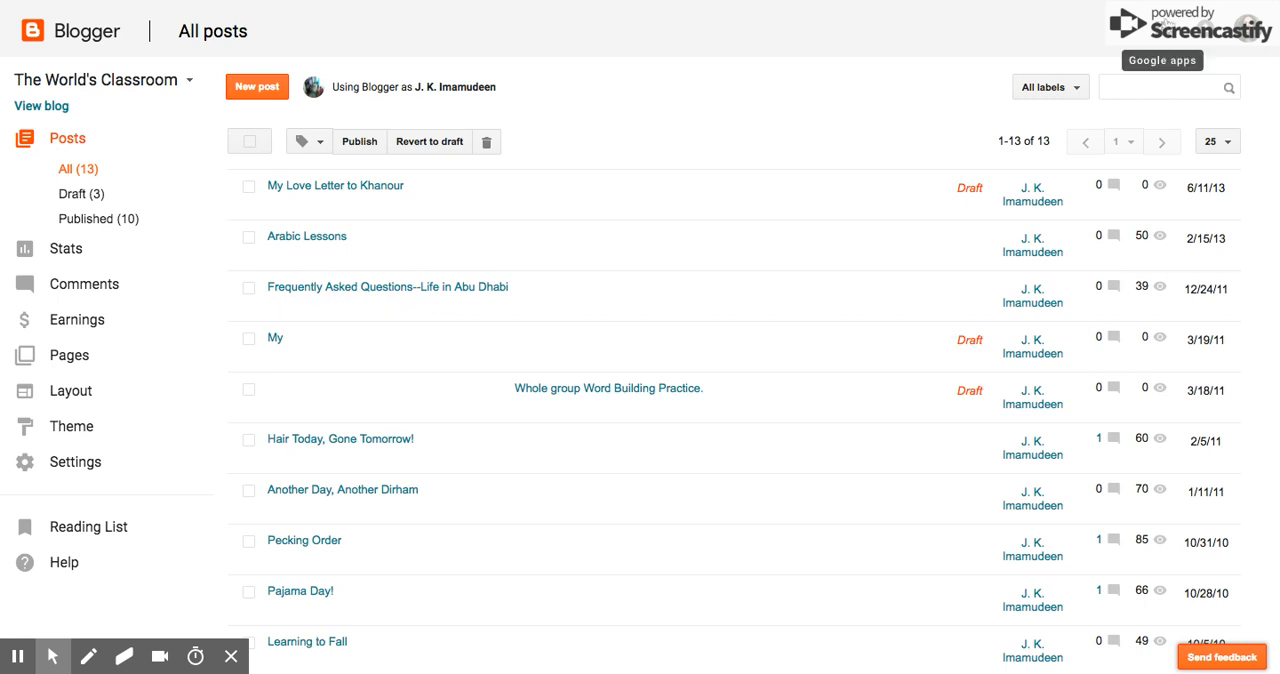
- Glance at the Google apps panel, then open the blog list to create a new blog
click(1170, 24)
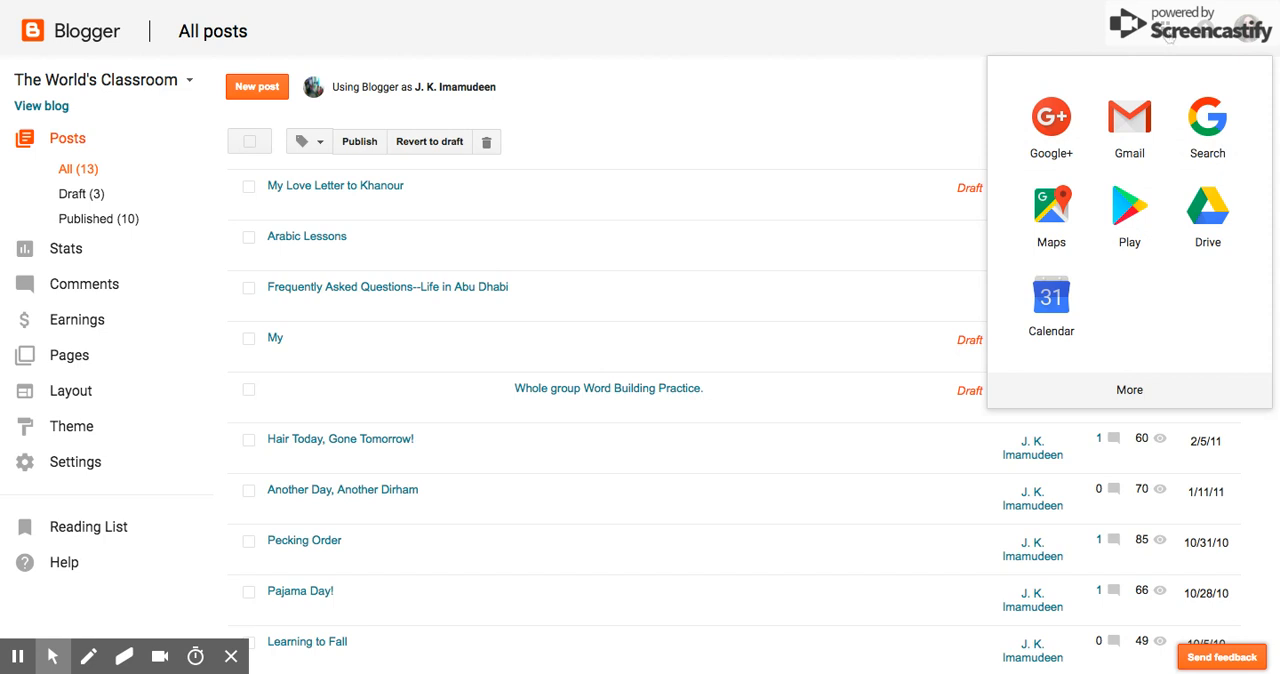
mouse_move(1129, 125)
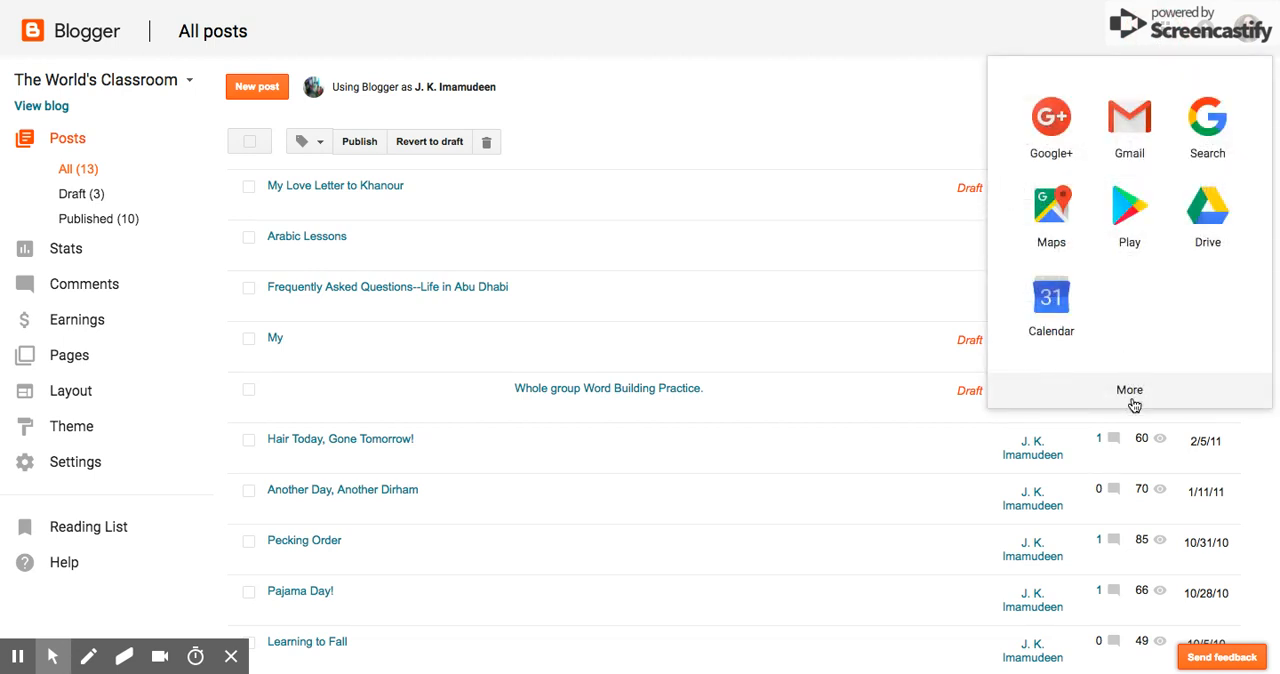
click(1129, 389)
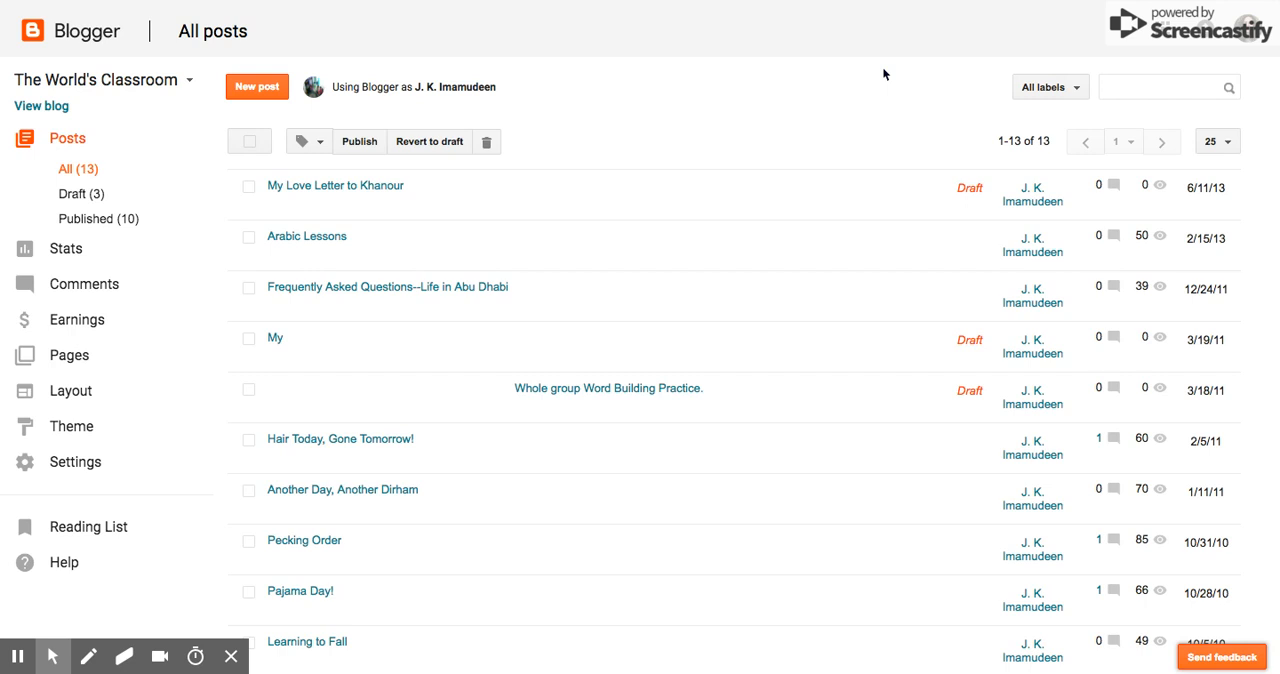
mouse_move(175, 64)
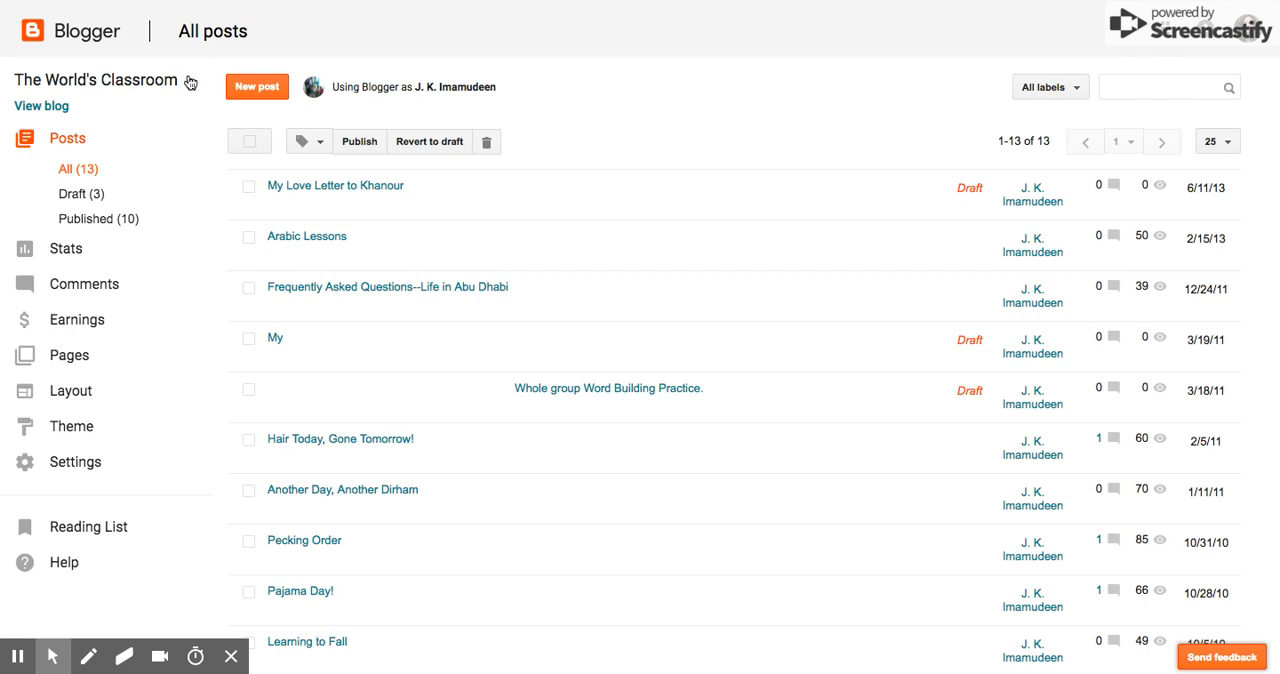
click(97, 80)
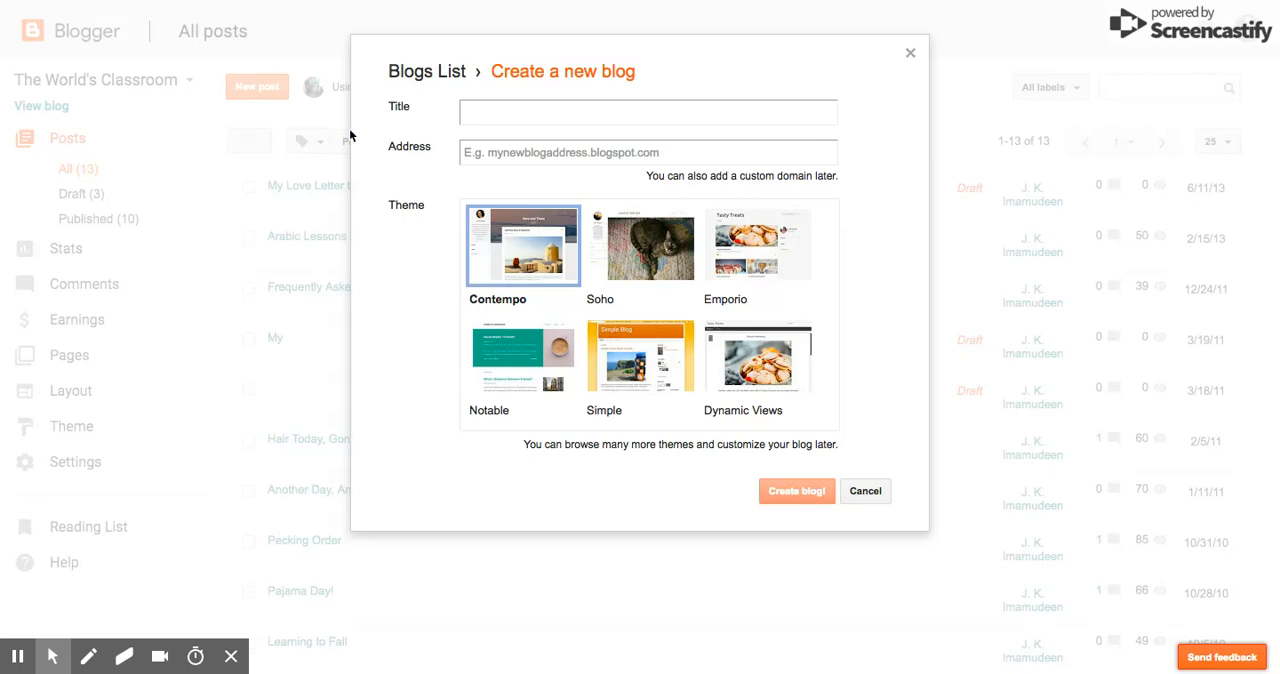
- Title the new blog 'Life in Laos' and take the address povertyinlaos.blogspot.com
text(Ll)
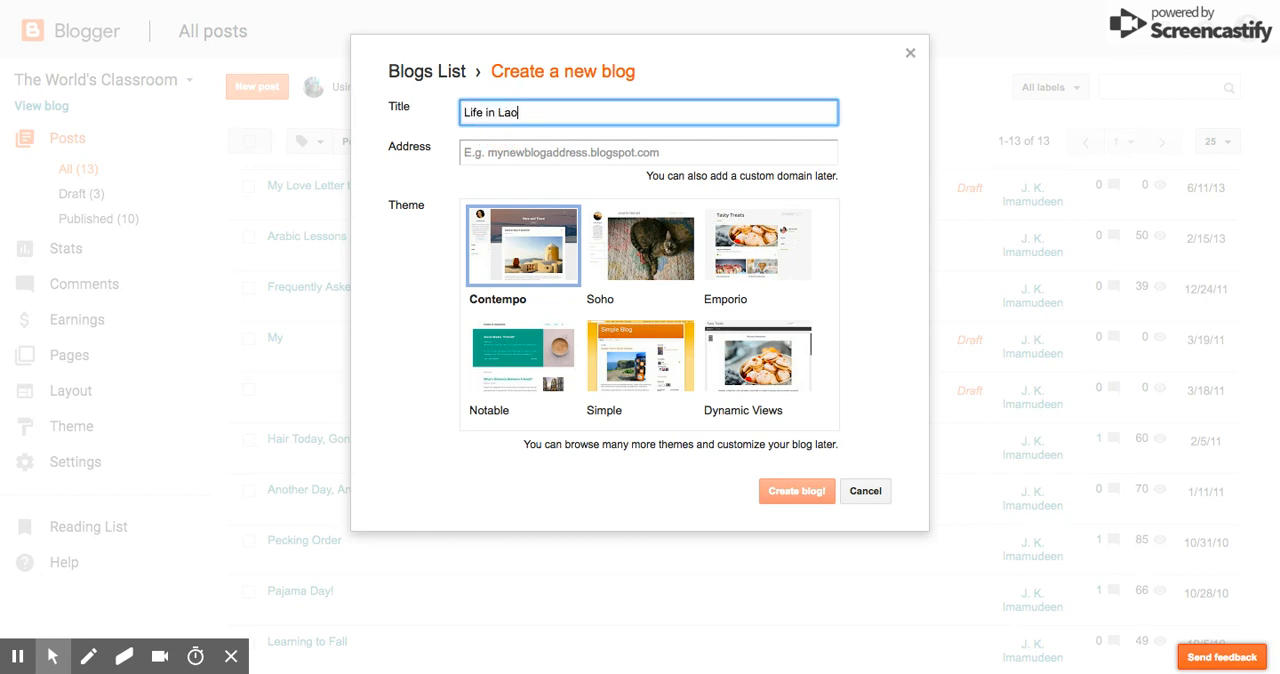
click(648, 152)
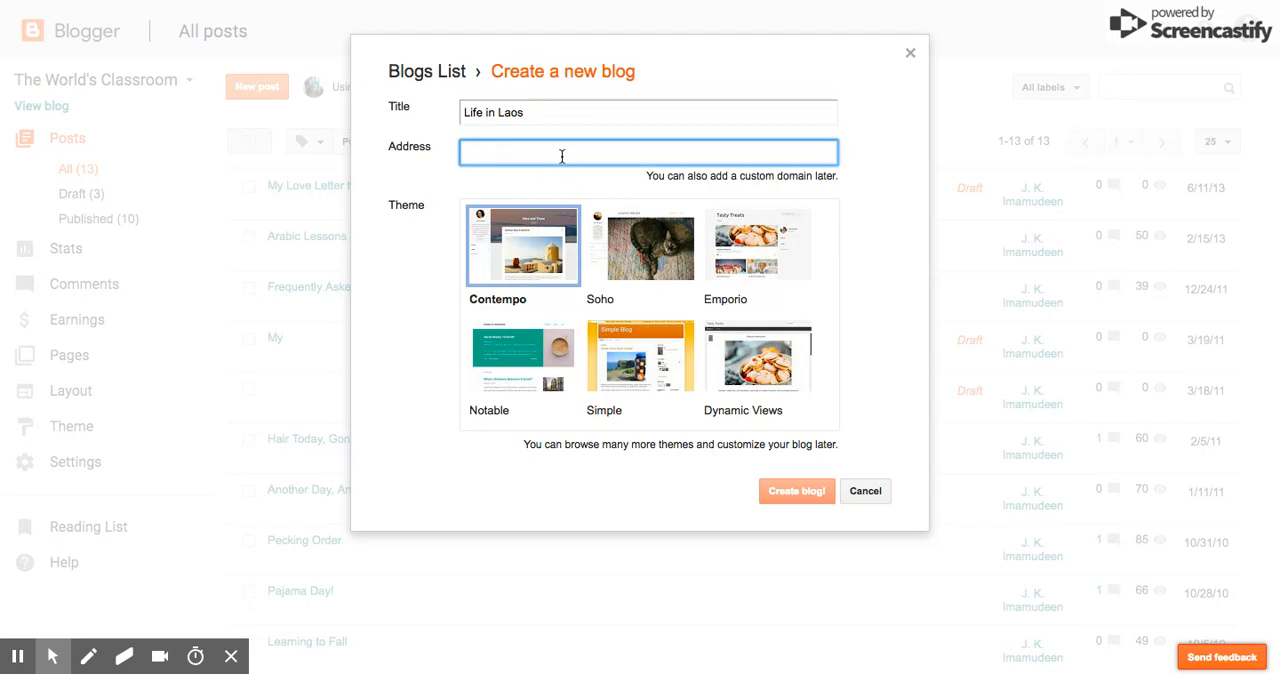
text(lifeinlaos.blogspot.com)
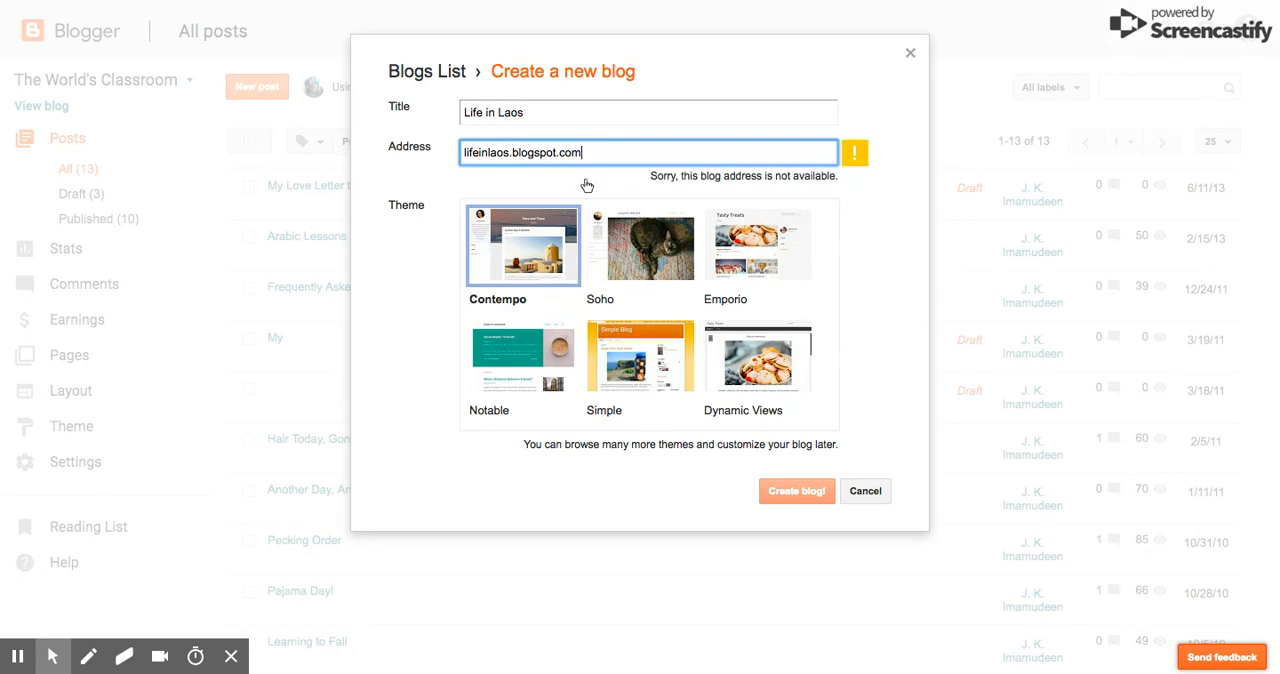
mouse_move(935, 96)
text(poverty)
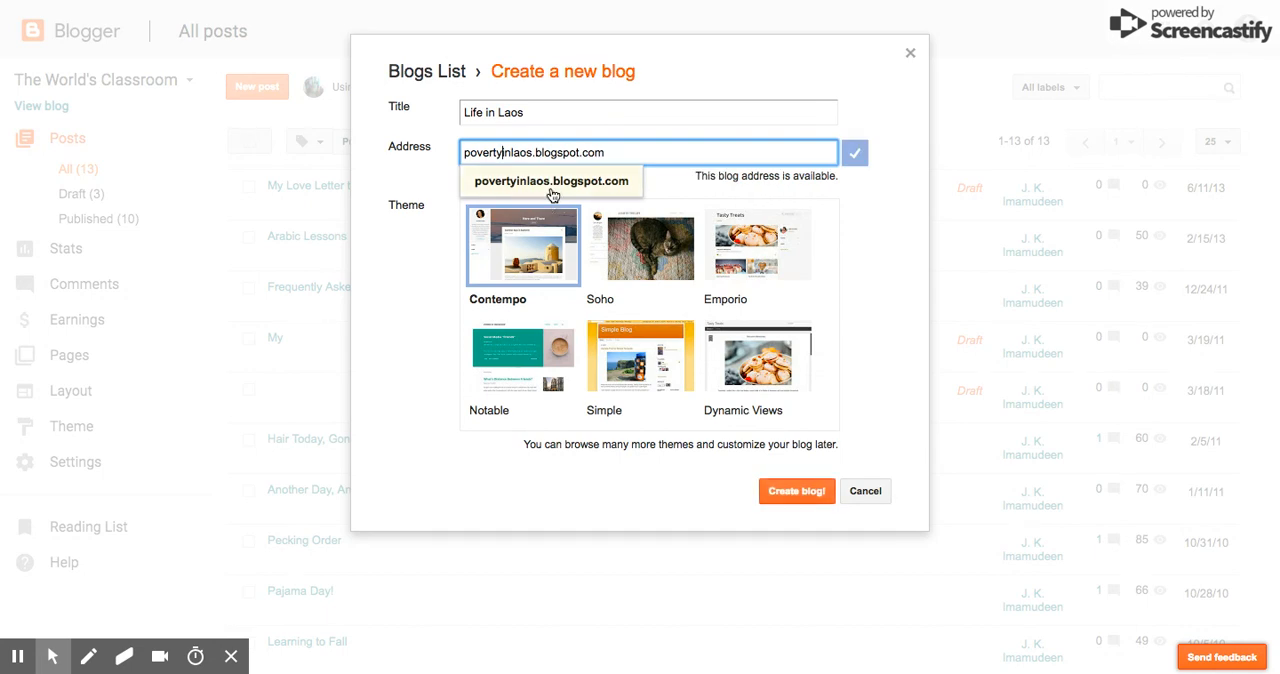
click(551, 181)
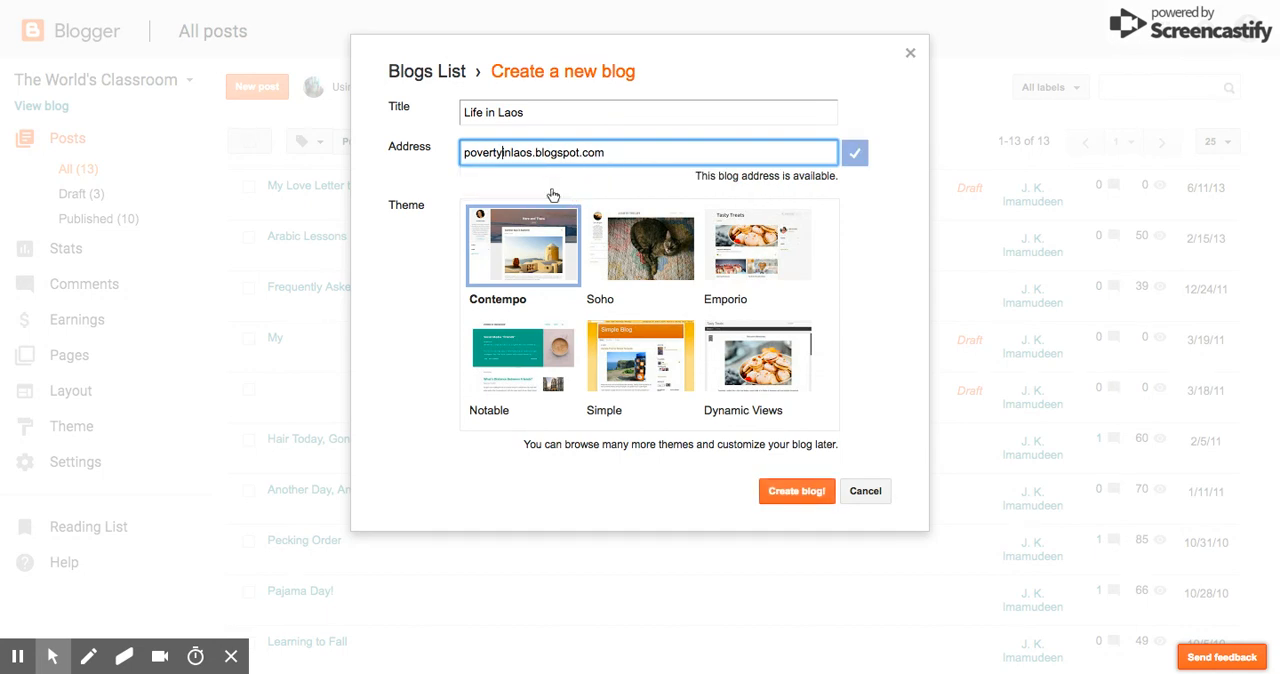
mouse_move(829, 377)
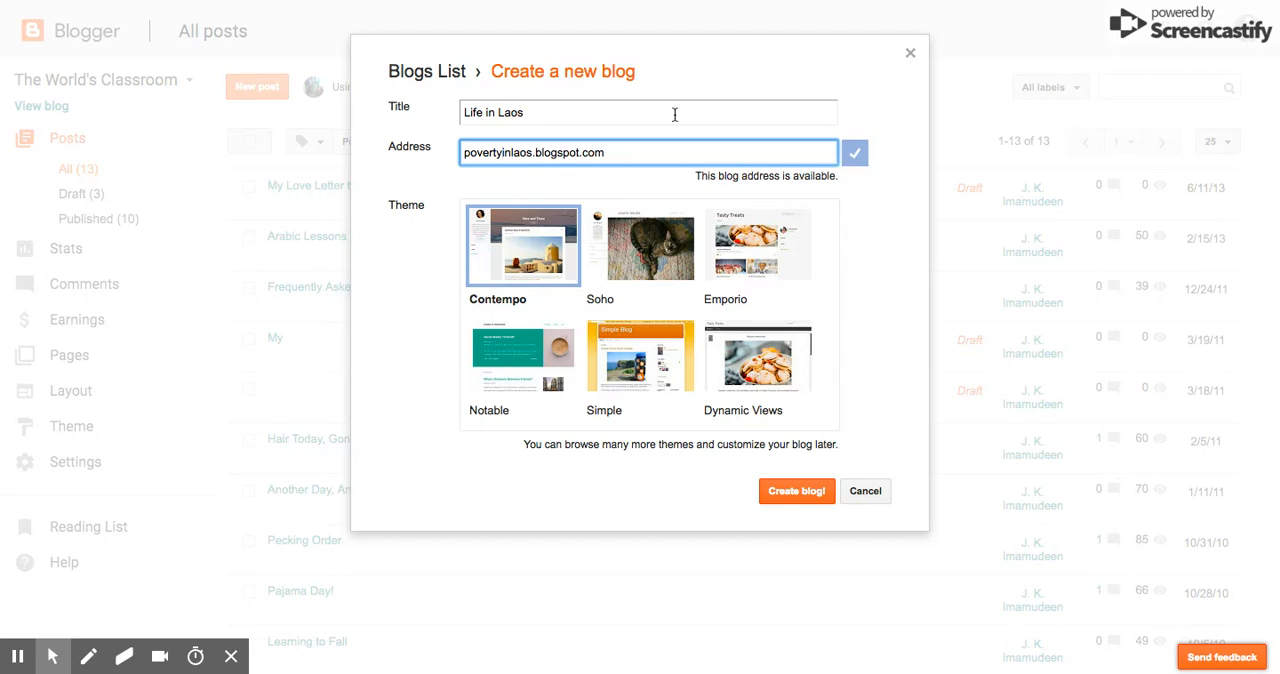
- Choose the Notable theme and create the Life in Laos blog
click(522, 357)
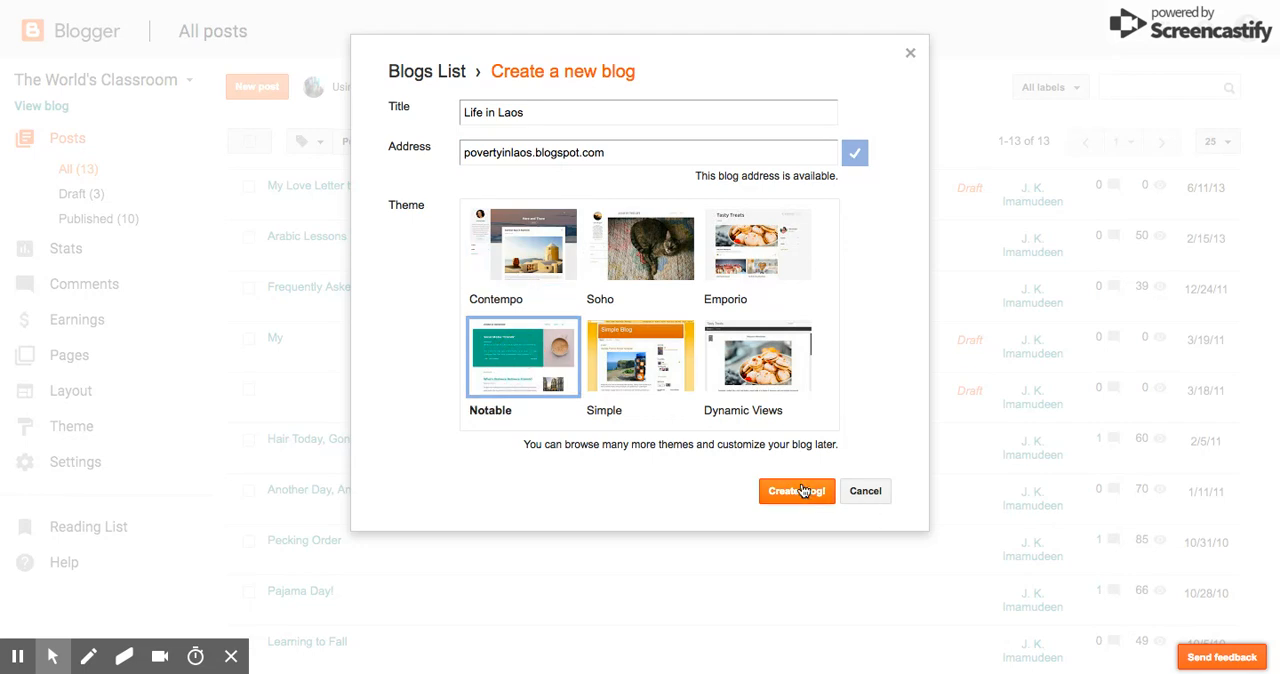
click(796, 491)
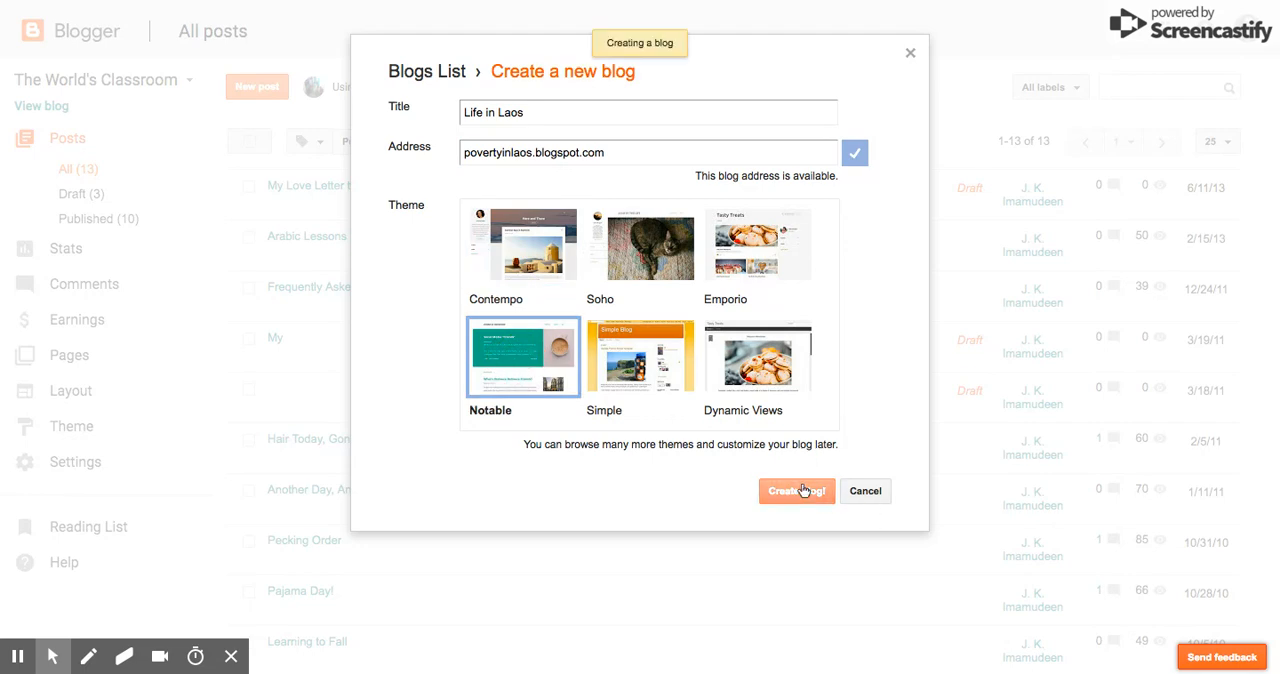
click(796, 491)
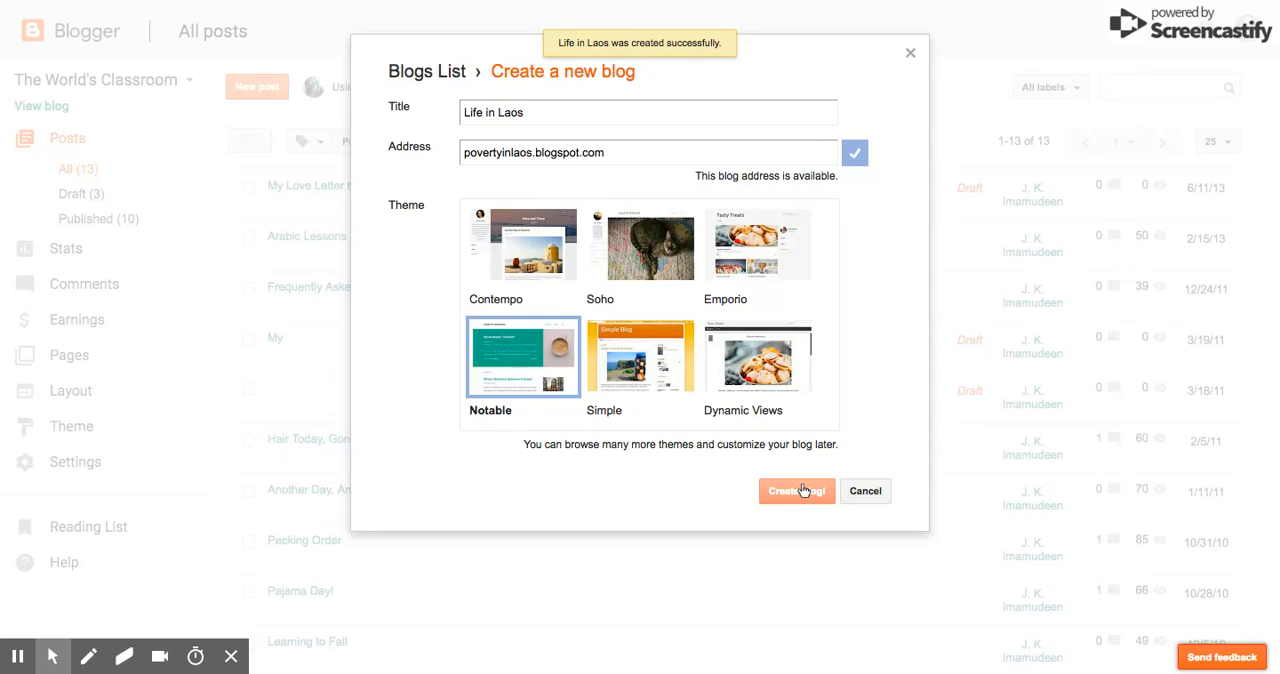
click(796, 491)
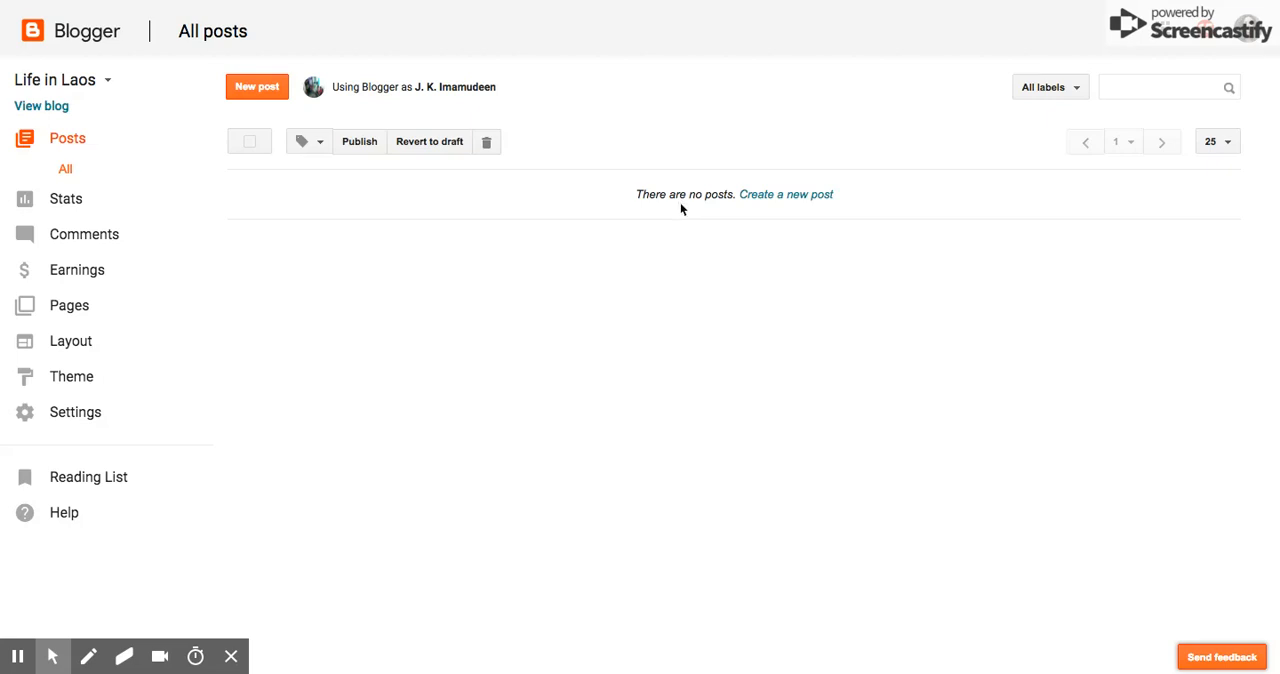
mouse_move(105, 54)
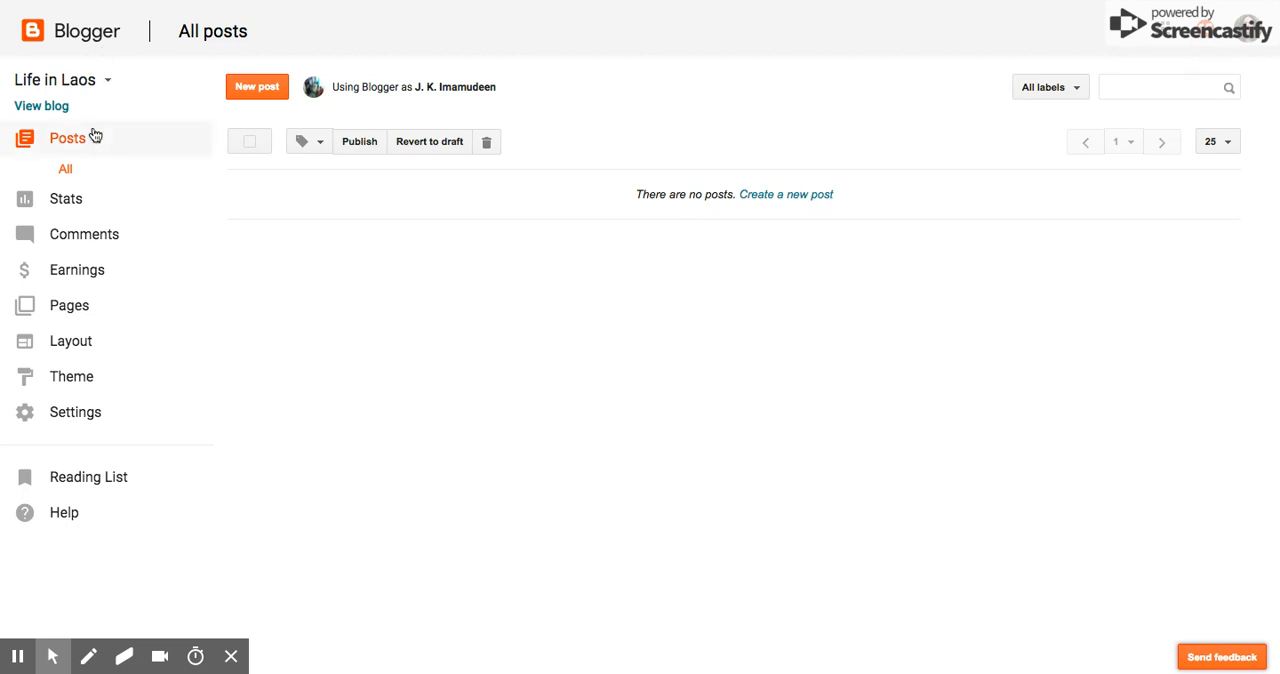
mouse_move(108, 130)
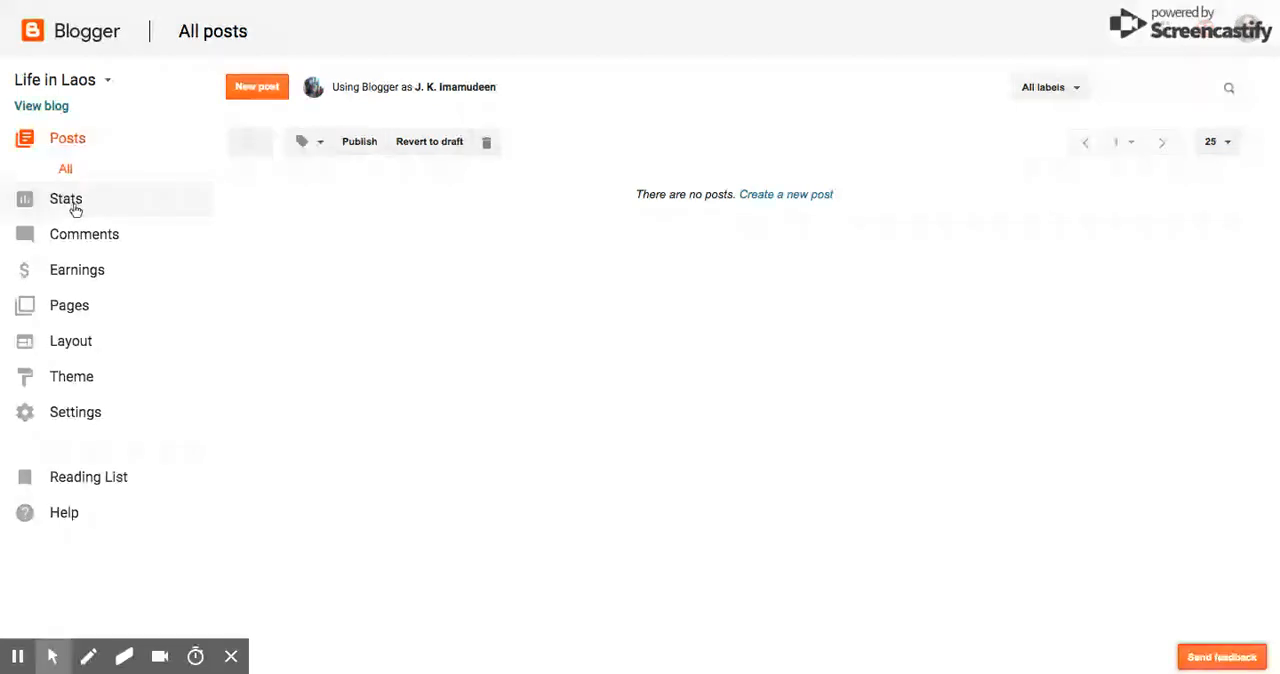
mouse_move(84, 240)
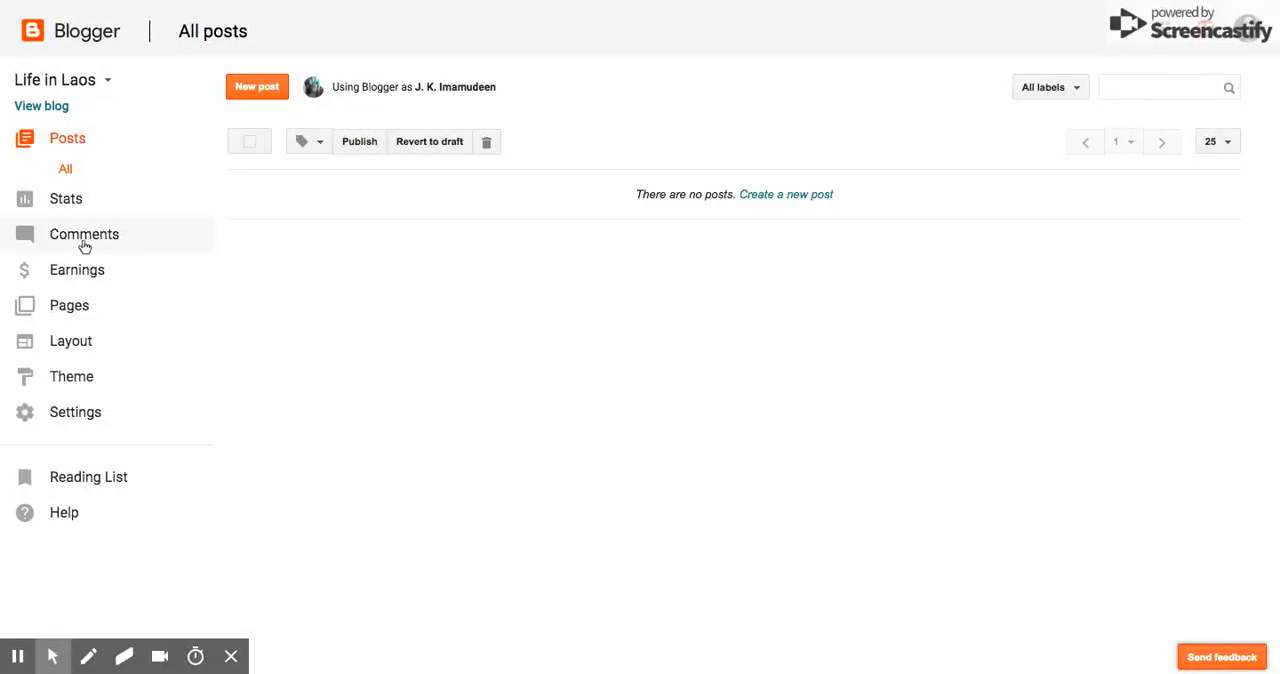
mouse_move(77, 270)
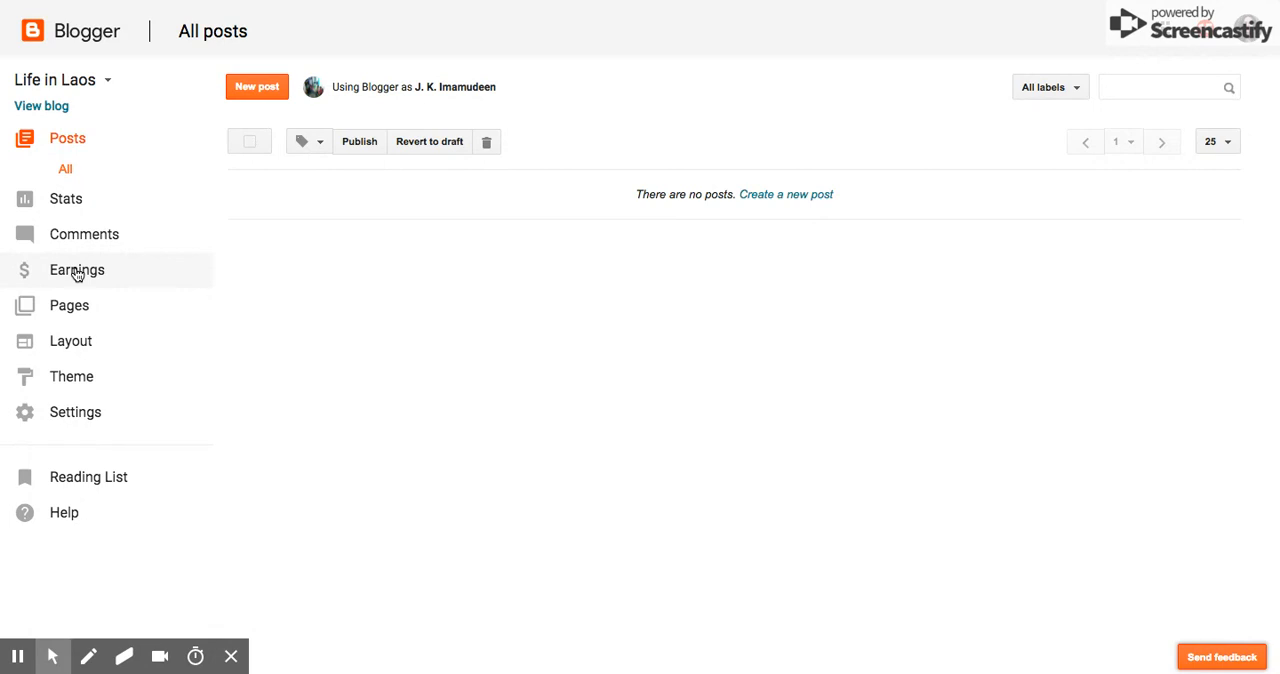
mouse_move(77, 274)
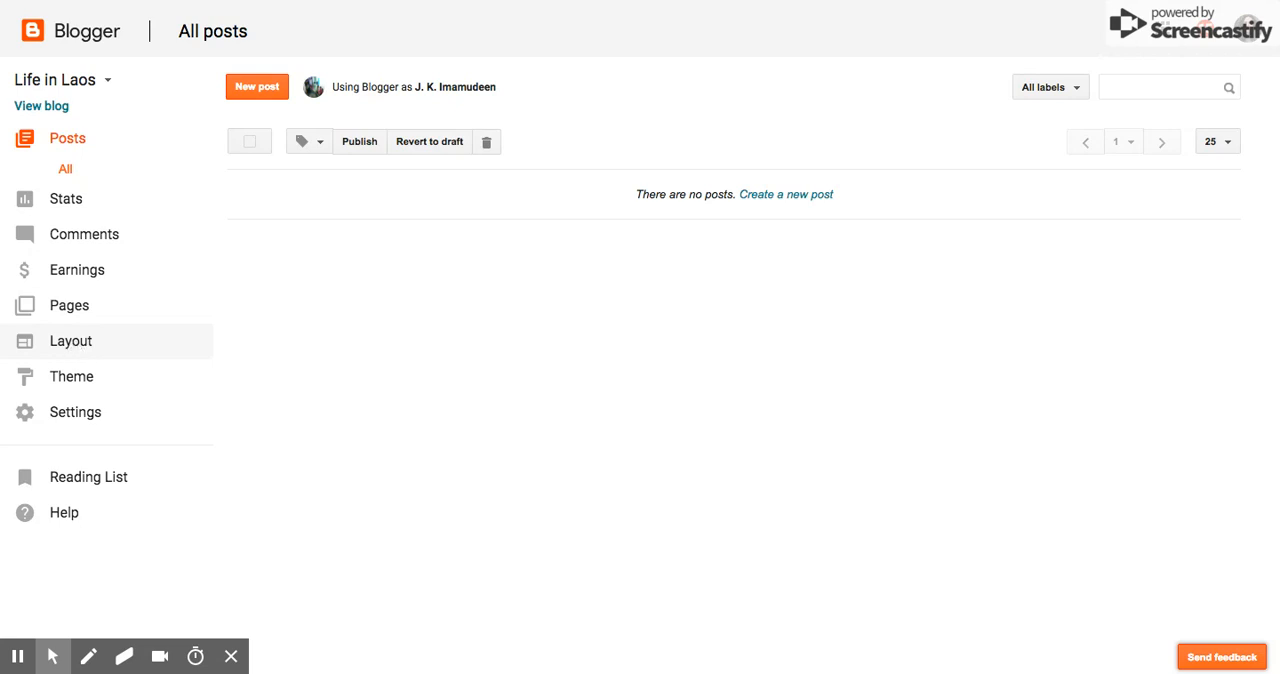
mouse_move(75, 411)
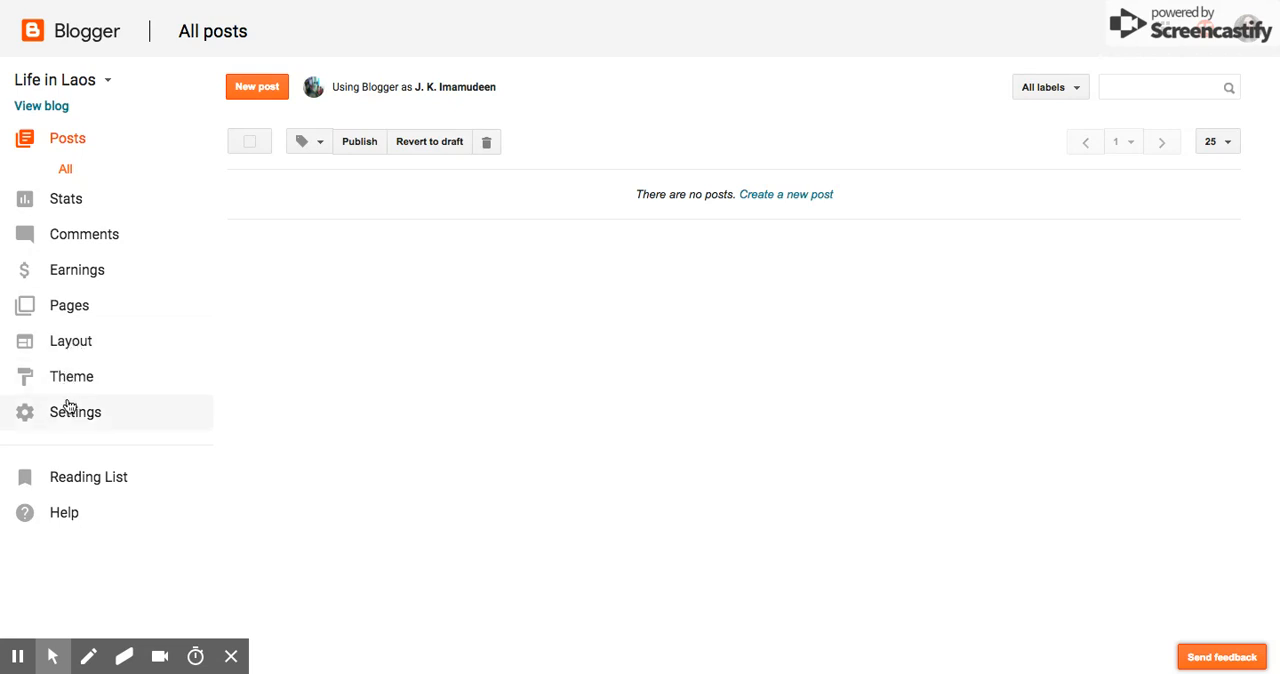
mouse_move(68, 412)
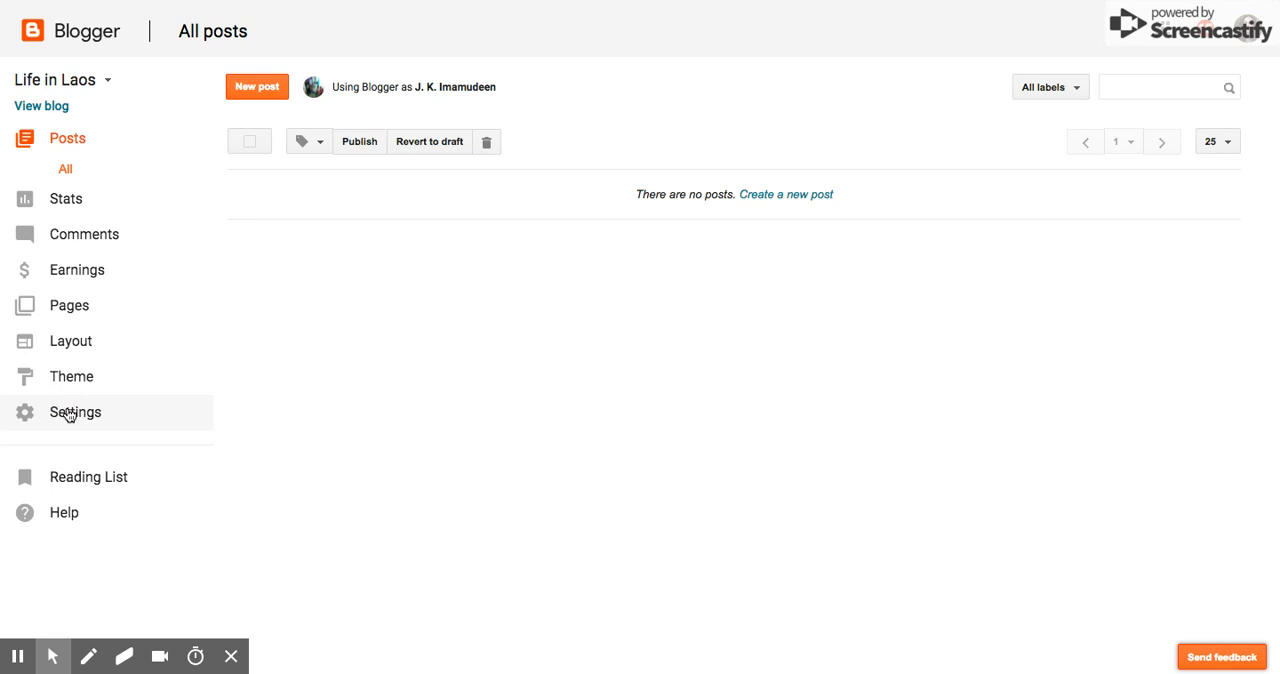
- Open the blog's Settings and expand the Blog Readers permission for editing
click(75, 412)
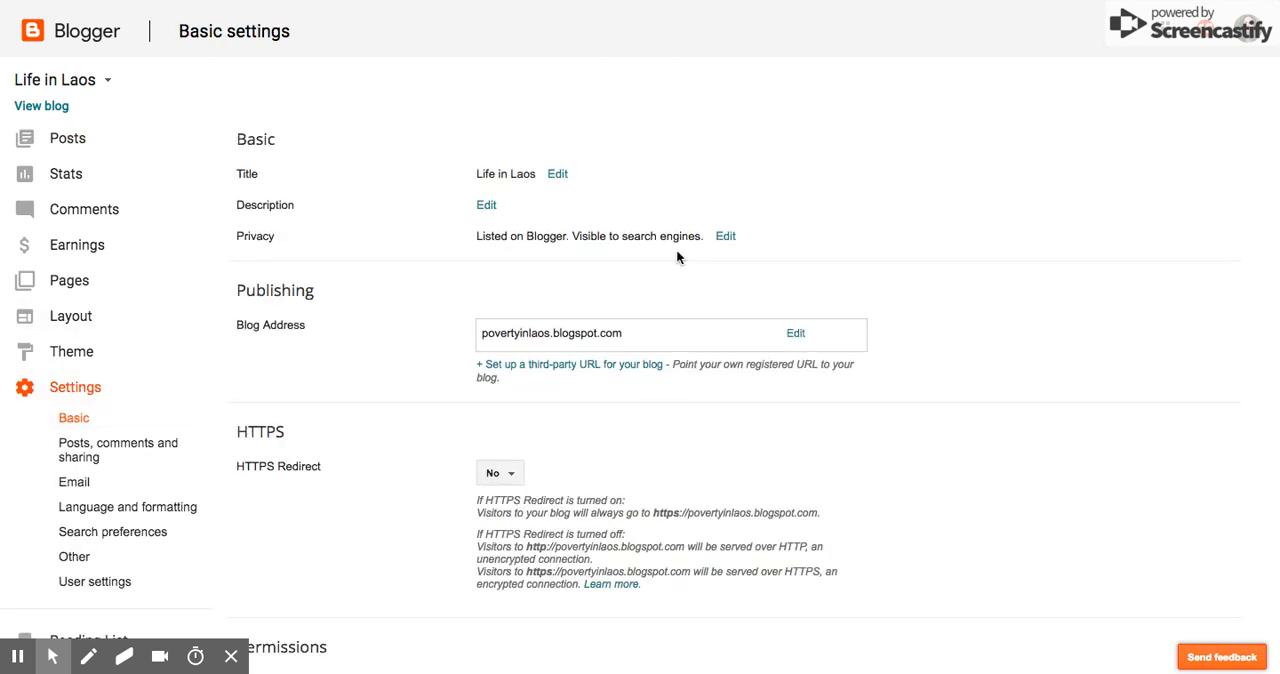
mouse_move(968, 170)
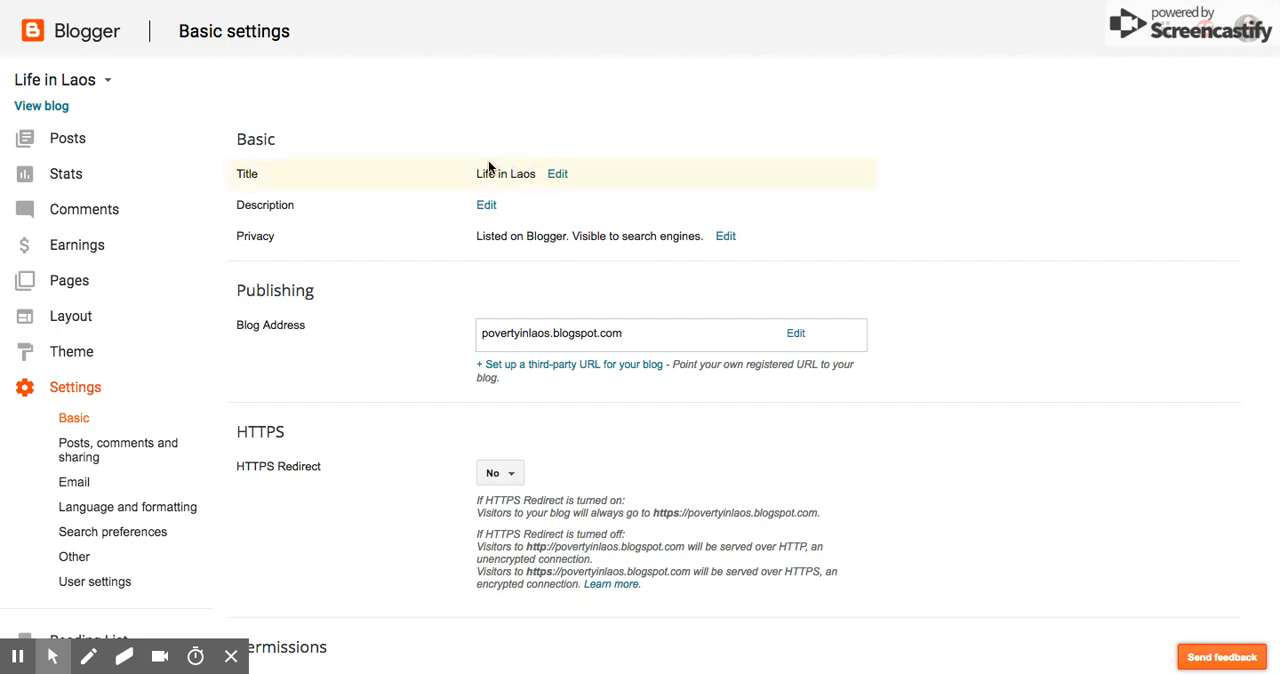
mouse_move(687, 216)
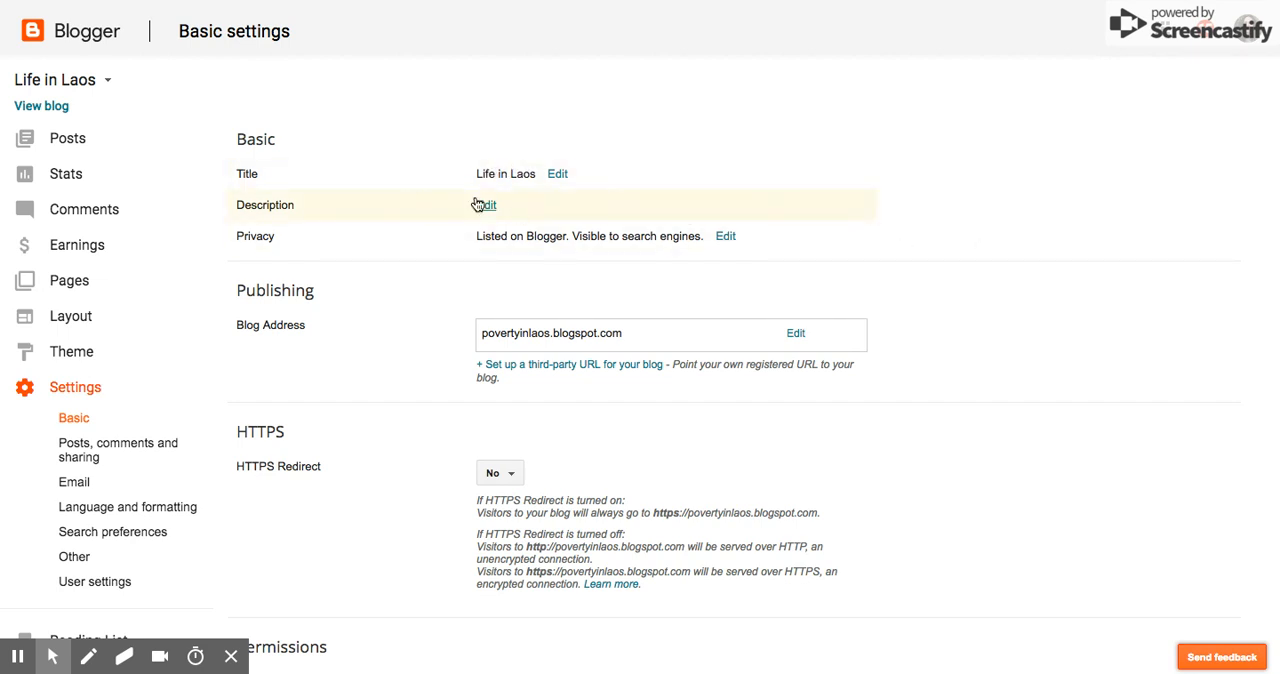
scroll(down, 3)
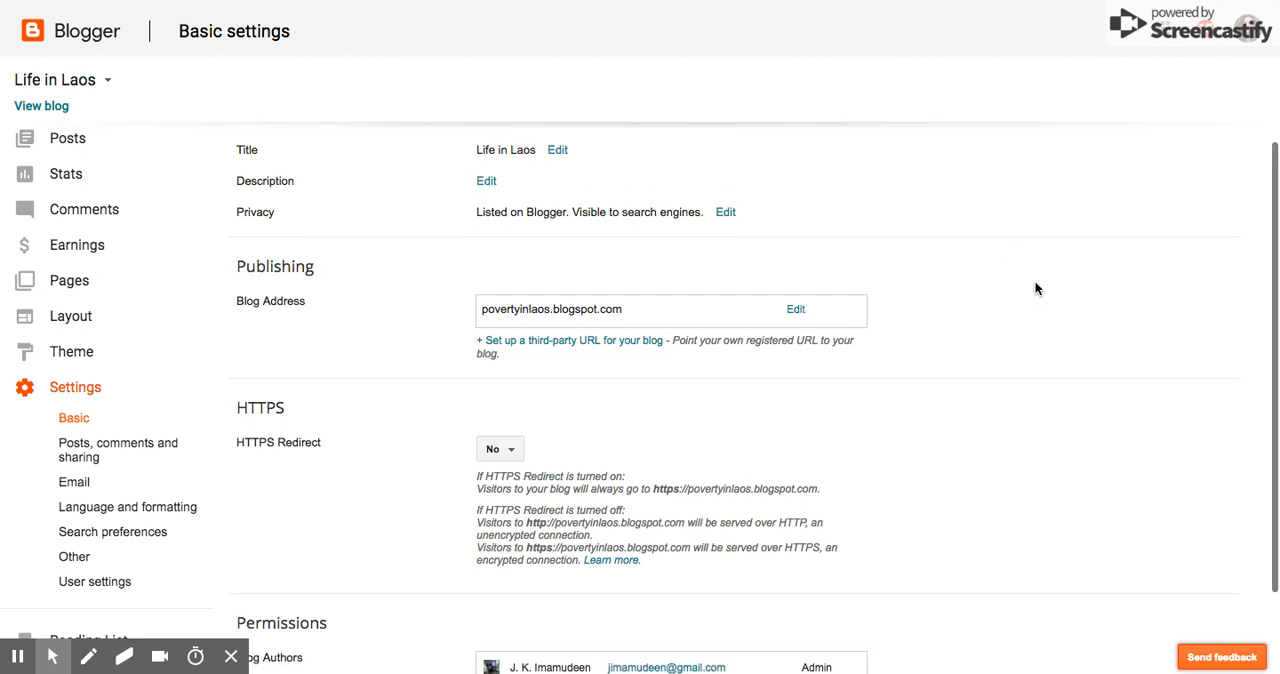
scroll(down, 3)
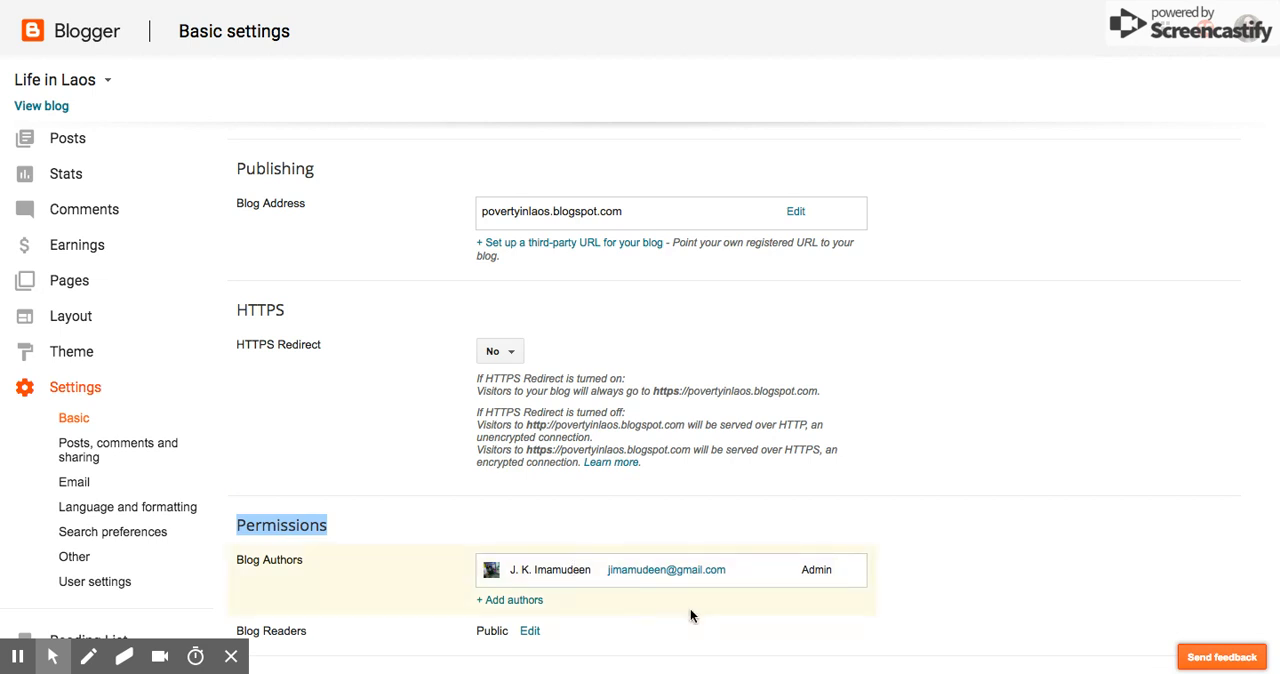
mouse_move(510, 600)
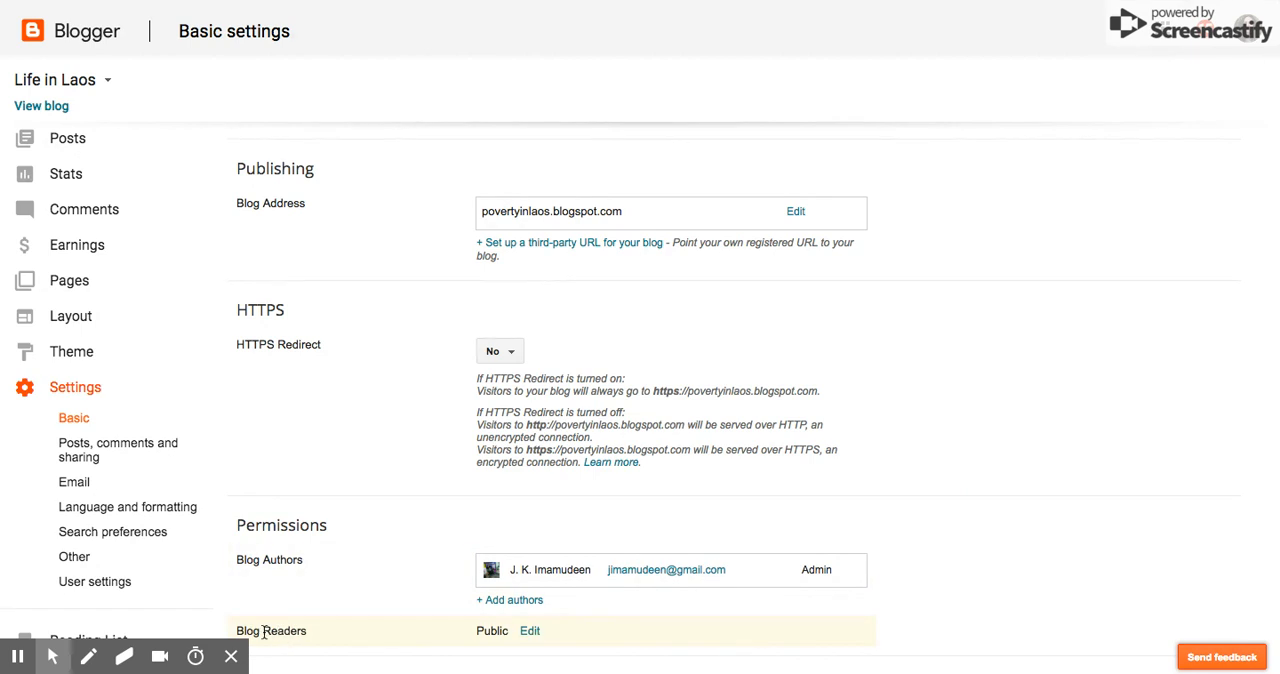
double_click(285, 630)
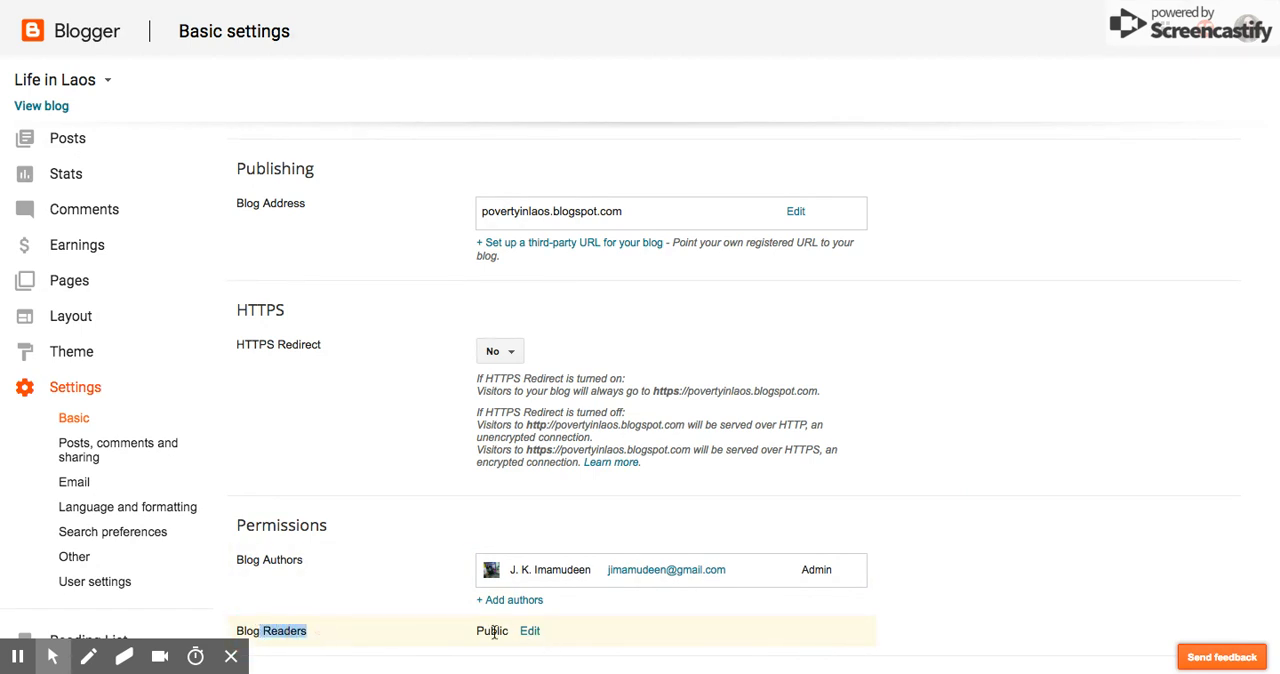
click(529, 630)
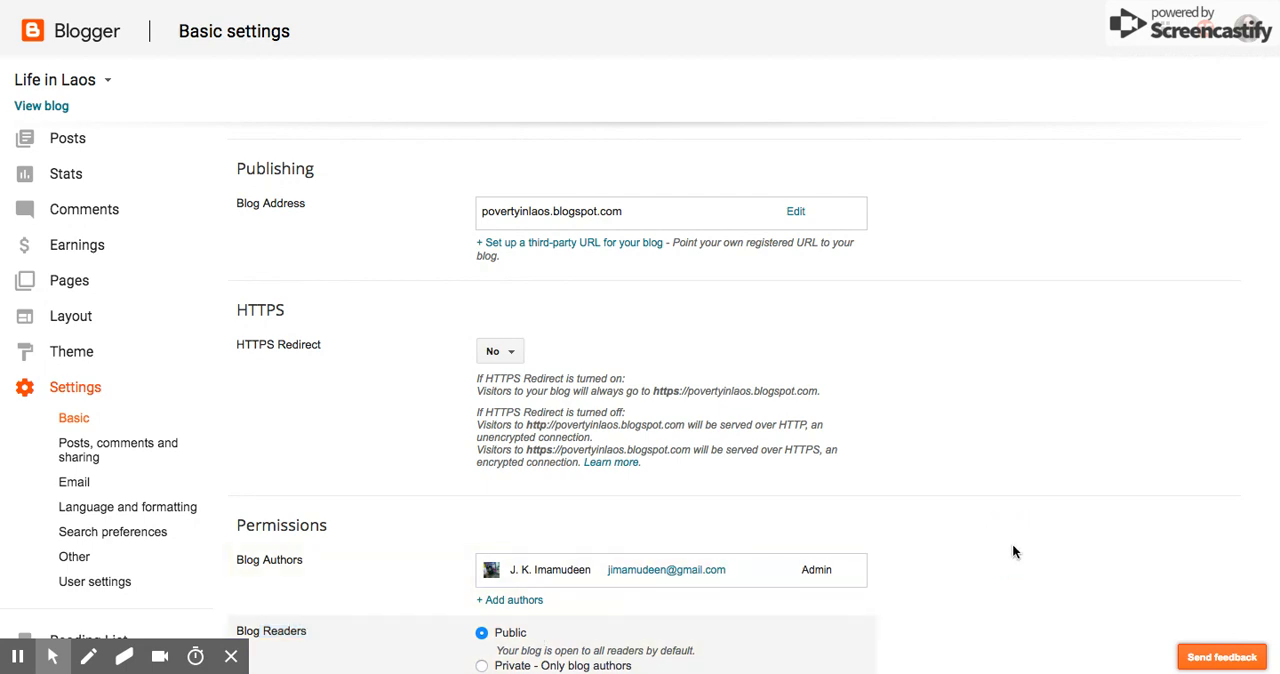
- Try the authors-only and custom reader options, then save Blog Readers as Public
scroll(down, 3)
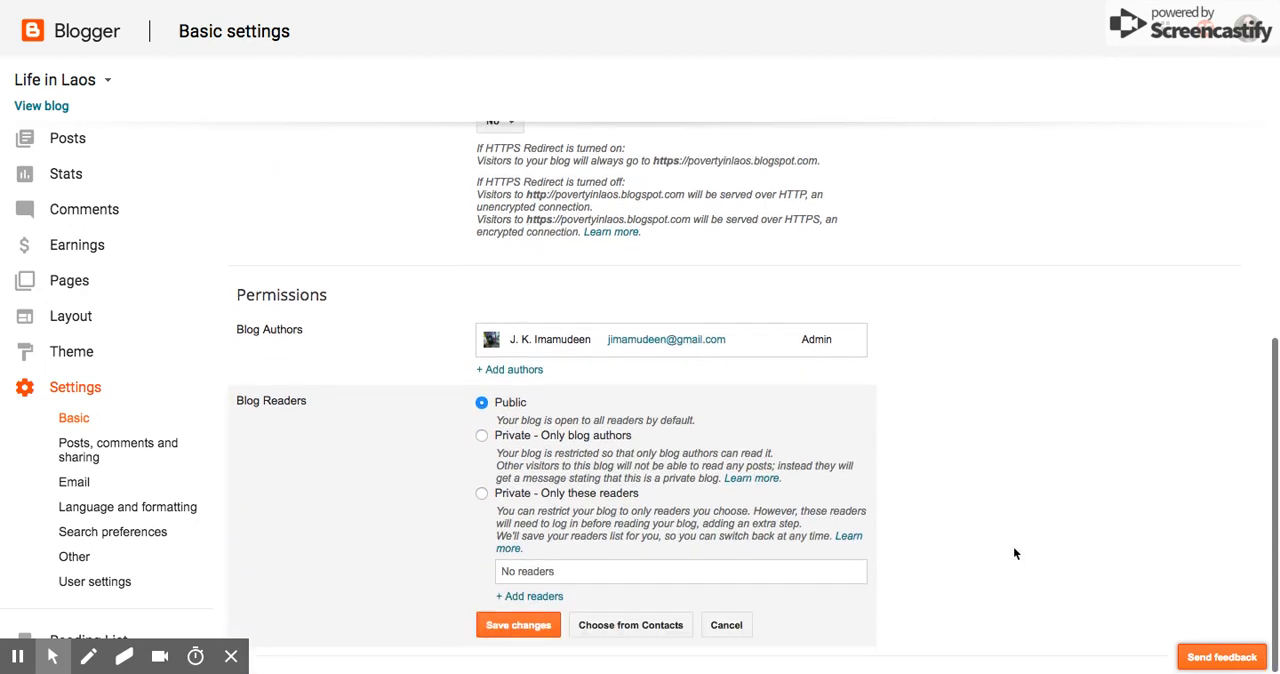
click(481, 436)
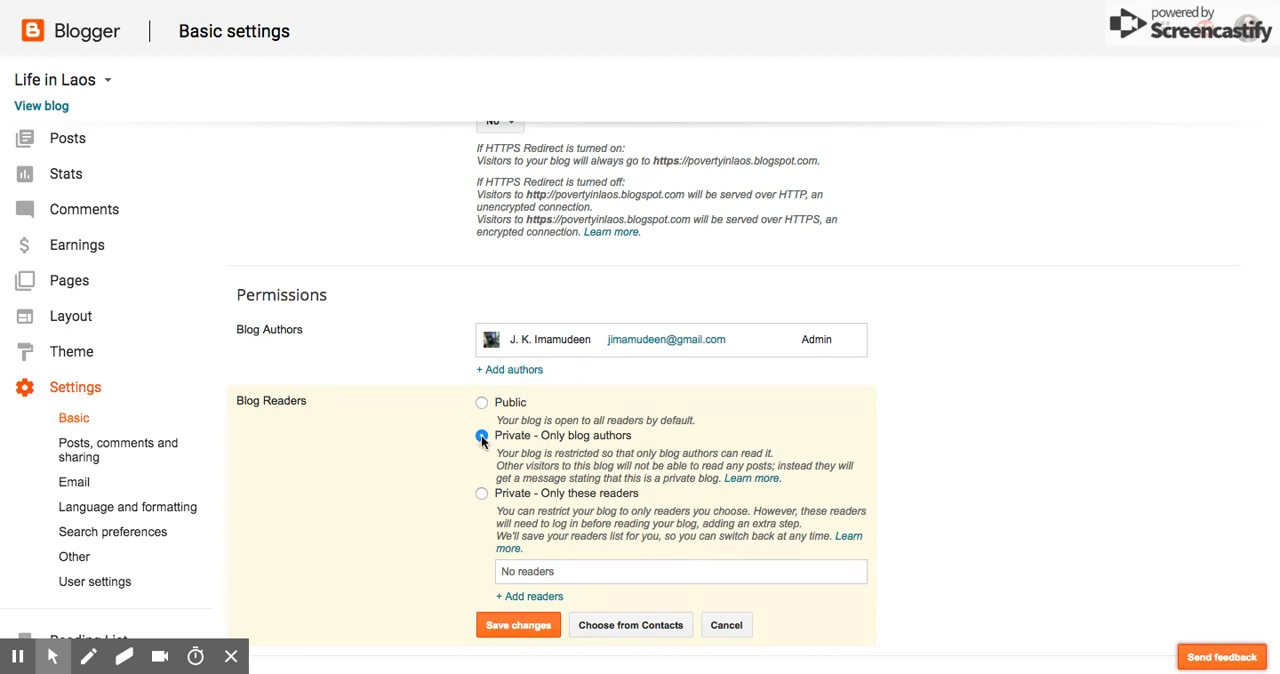
click(482, 493)
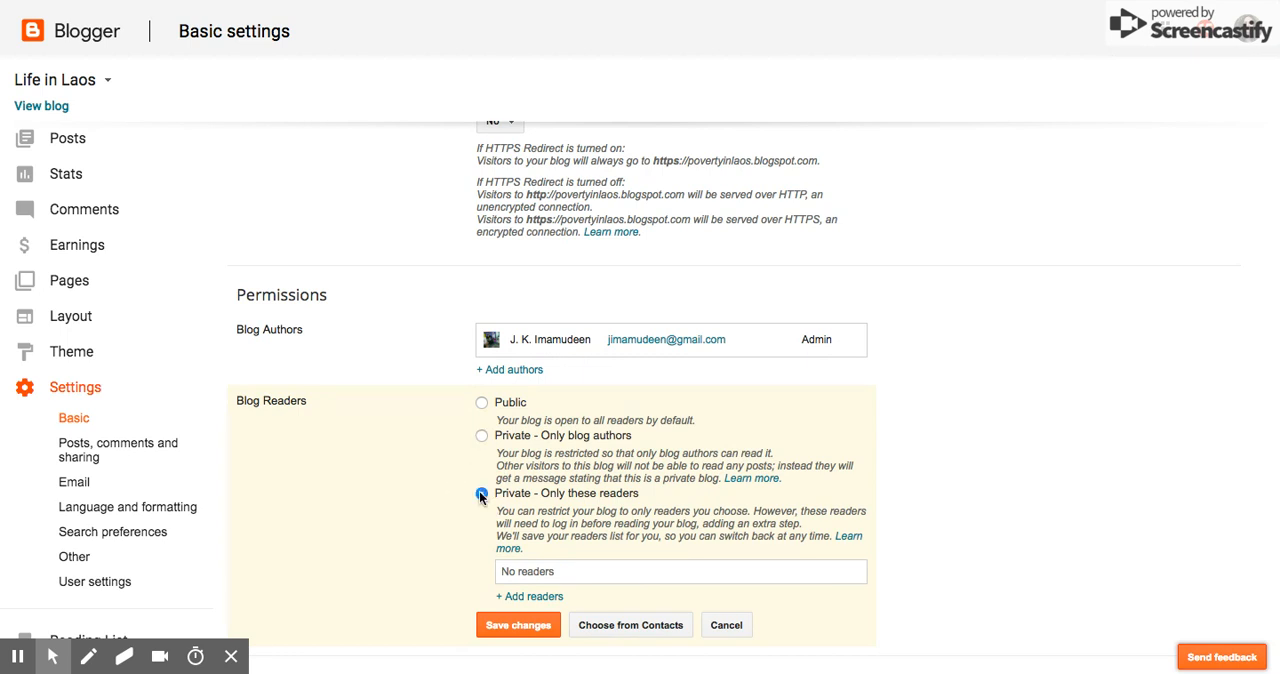
click(481, 494)
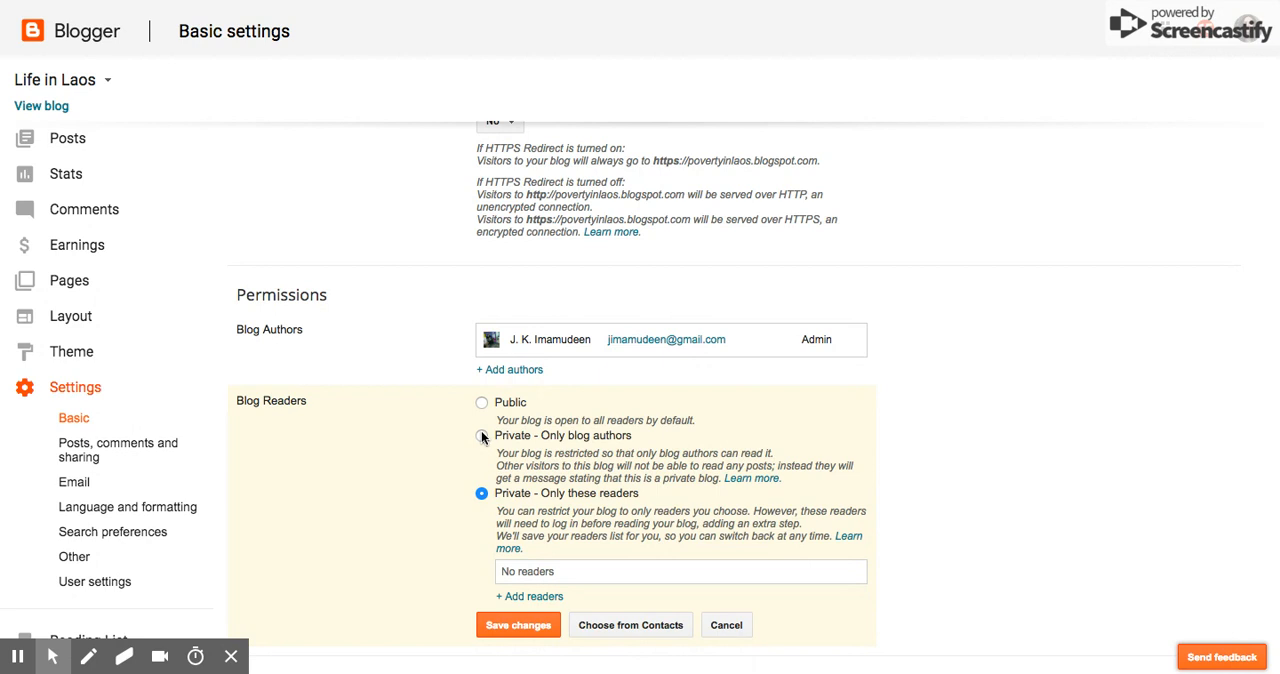
click(481, 402)
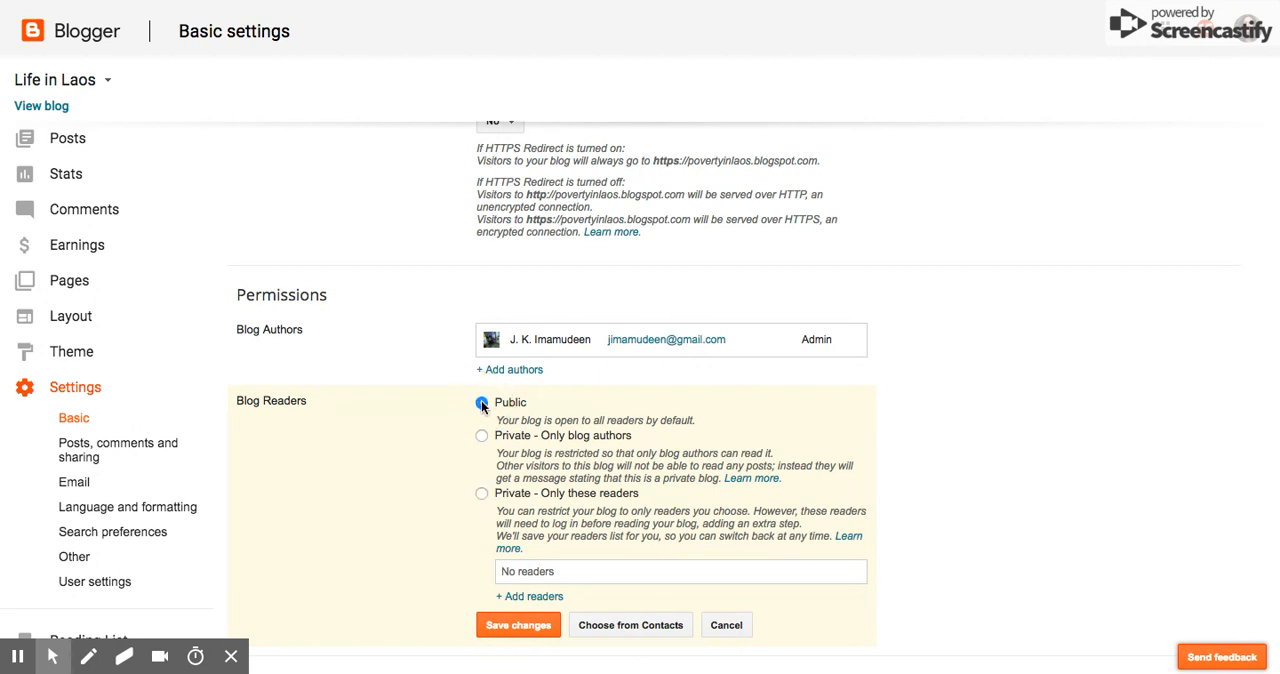
click(518, 625)
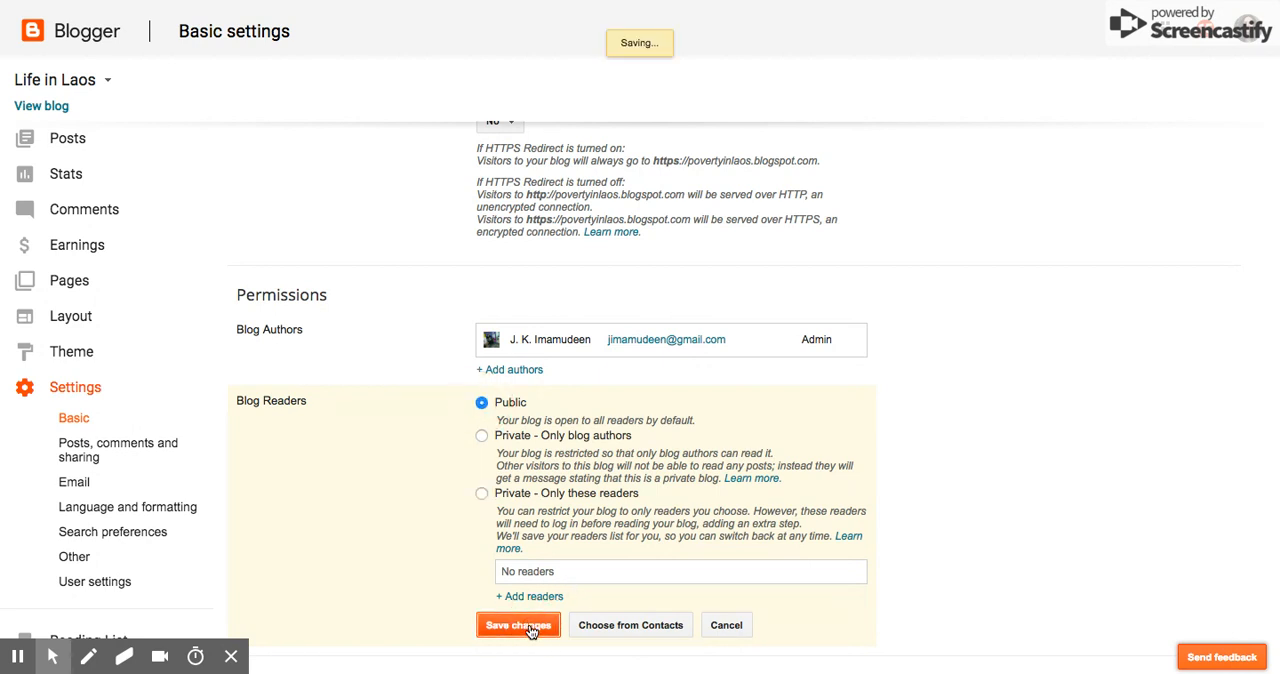
click(518, 624)
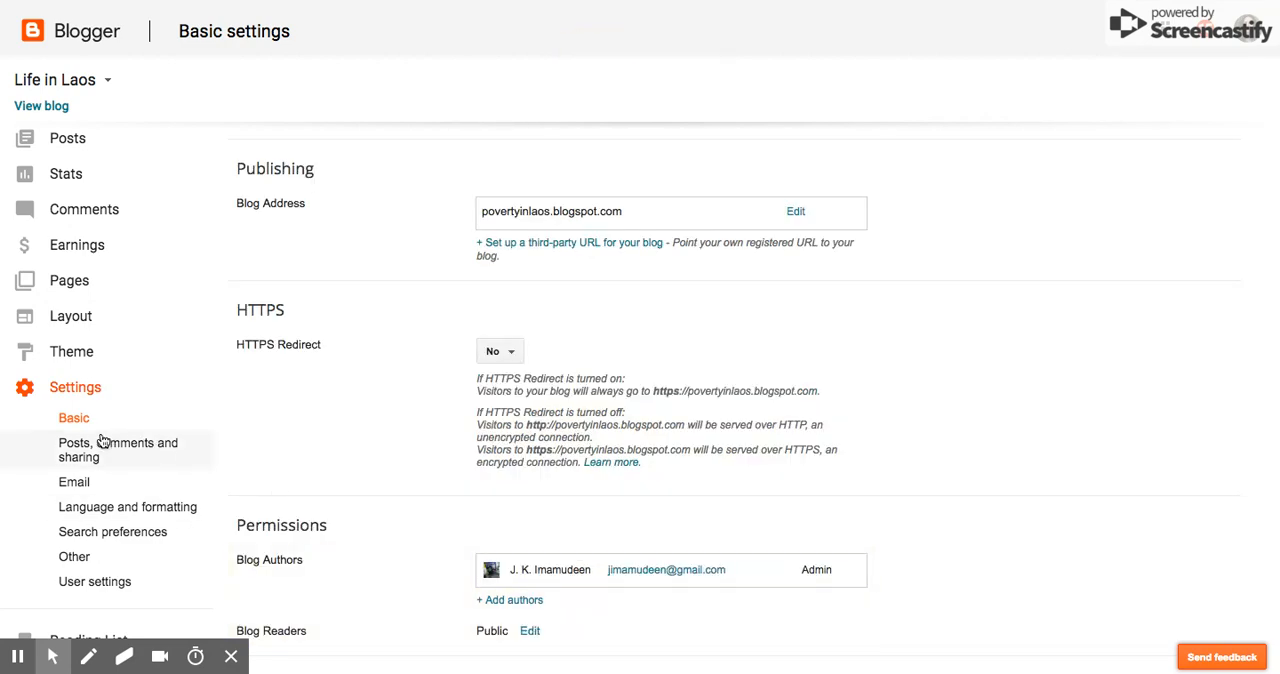
- Review the posts, comments and sharing settings, then move to the Email settings page
click(118, 449)
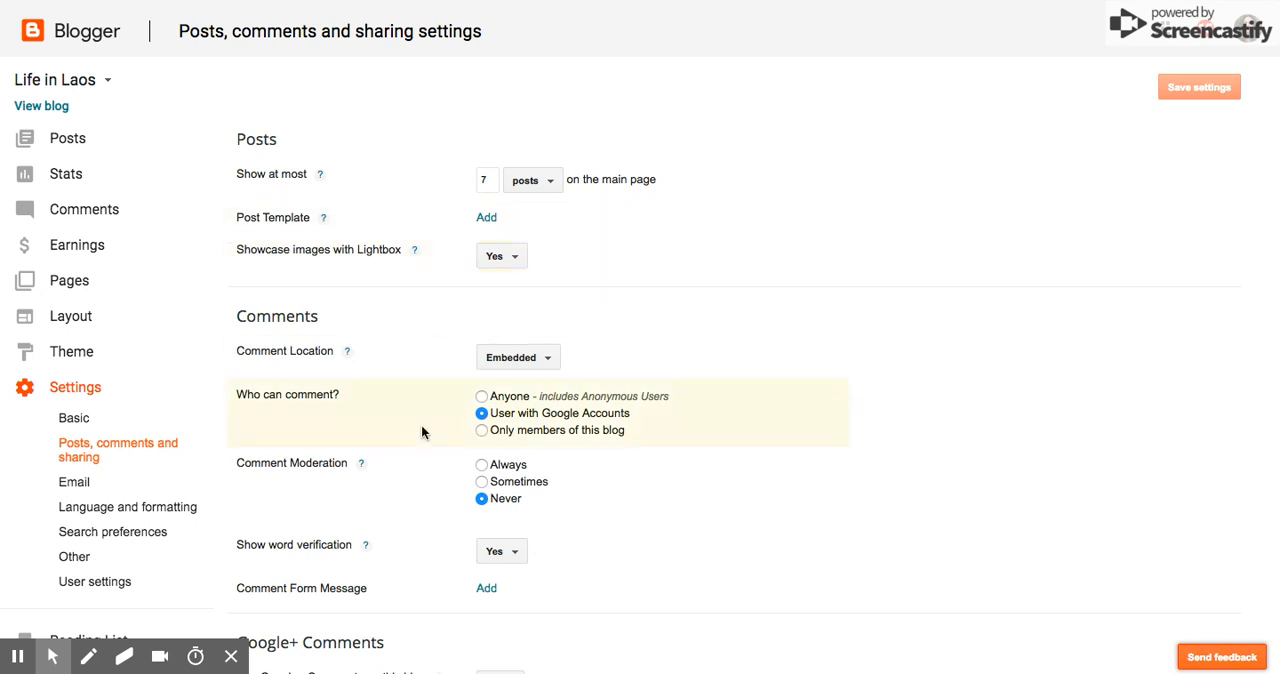
mouse_move(430, 440)
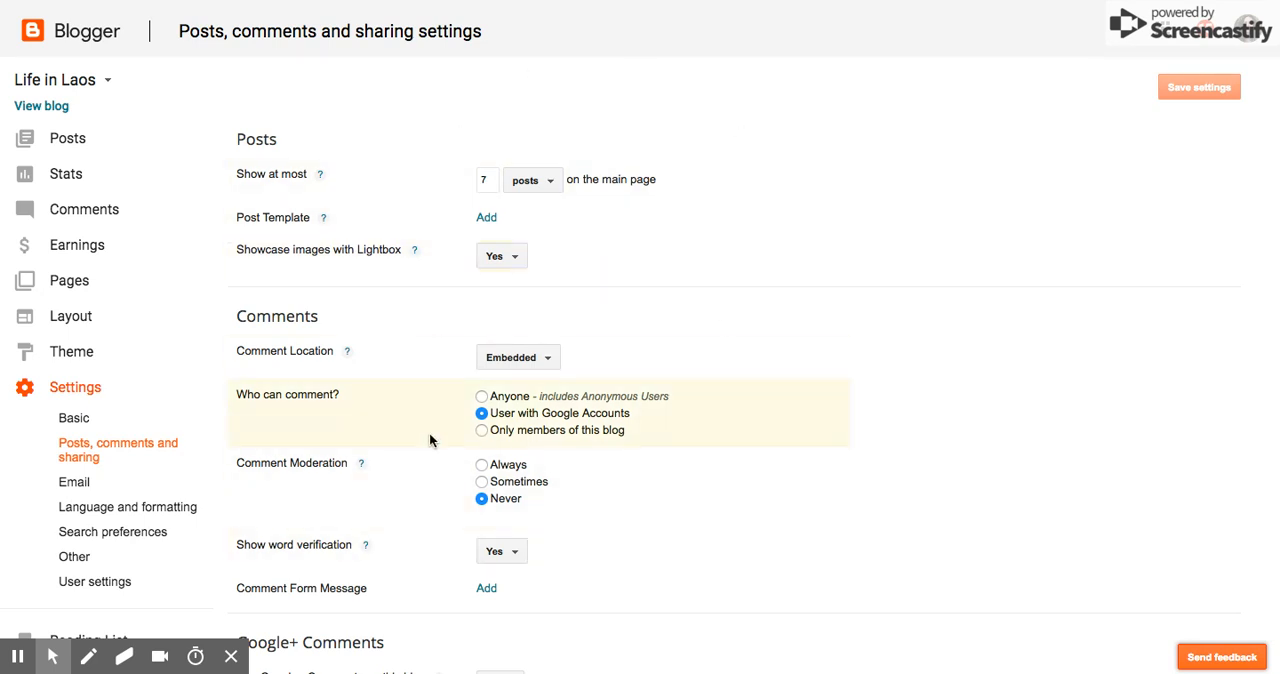
scroll(down, 3)
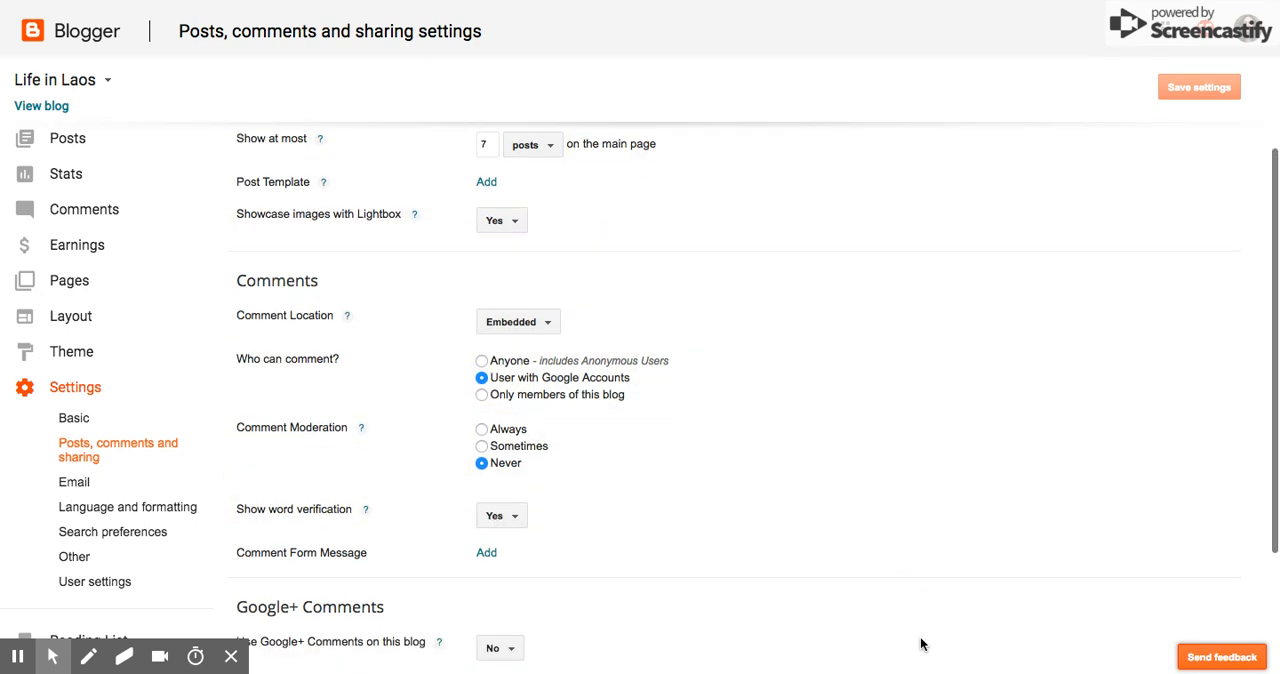
scroll(down, 3)
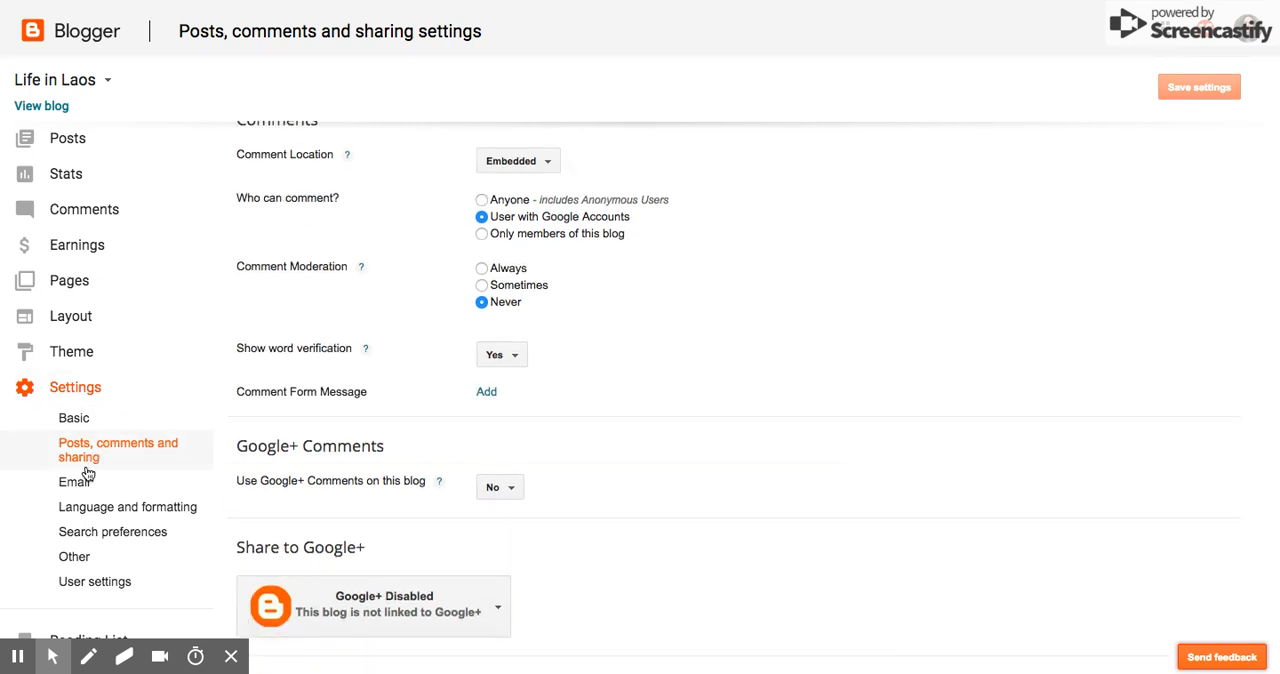
mouse_move(75, 481)
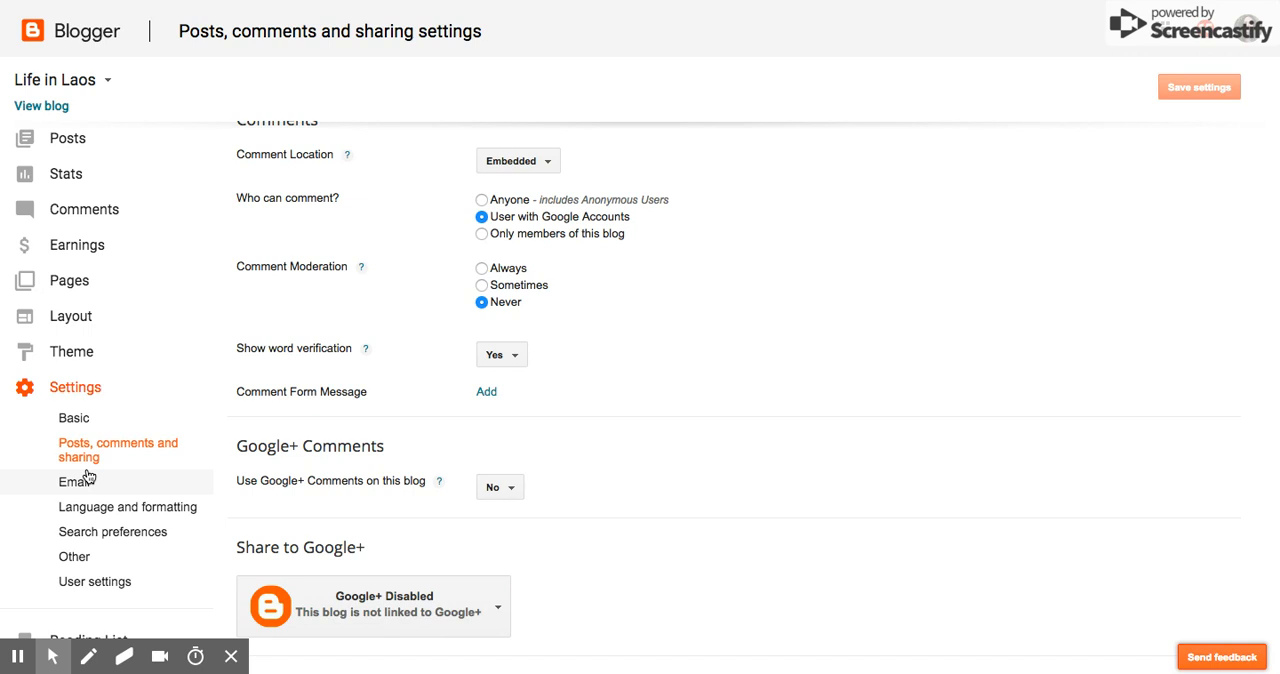
mouse_move(87, 489)
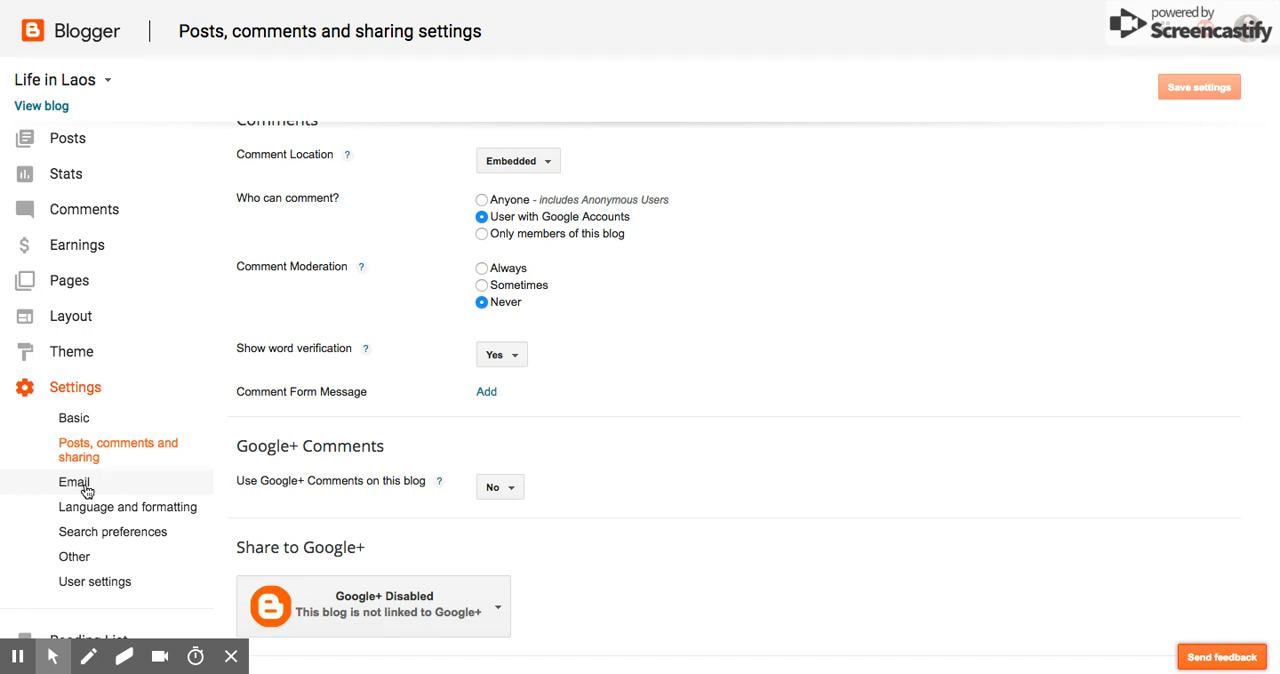
click(73, 482)
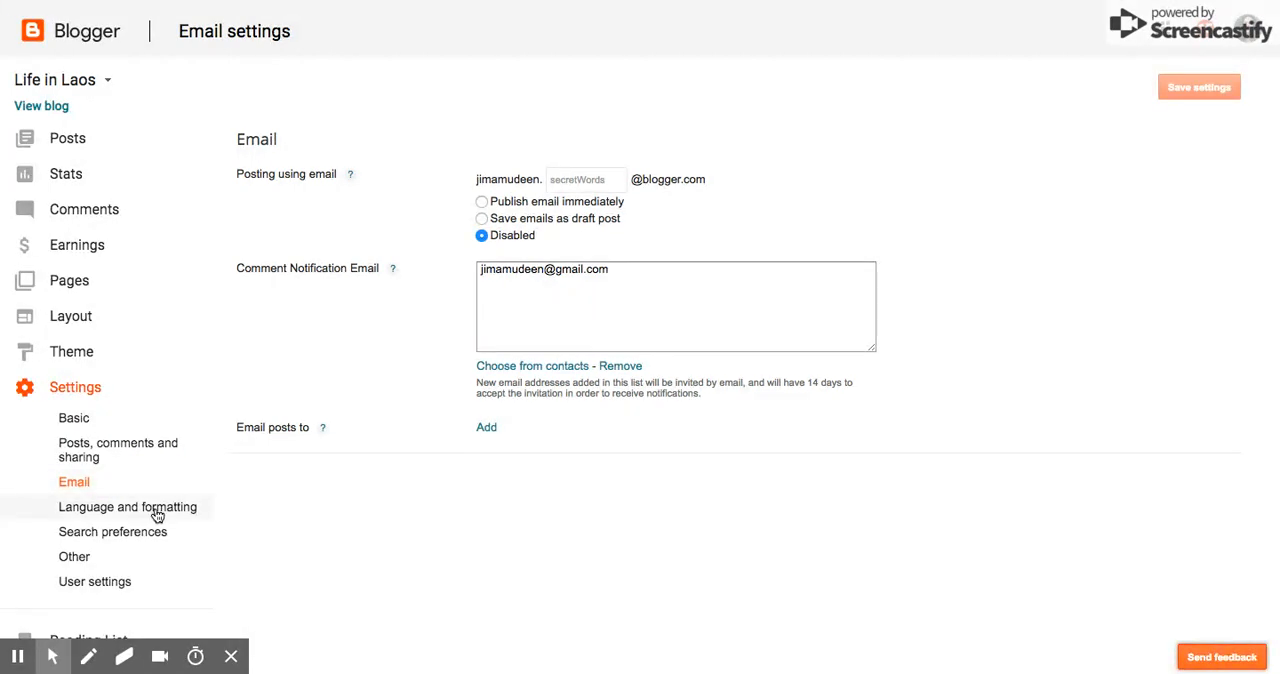
- Browse language, search preferences and import/backup settings, ending on User settings
click(127, 506)
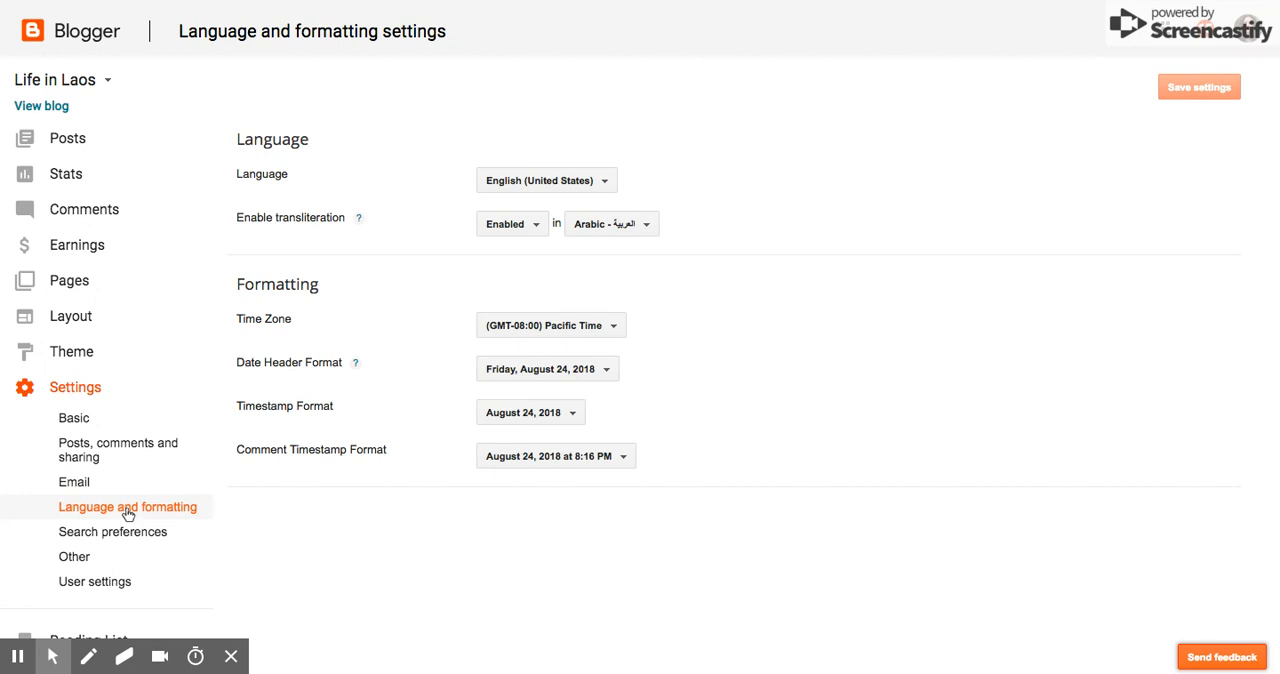
mouse_move(104, 545)
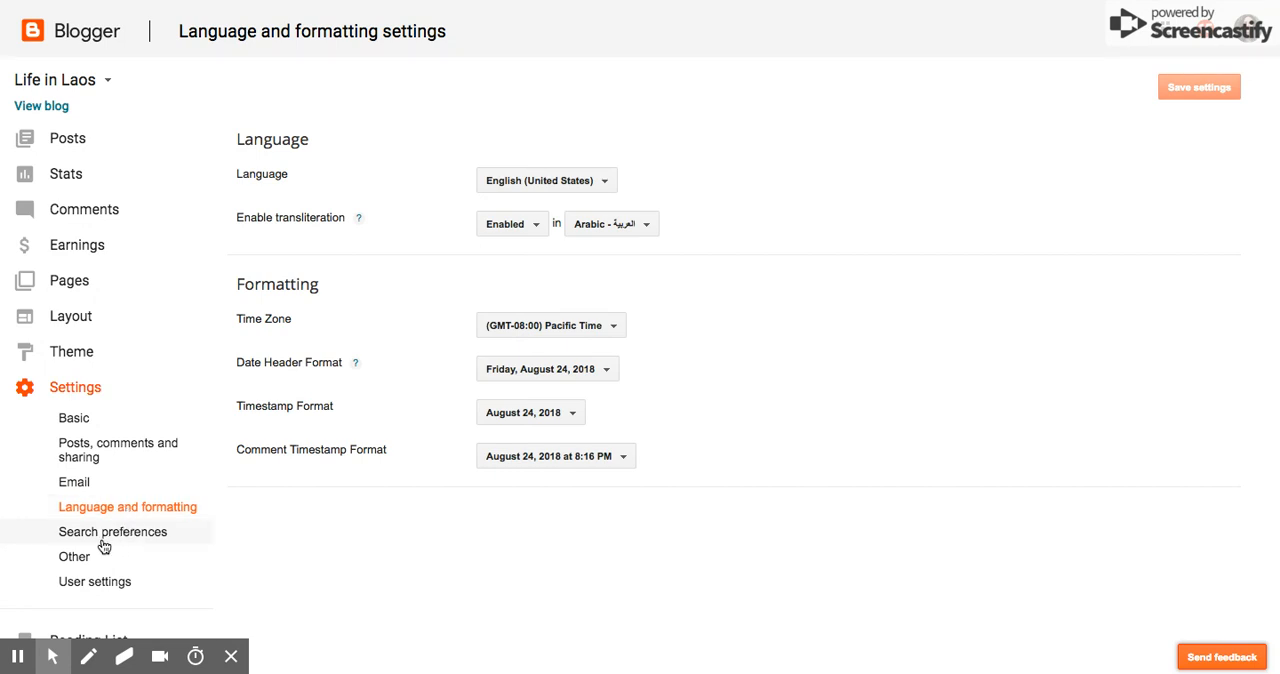
click(73, 557)
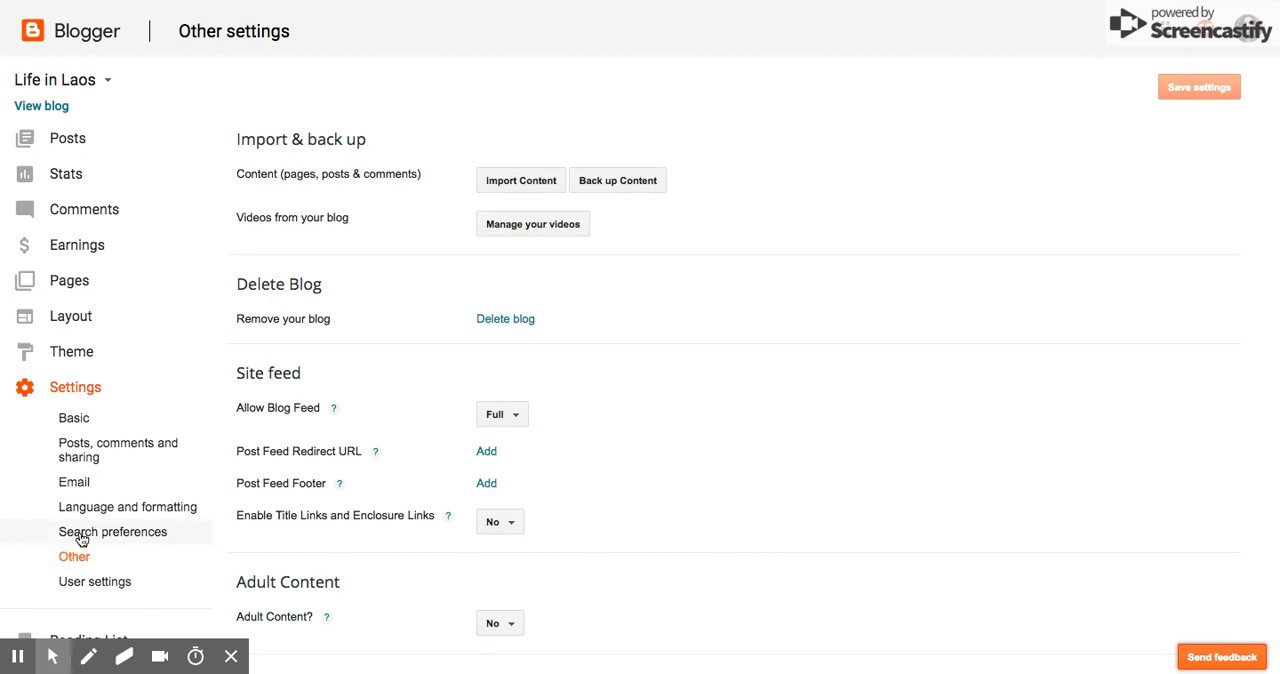
click(113, 531)
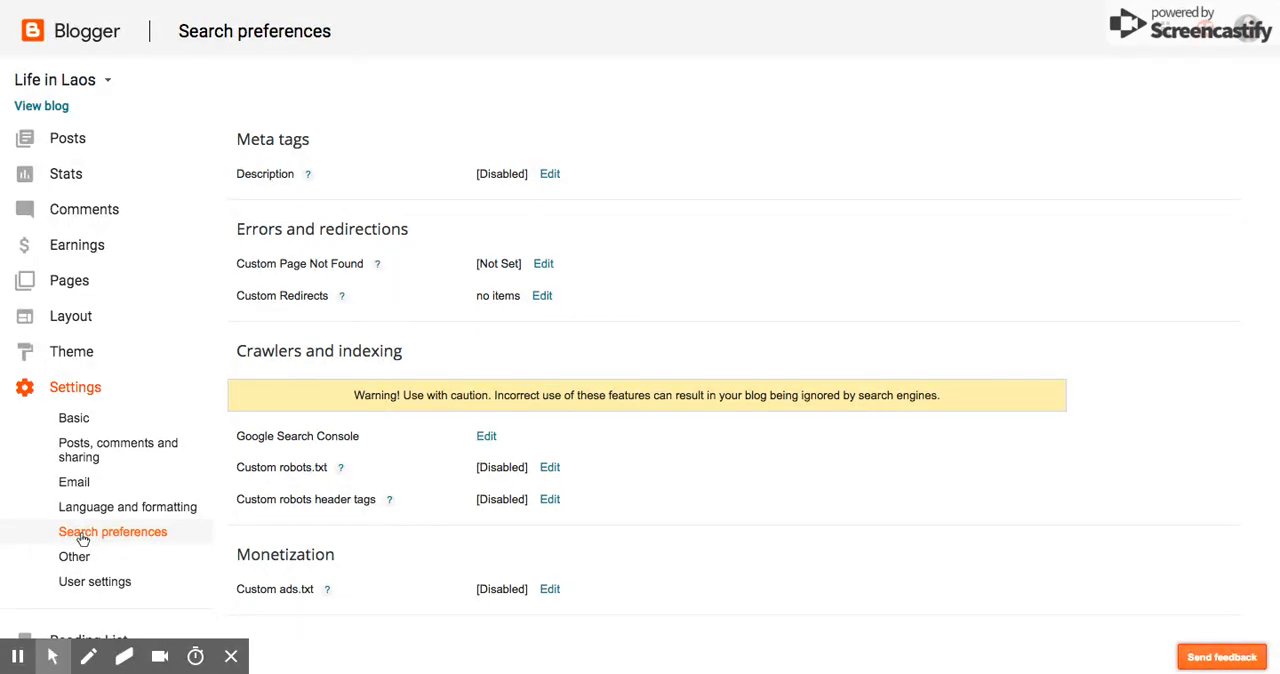
mouse_move(96, 563)
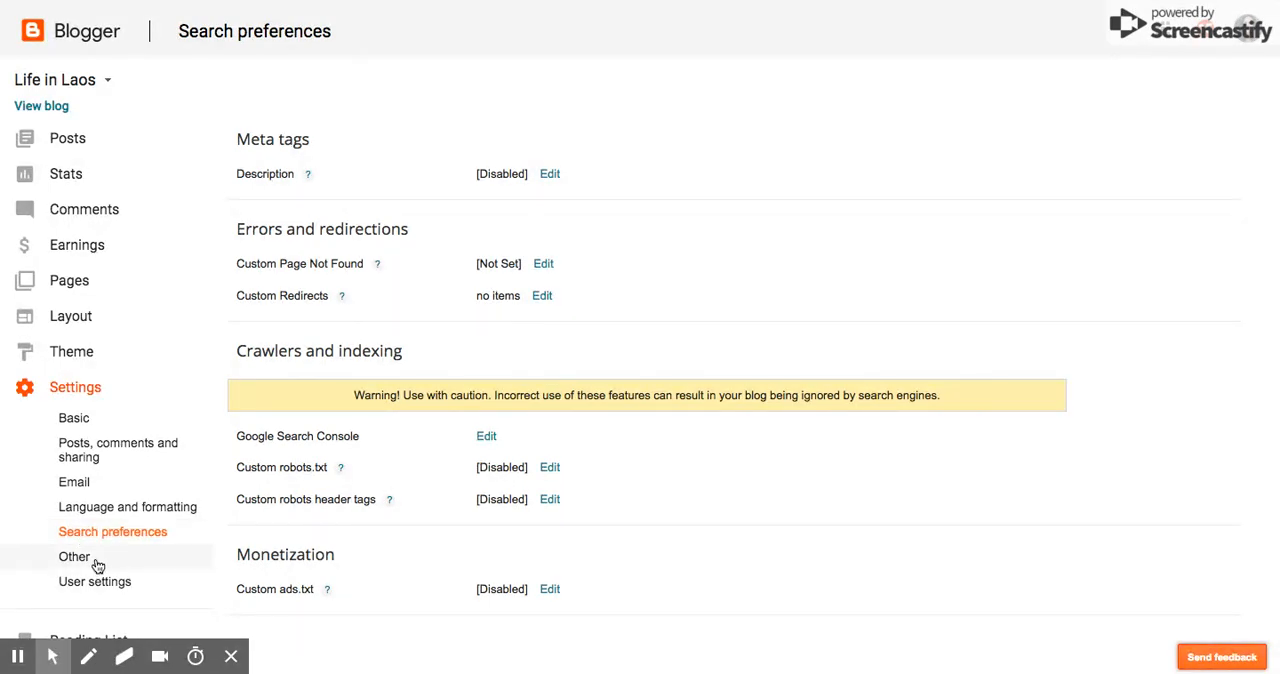
click(74, 556)
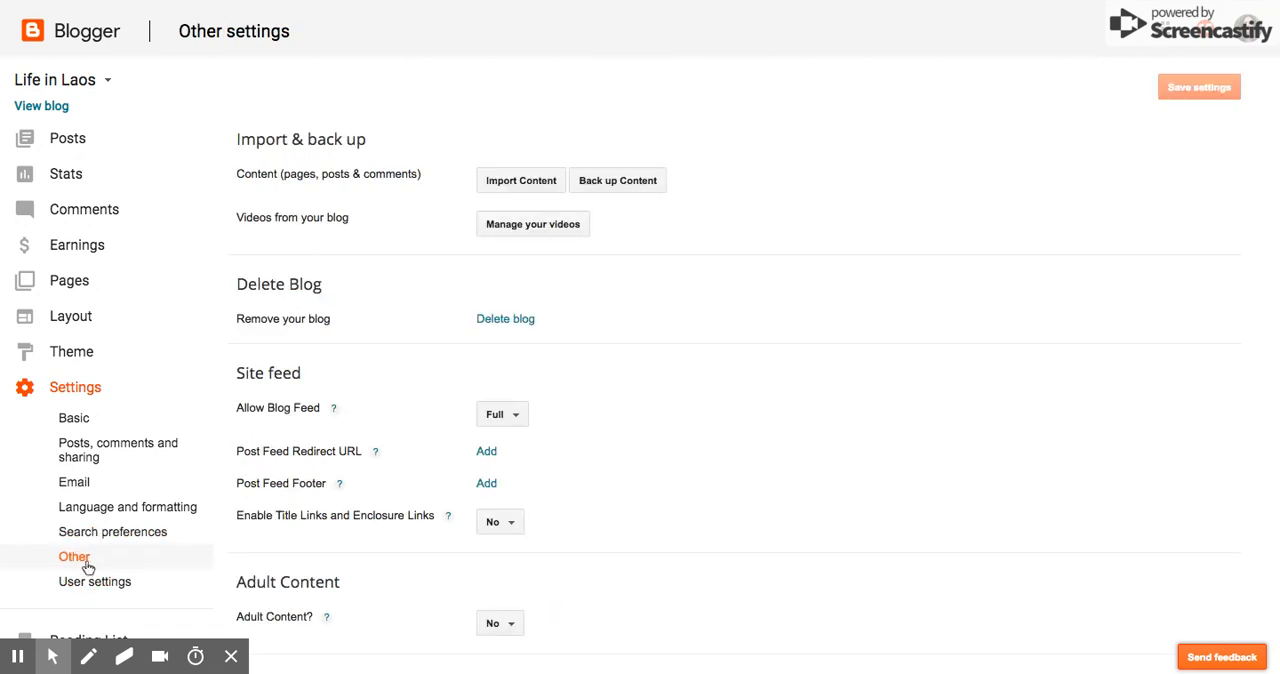
mouse_move(205, 499)
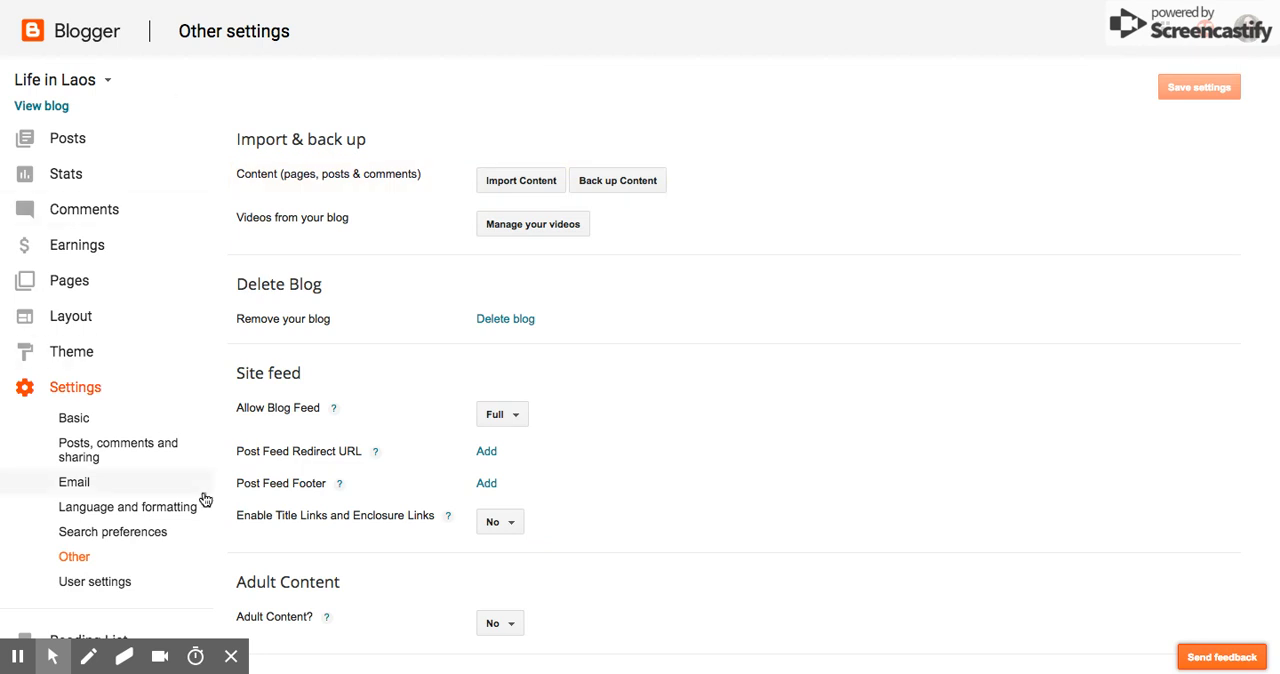
click(94, 581)
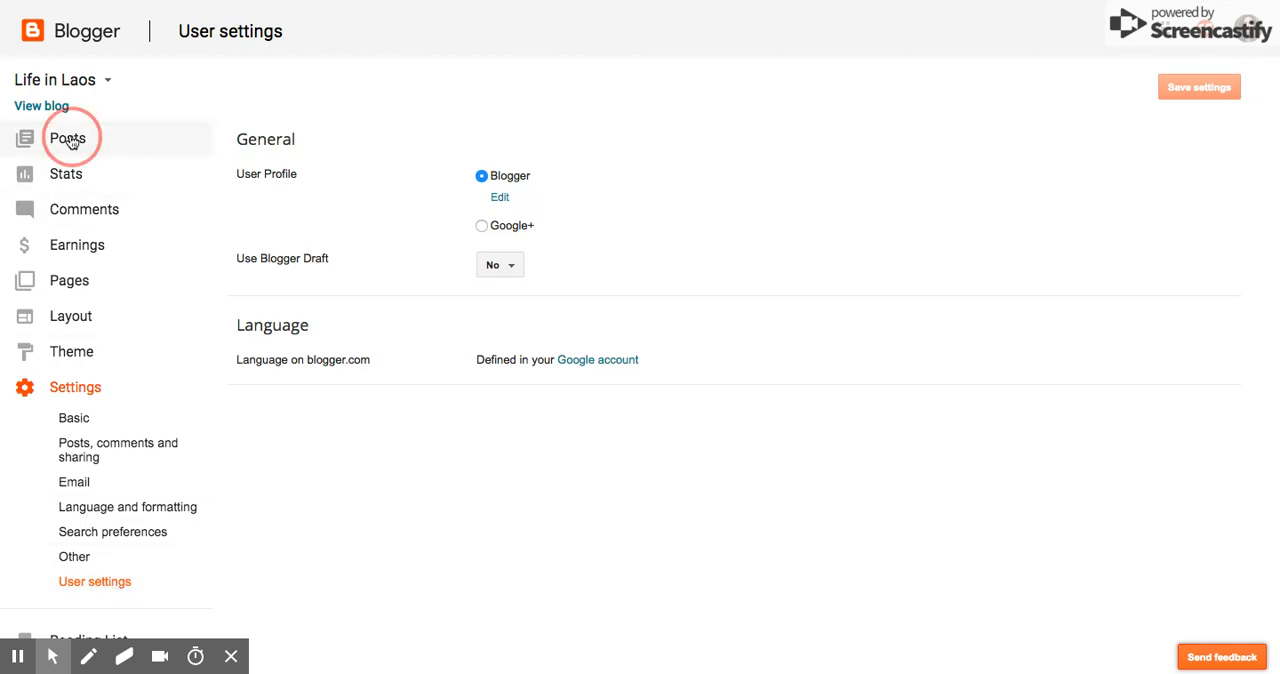
- Start a new post titled 'Our trip to the dump site'
click(68, 138)
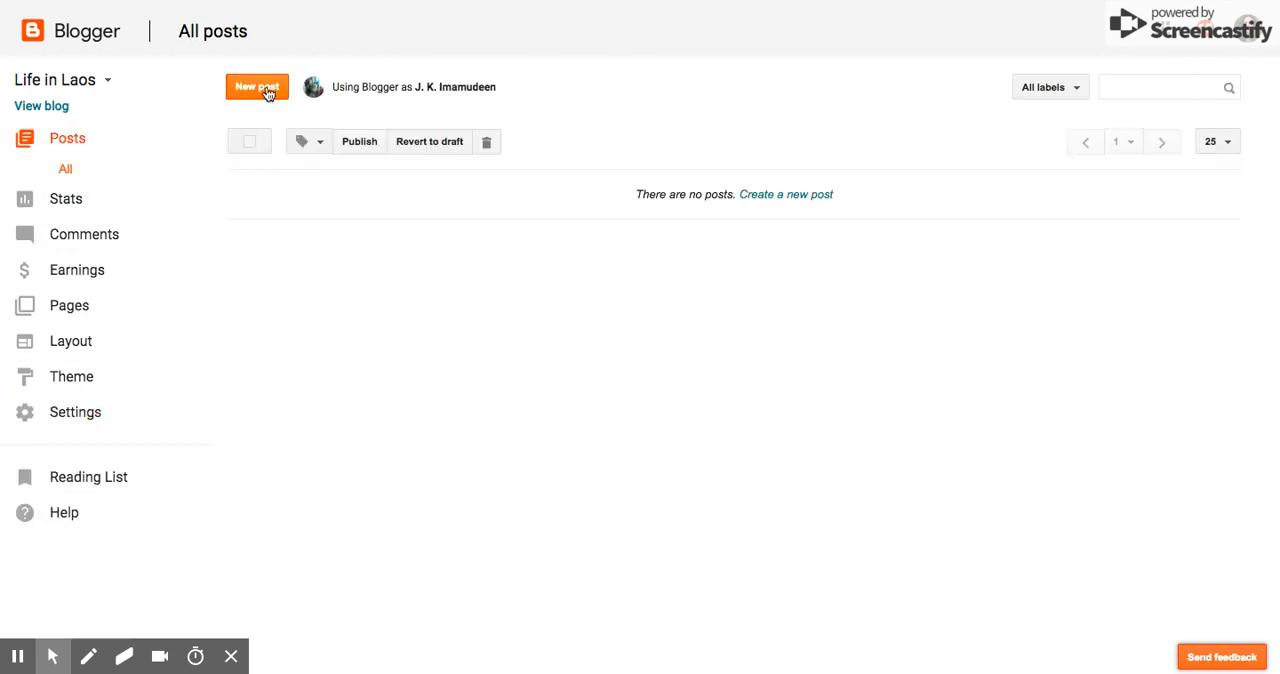
click(256, 87)
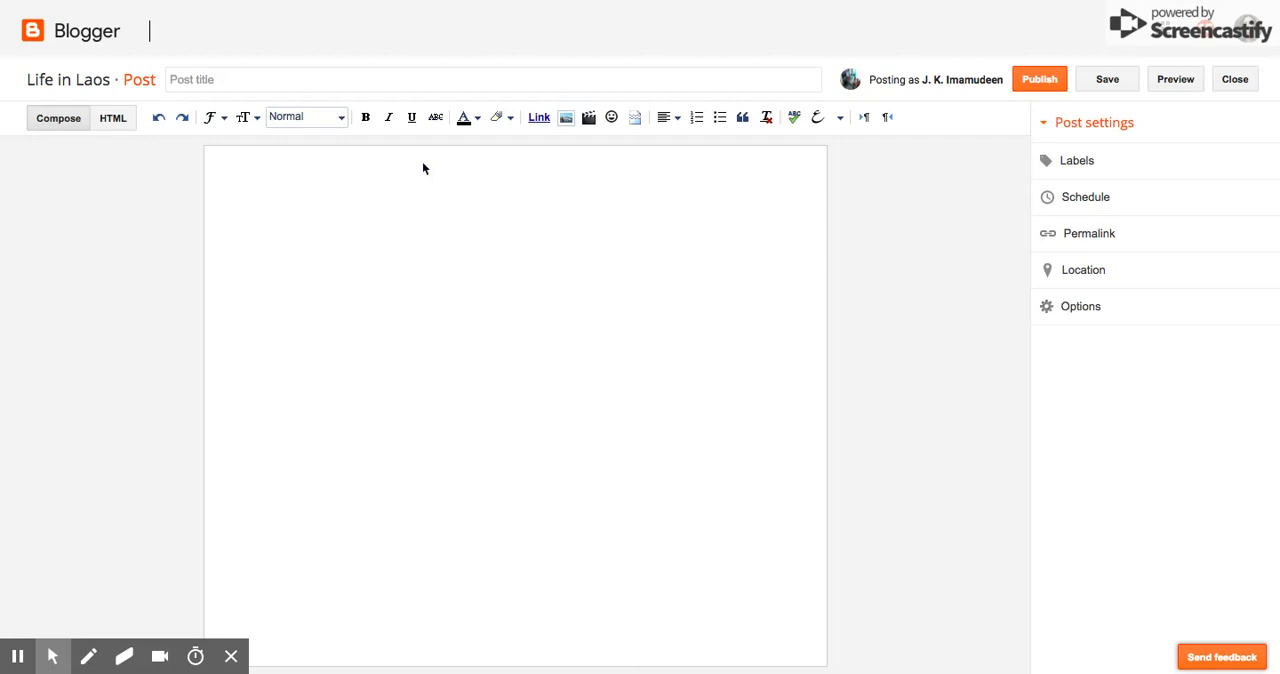
click(391, 79)
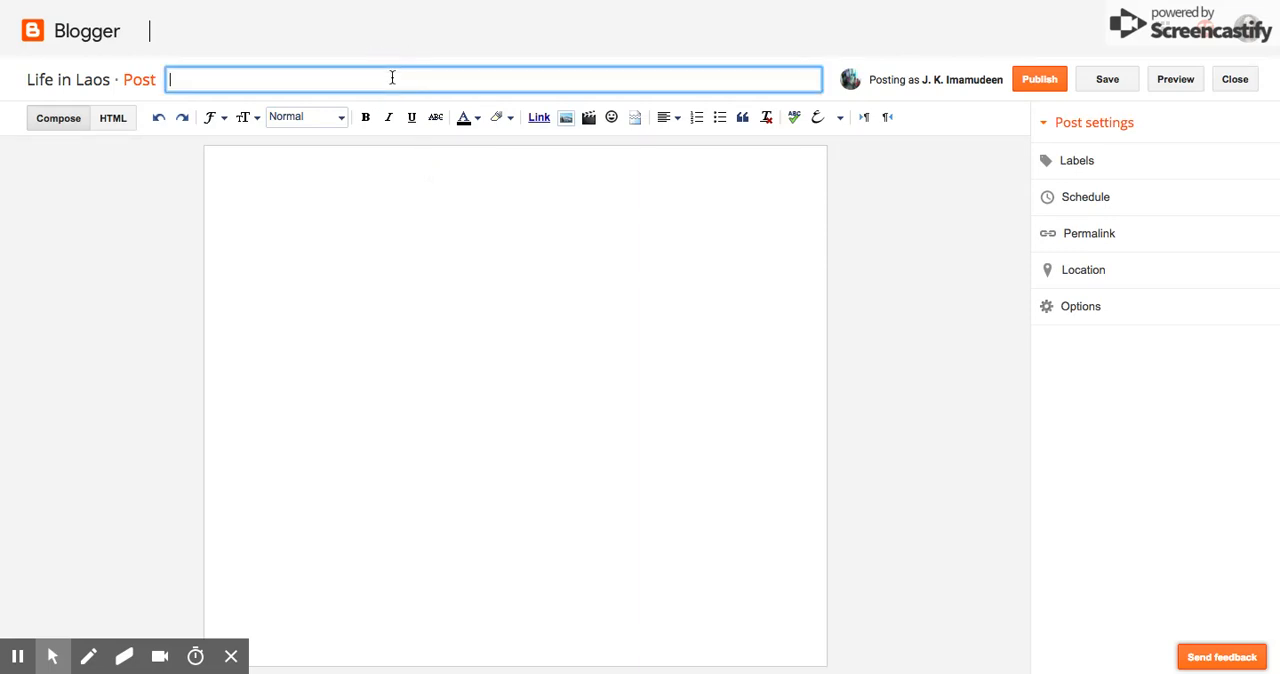
text(Our)
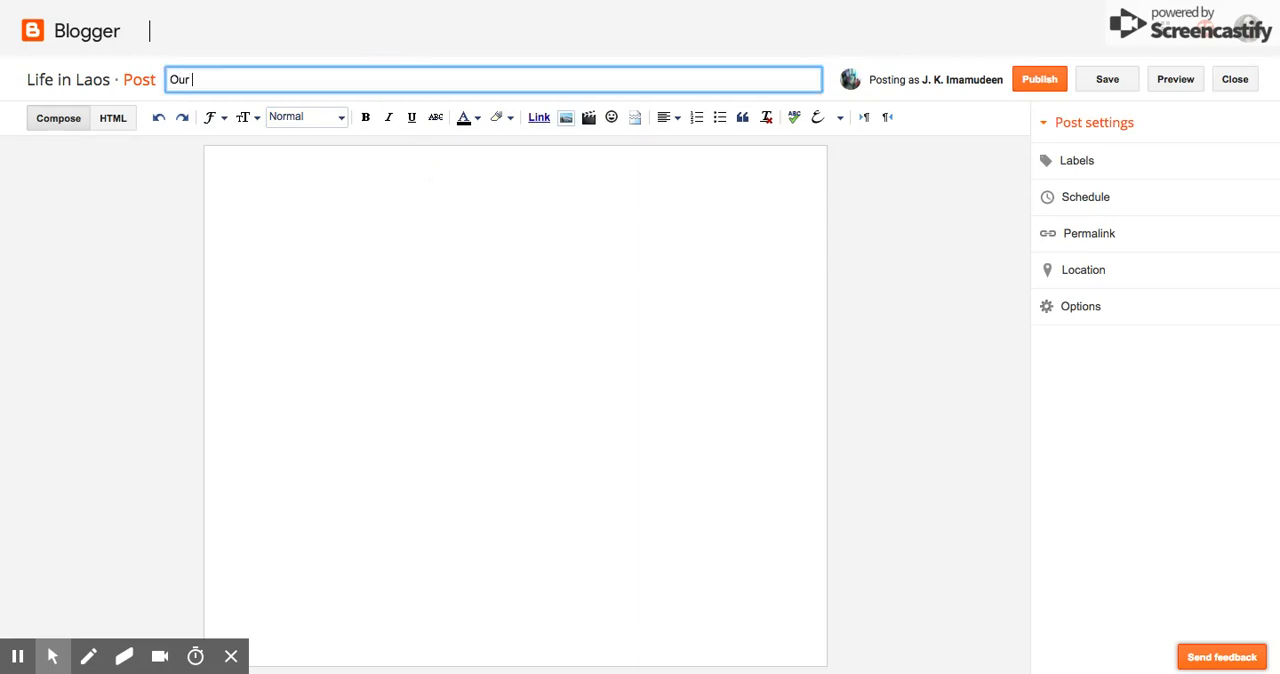
text(trip to the)
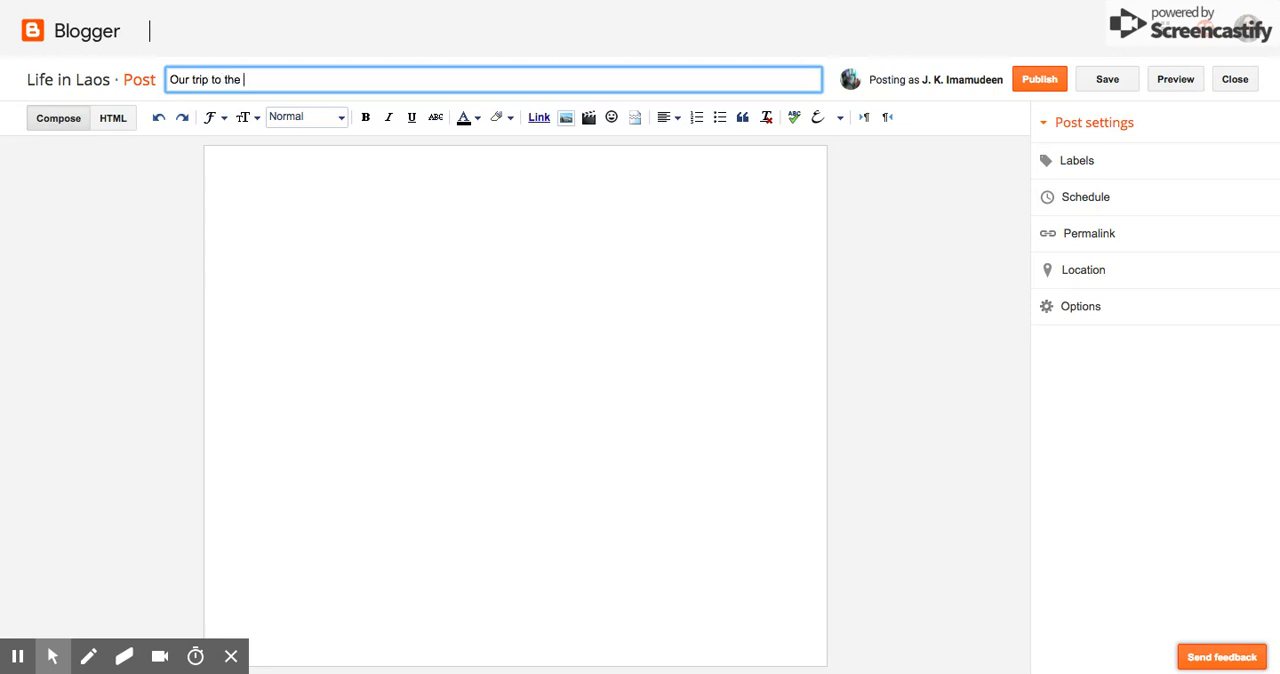
text(dump)
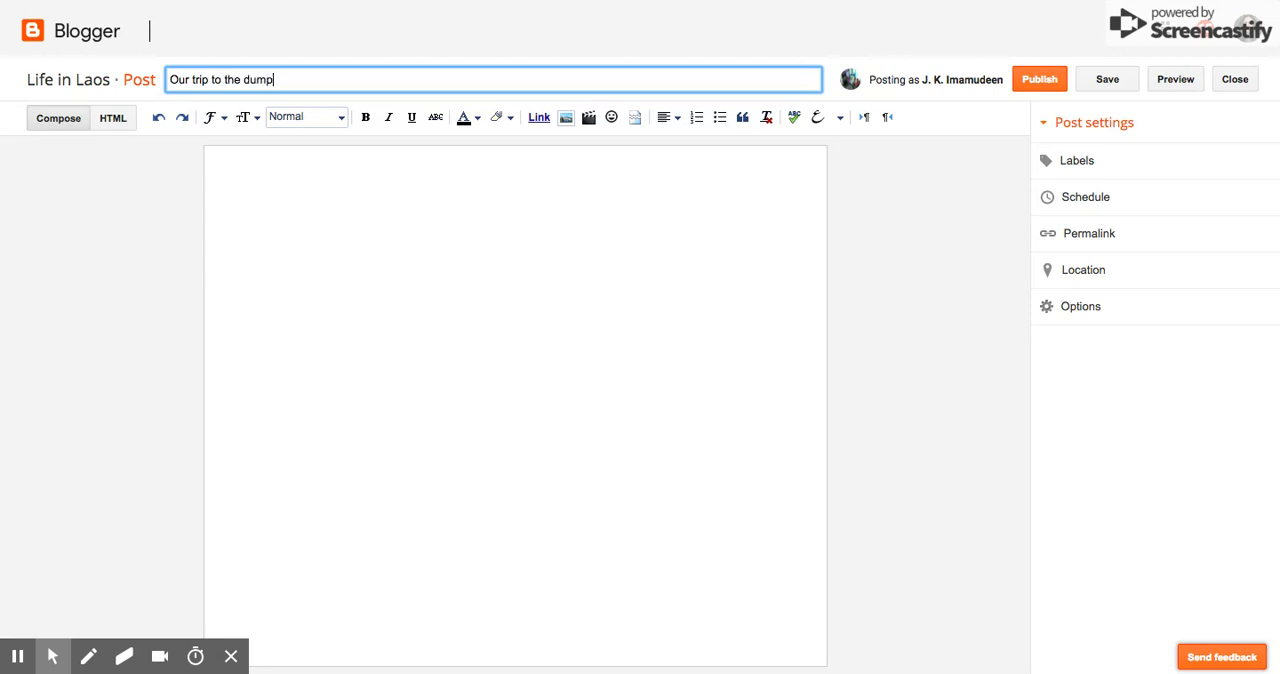
text(site)
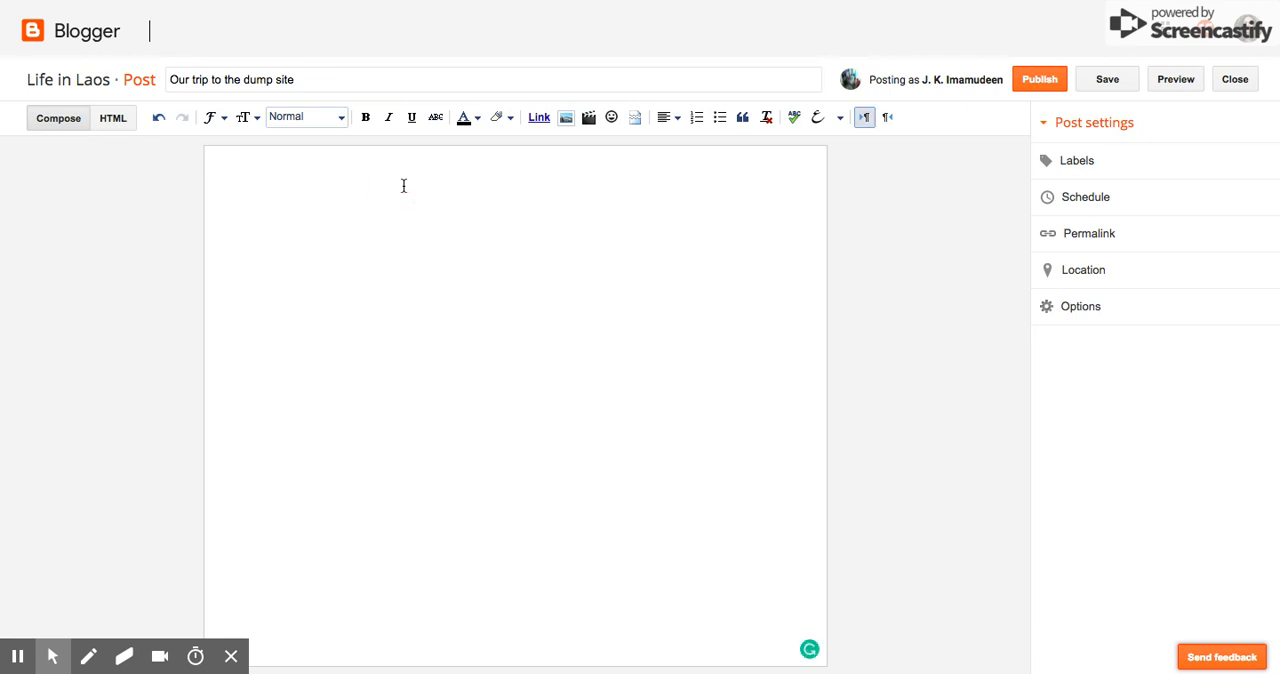
- Begin the post body with the text 'write something'
click(1106, 79)
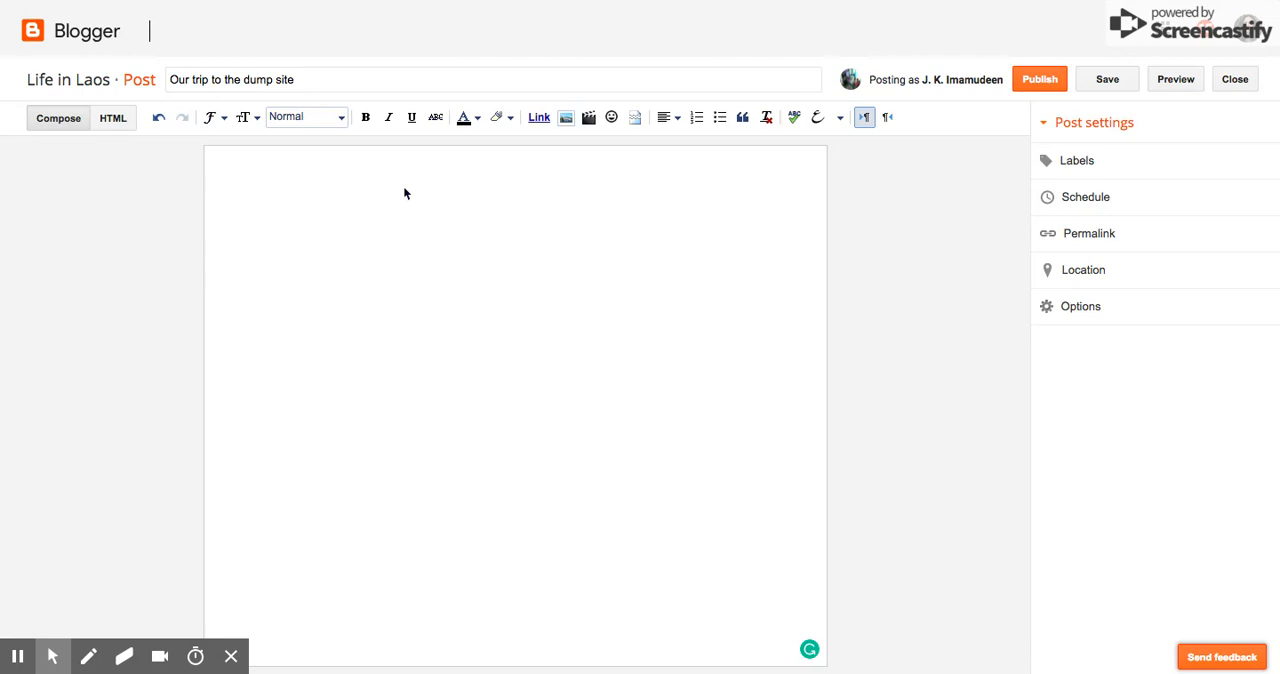
text(write soe)
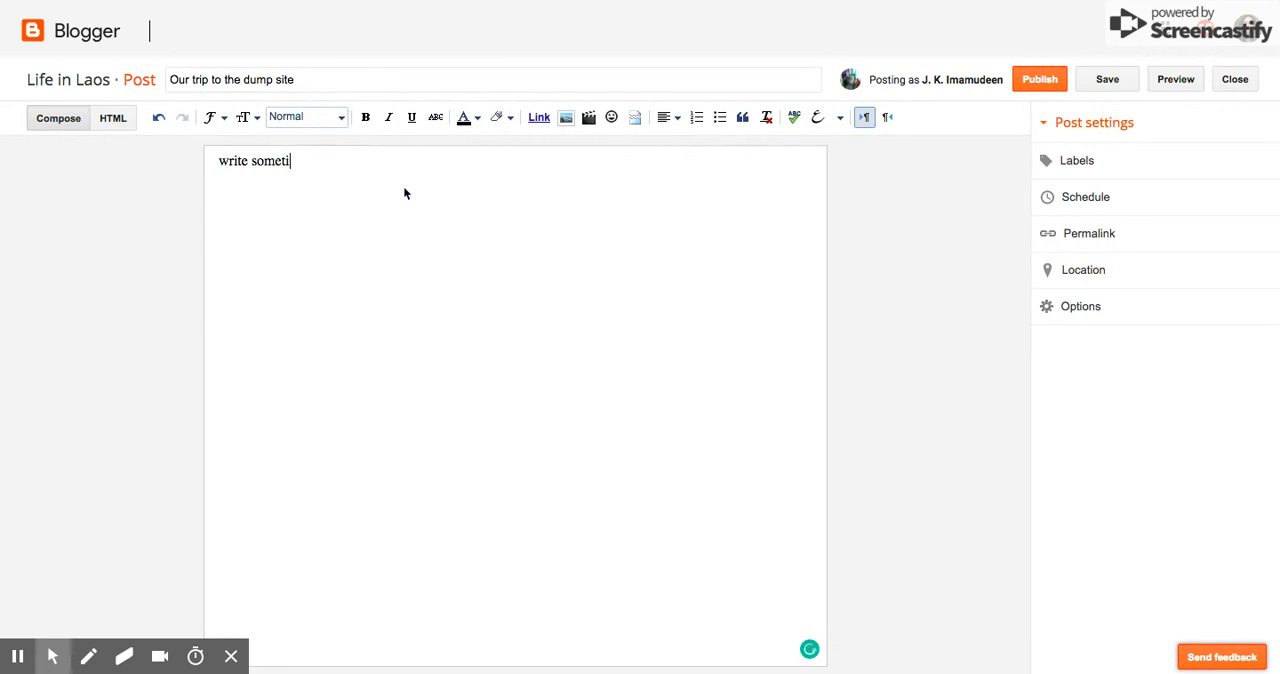
text(hing)
text(field)
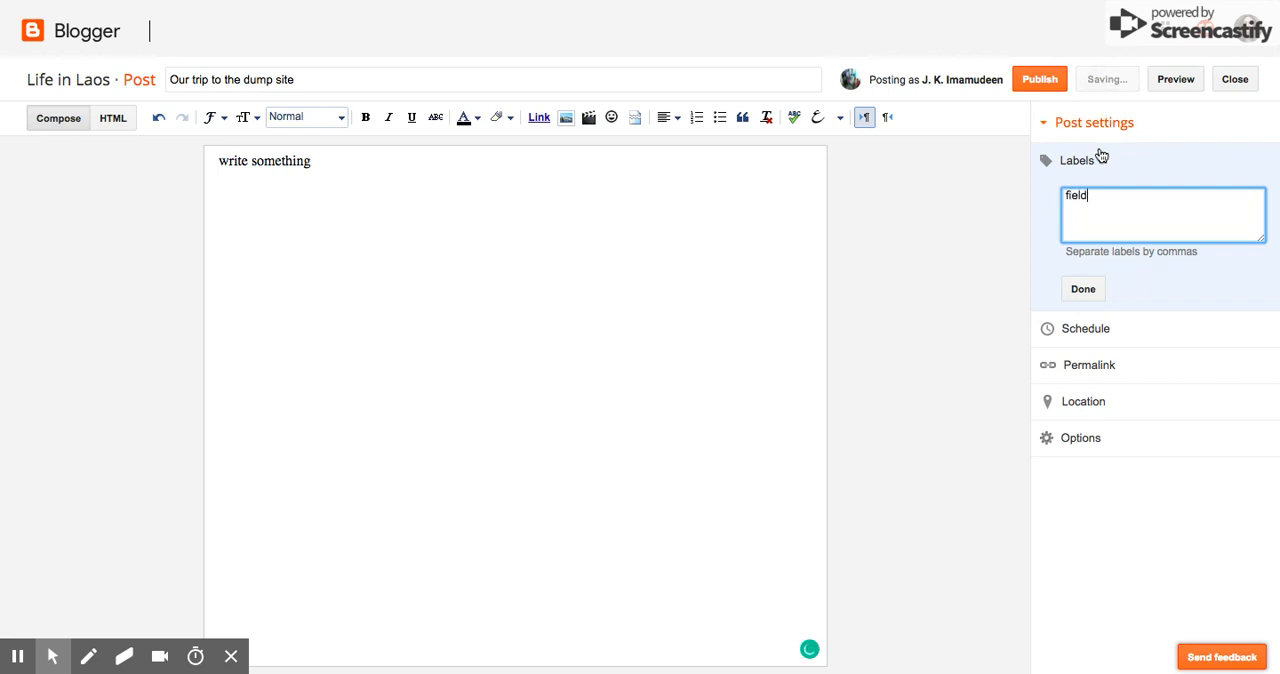
- Complete the label 'field trip' and review the schedule, permalink and options settings
text(trip)
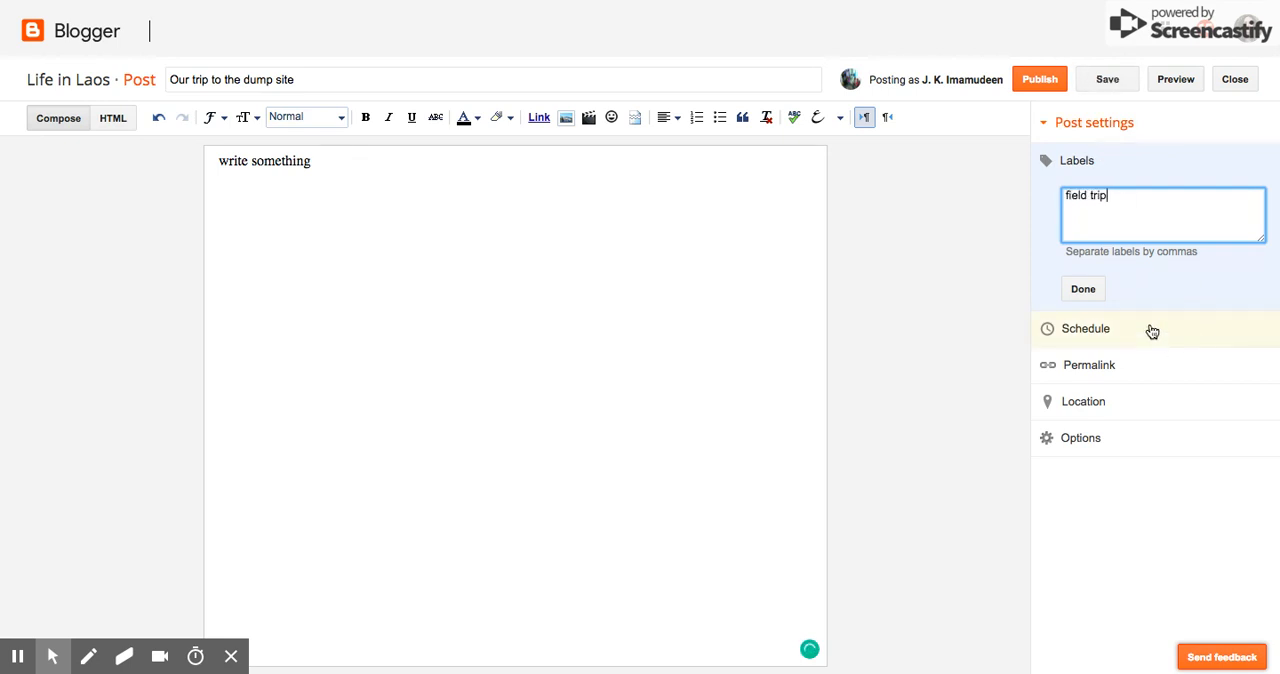
click(1085, 328)
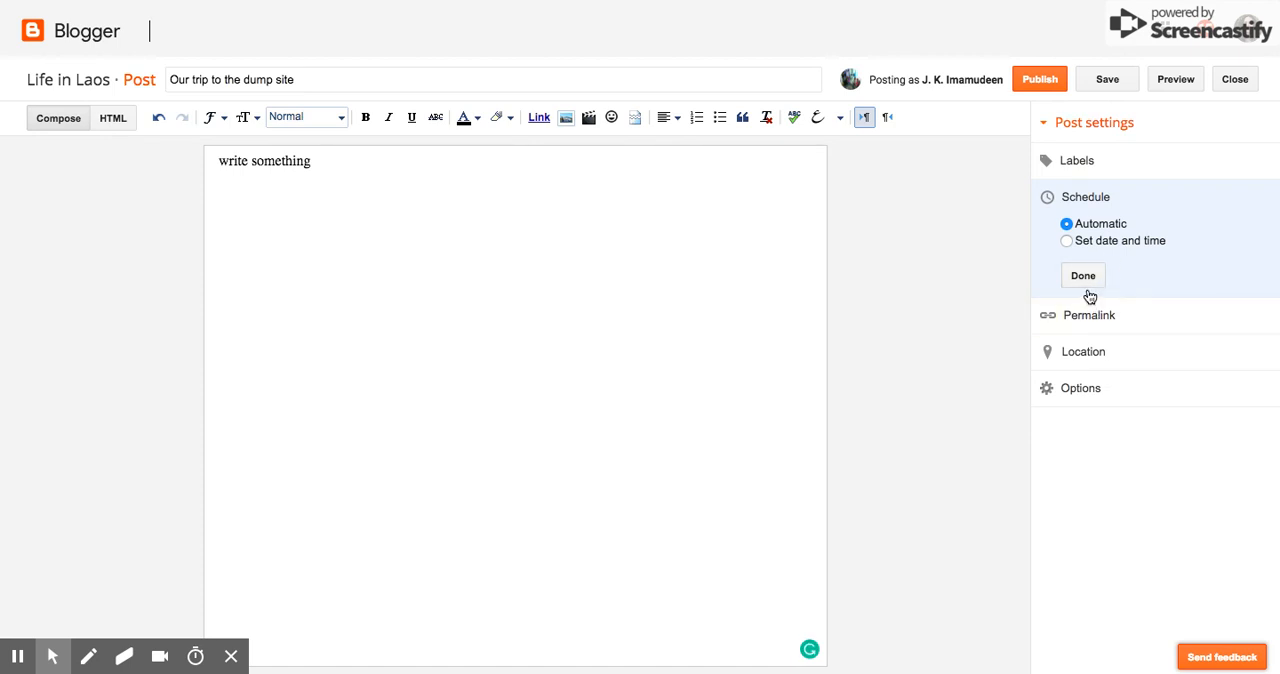
mouse_move(1095, 241)
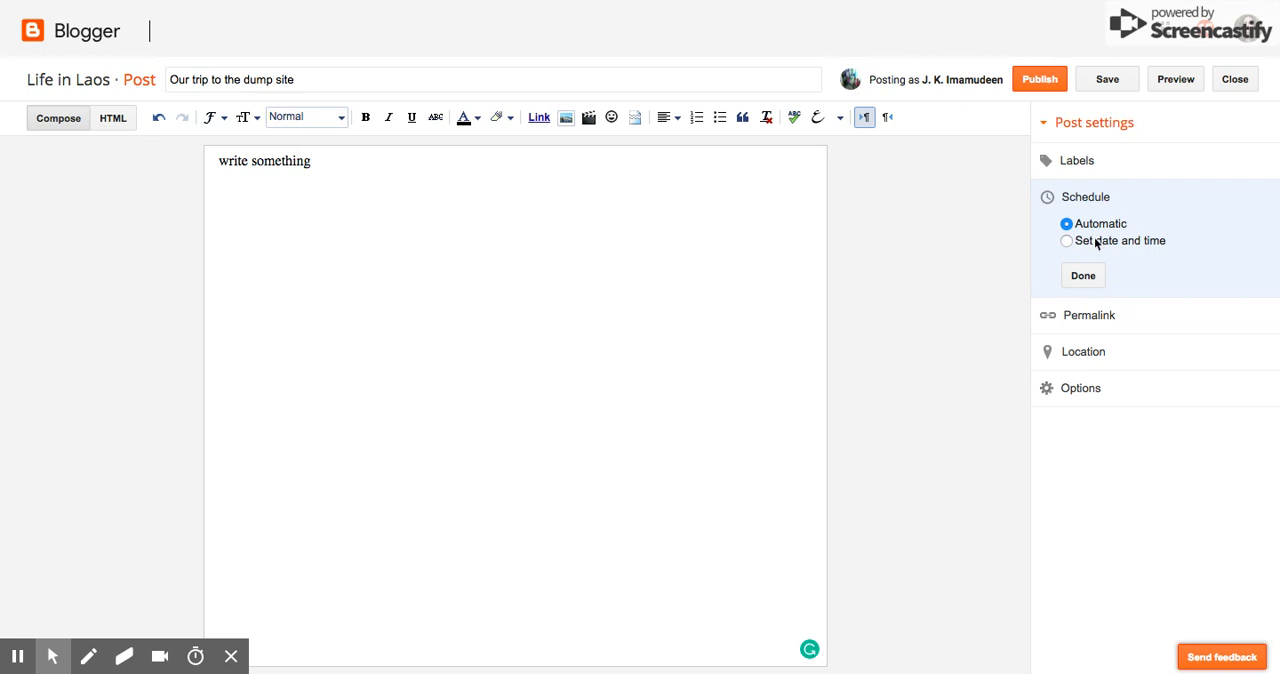
mouse_move(1142, 277)
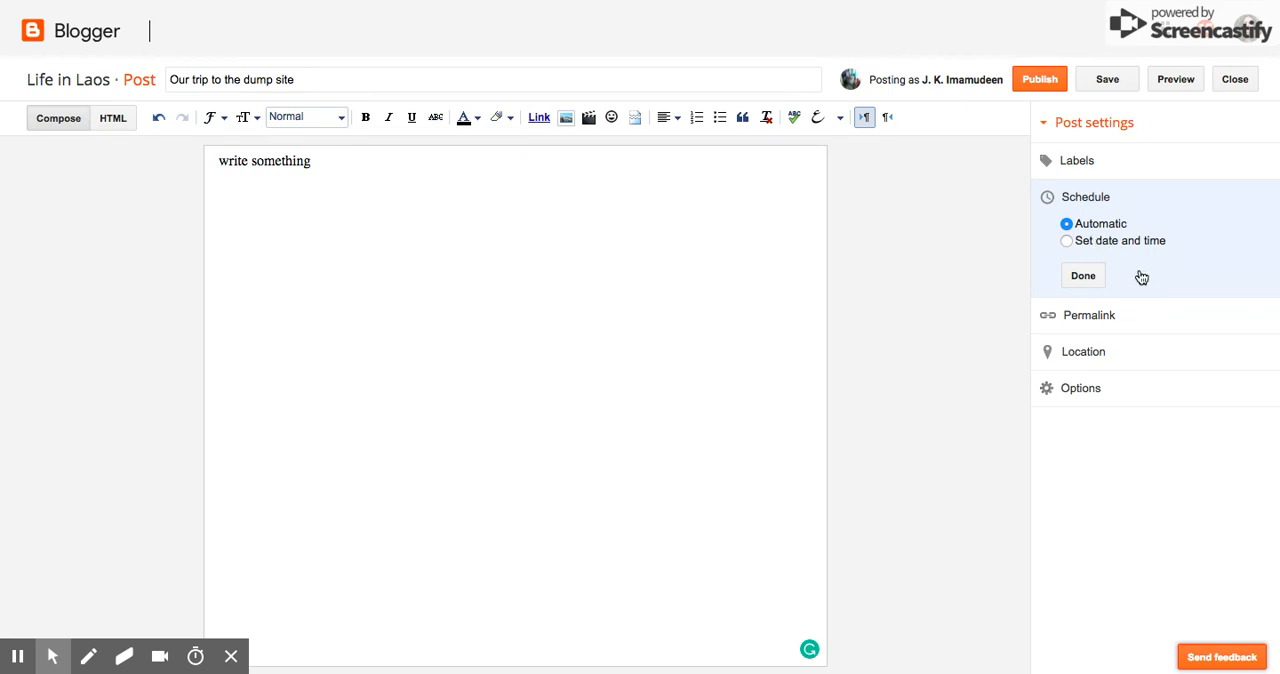
mouse_move(1141, 277)
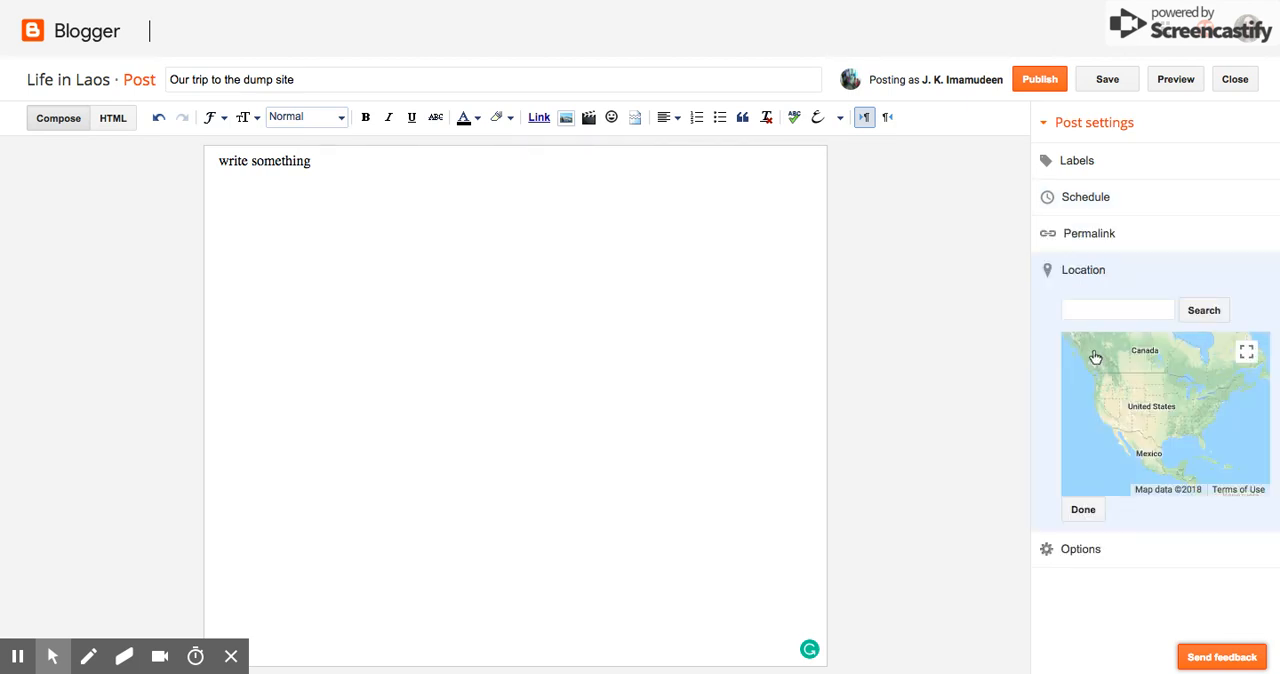
click(1088, 233)
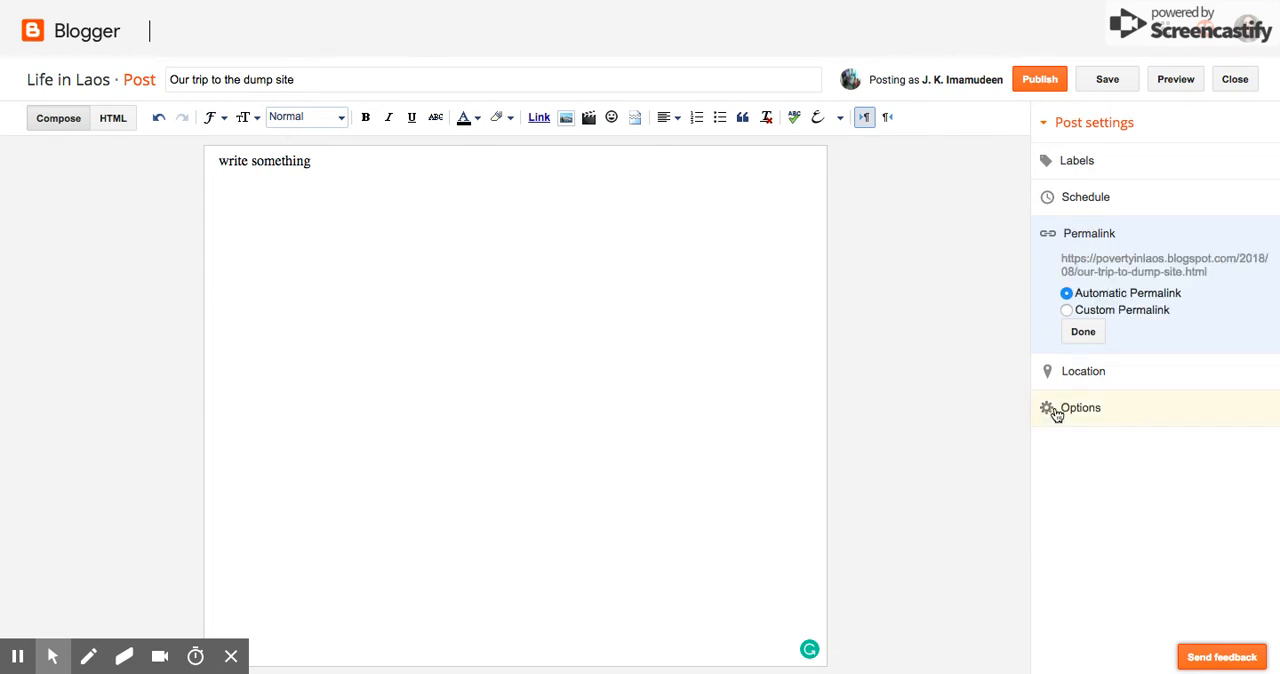
click(1080, 407)
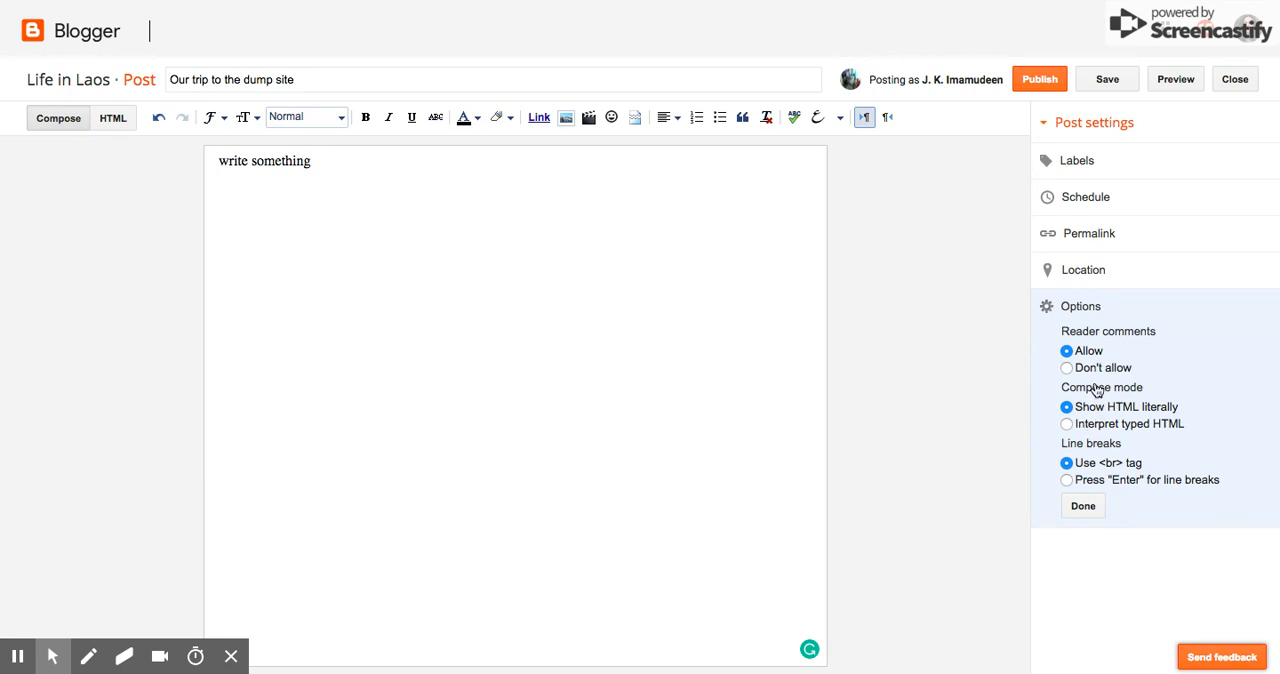
mouse_move(1149, 339)
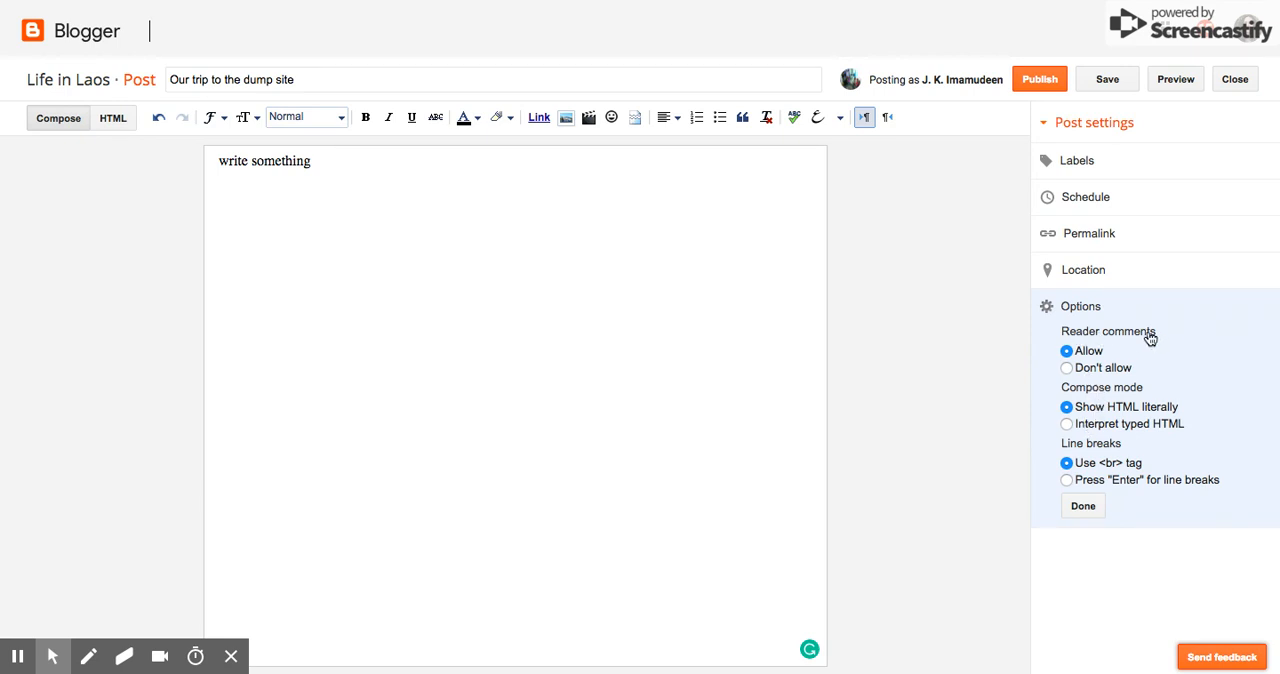
mouse_move(390, 231)
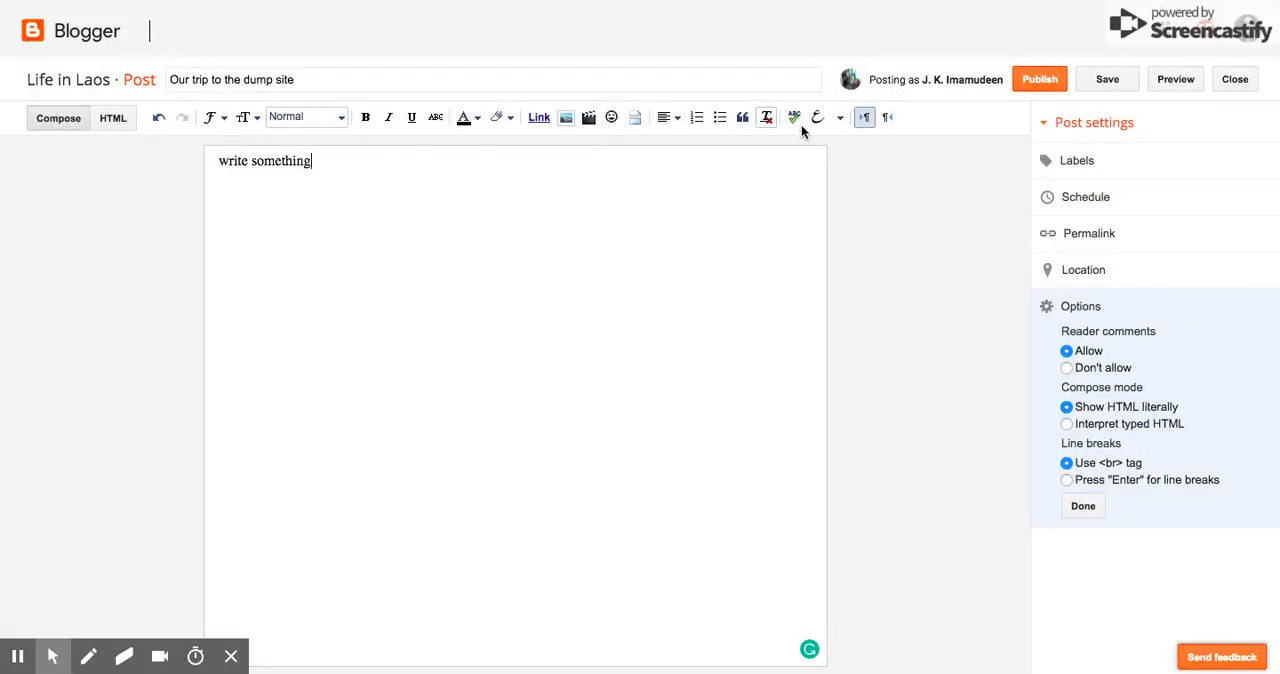
click(840, 117)
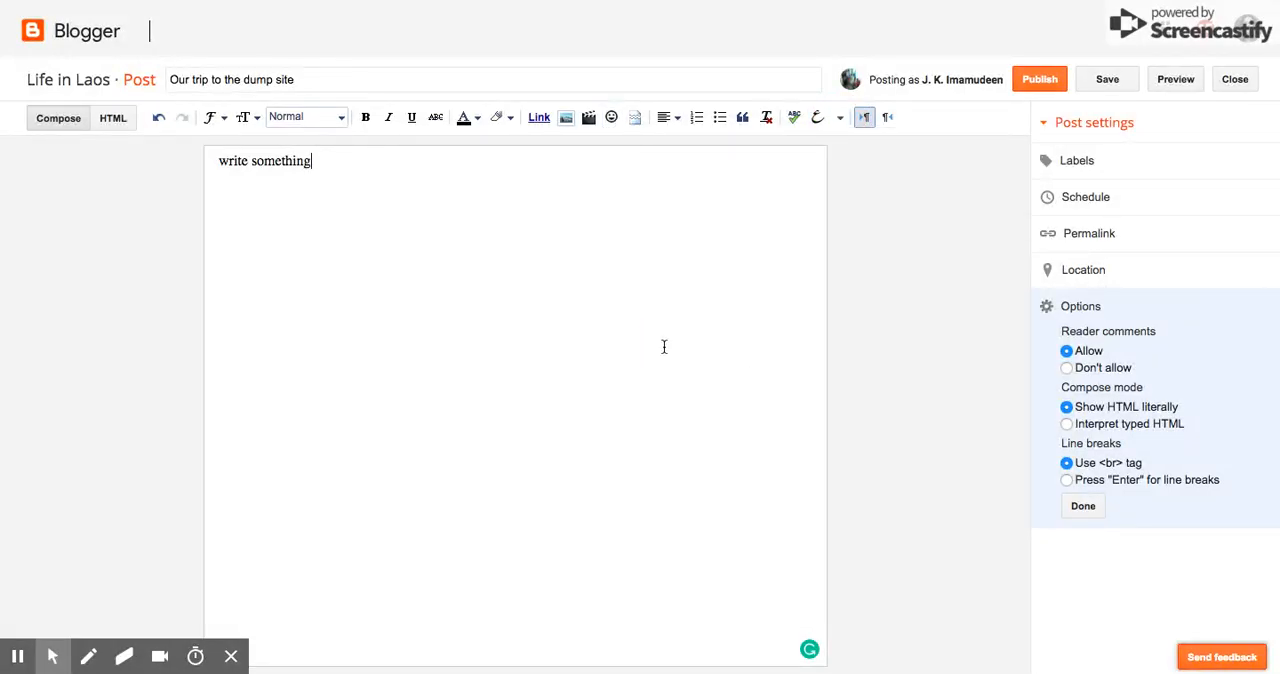
mouse_move(579, 277)
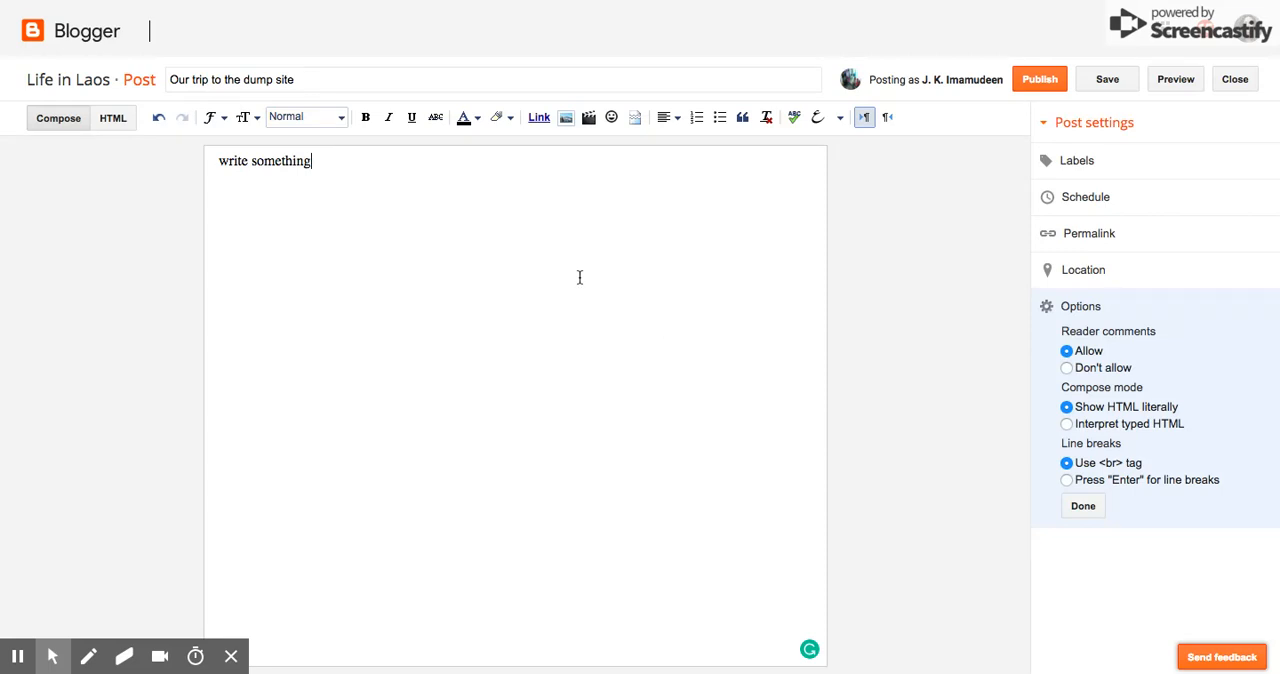
mouse_move(211, 117)
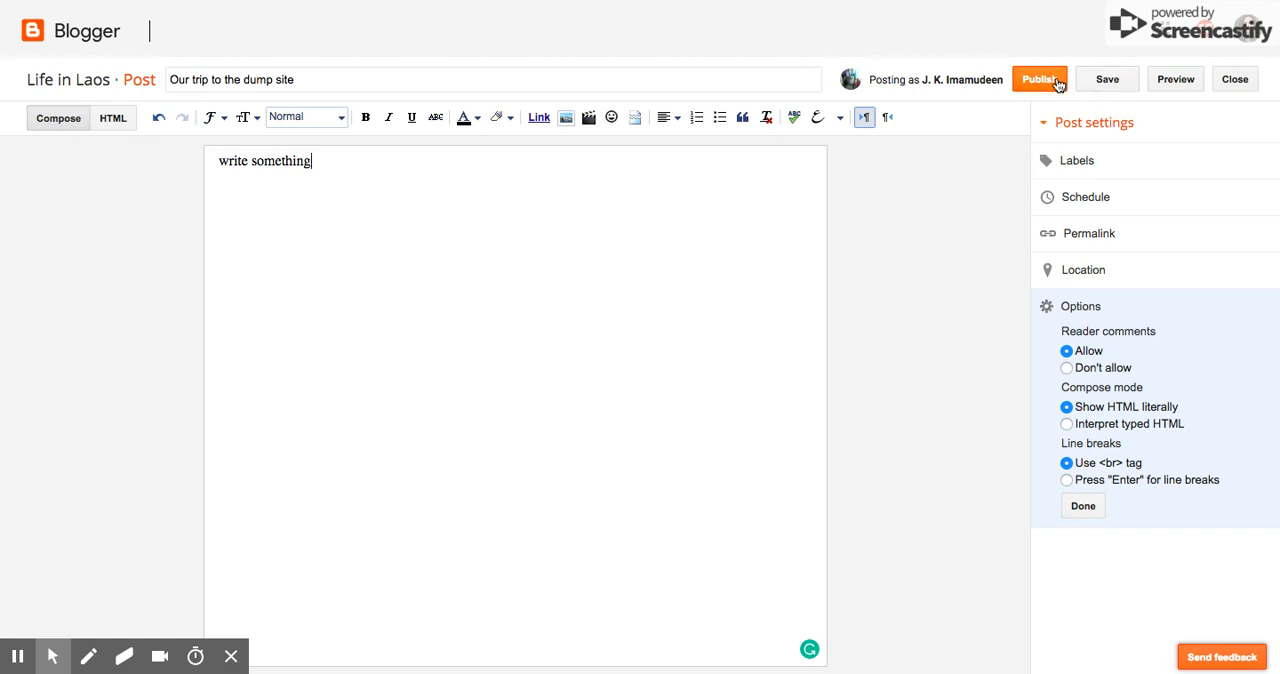
mouse_move(1175, 79)
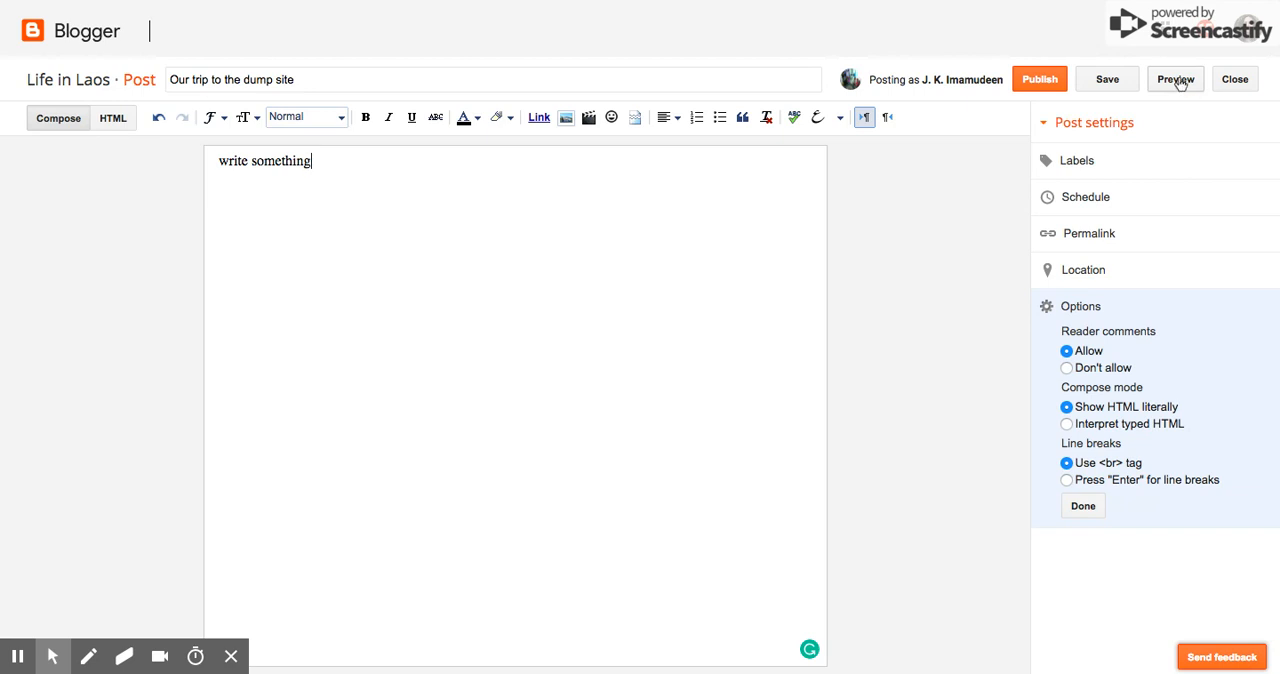
click(1106, 79)
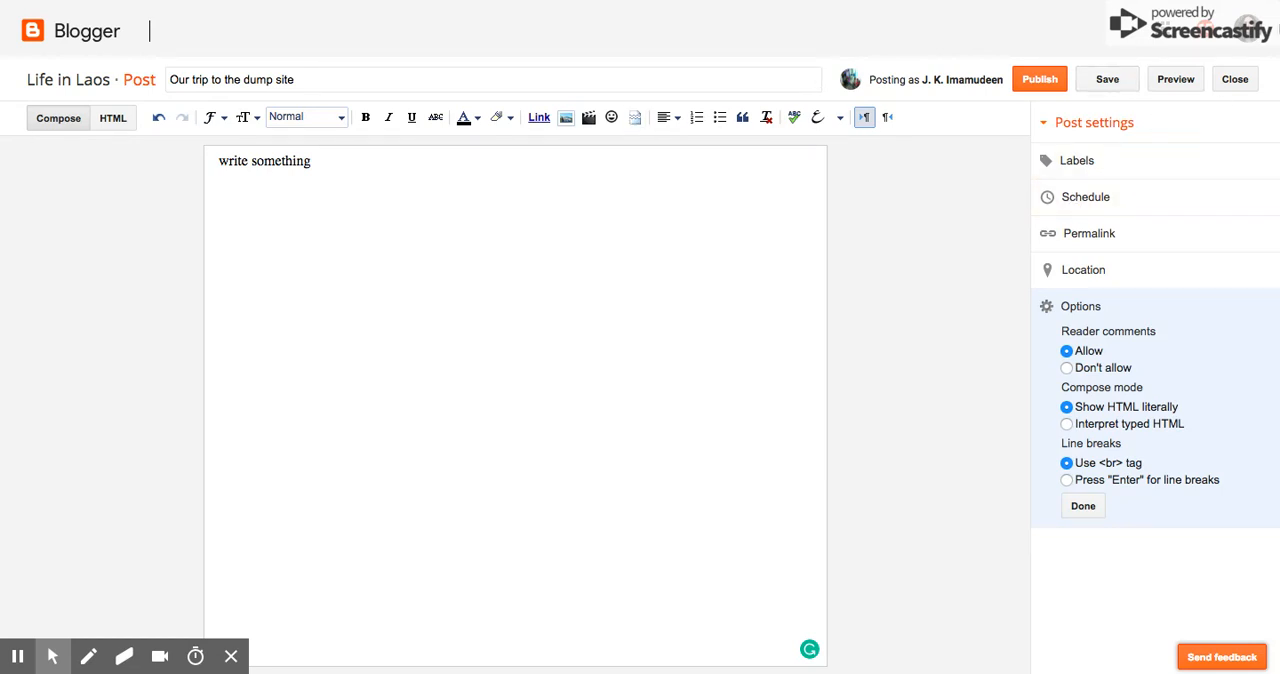
- Close the editor and filter All posts by the field trip label
click(1234, 79)
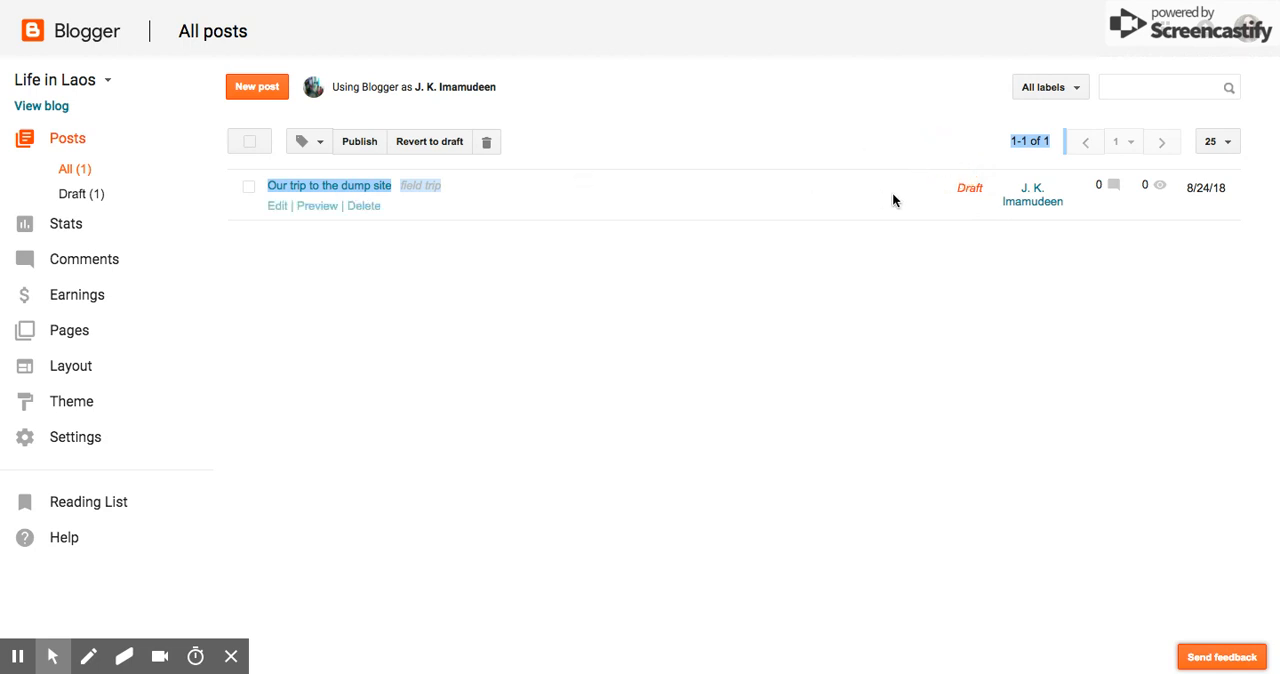
mouse_move(1162, 184)
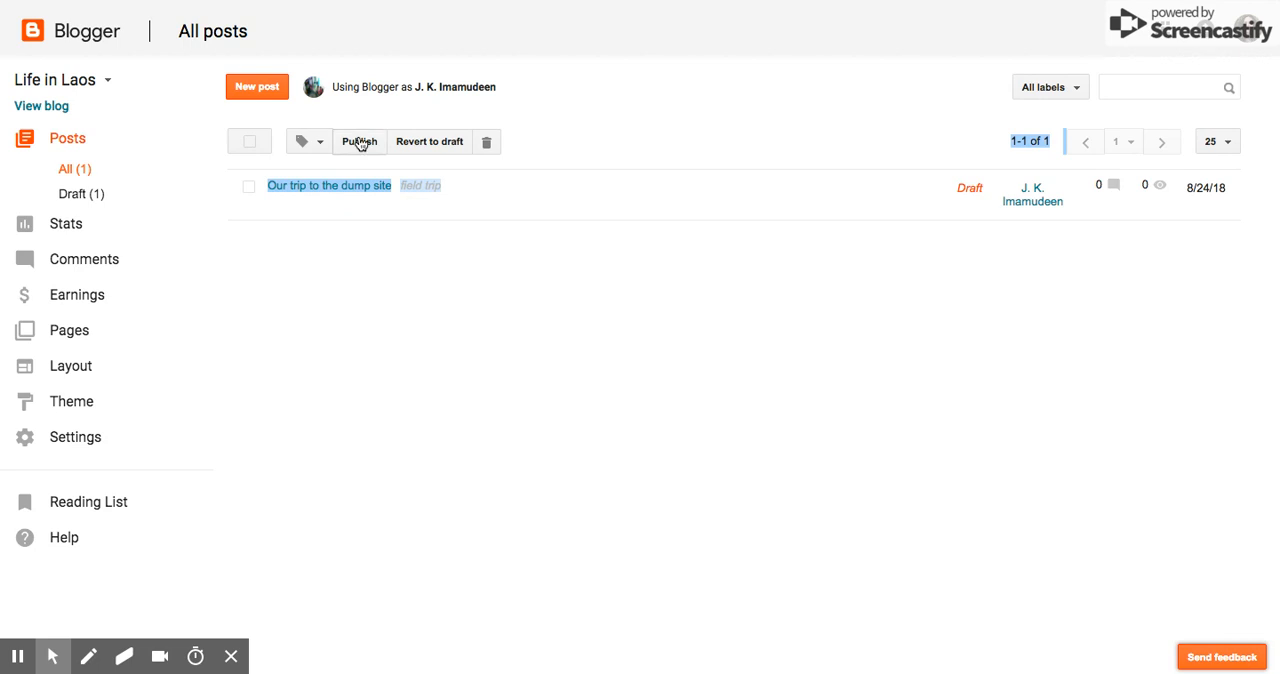
mouse_move(320, 146)
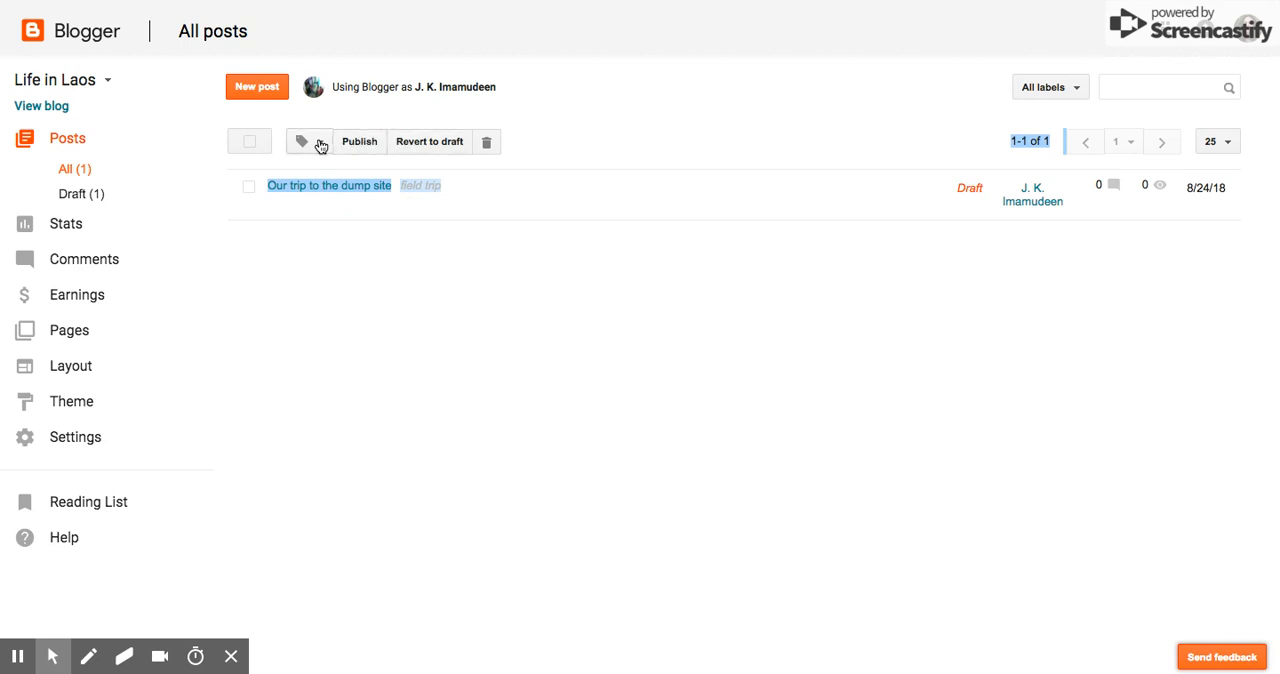
click(310, 141)
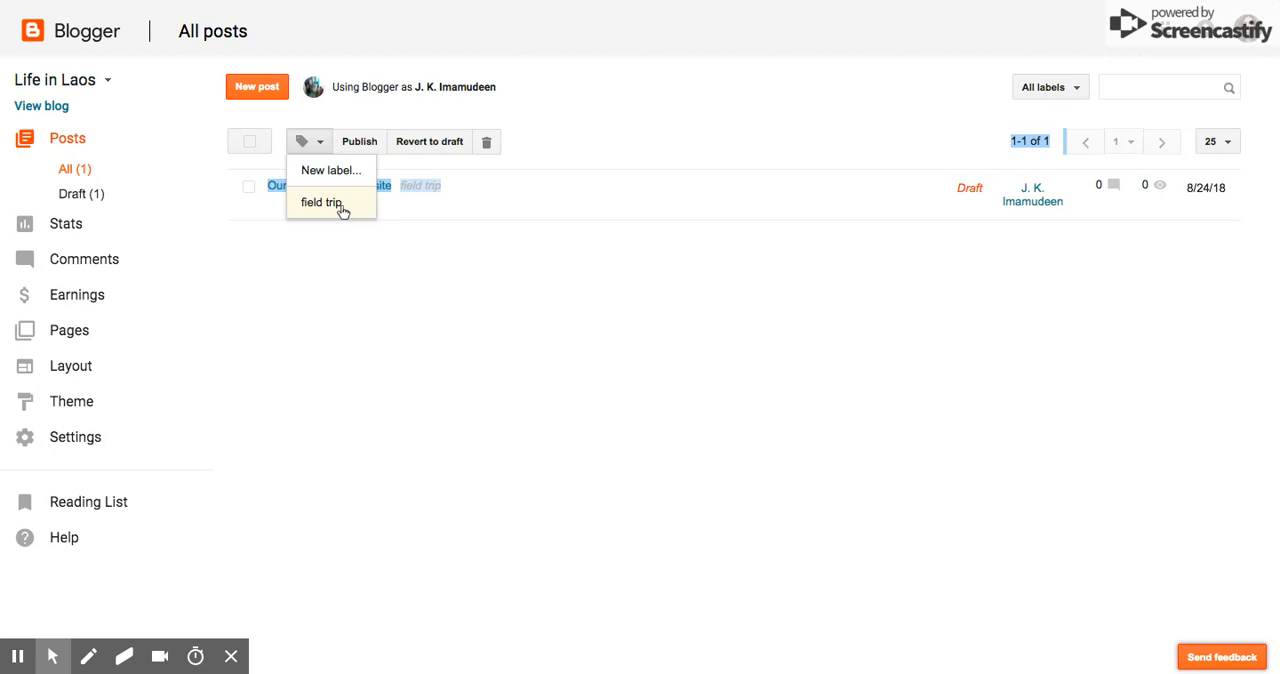
click(69, 280)
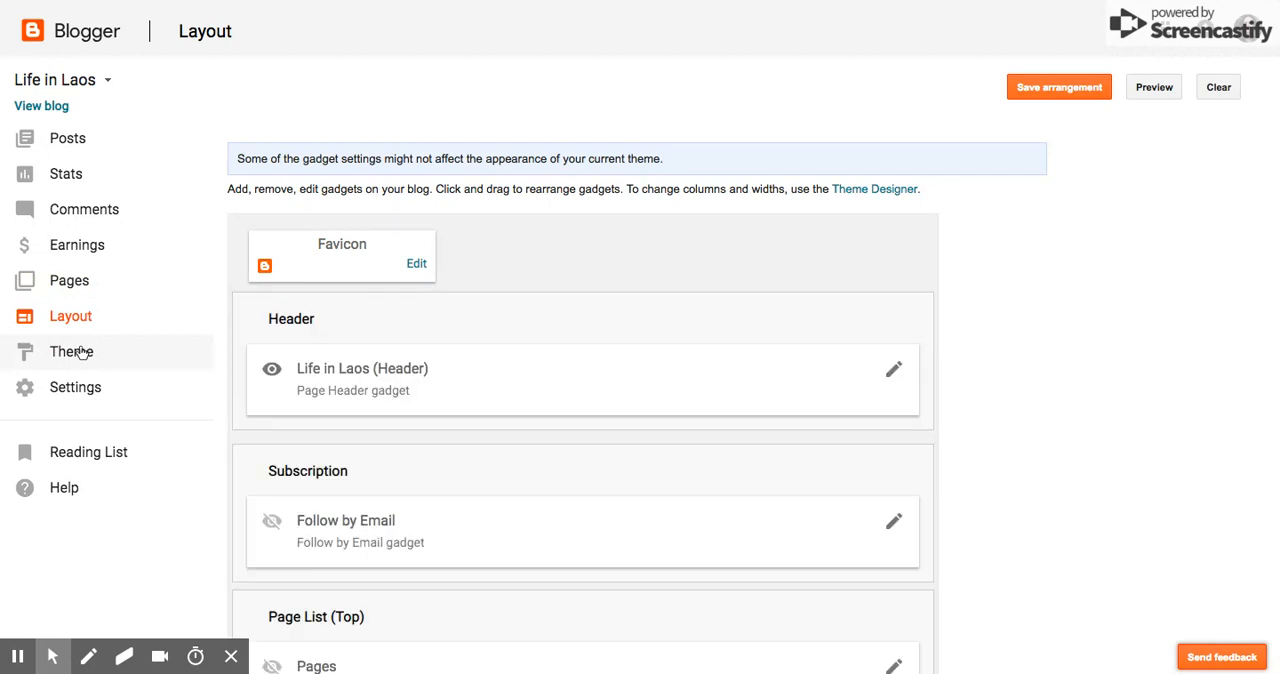
- Scroll down the Life in Laos Layout page past the Sidebar gadgets to the Footer's Attribution gadget
scroll(down, 3)
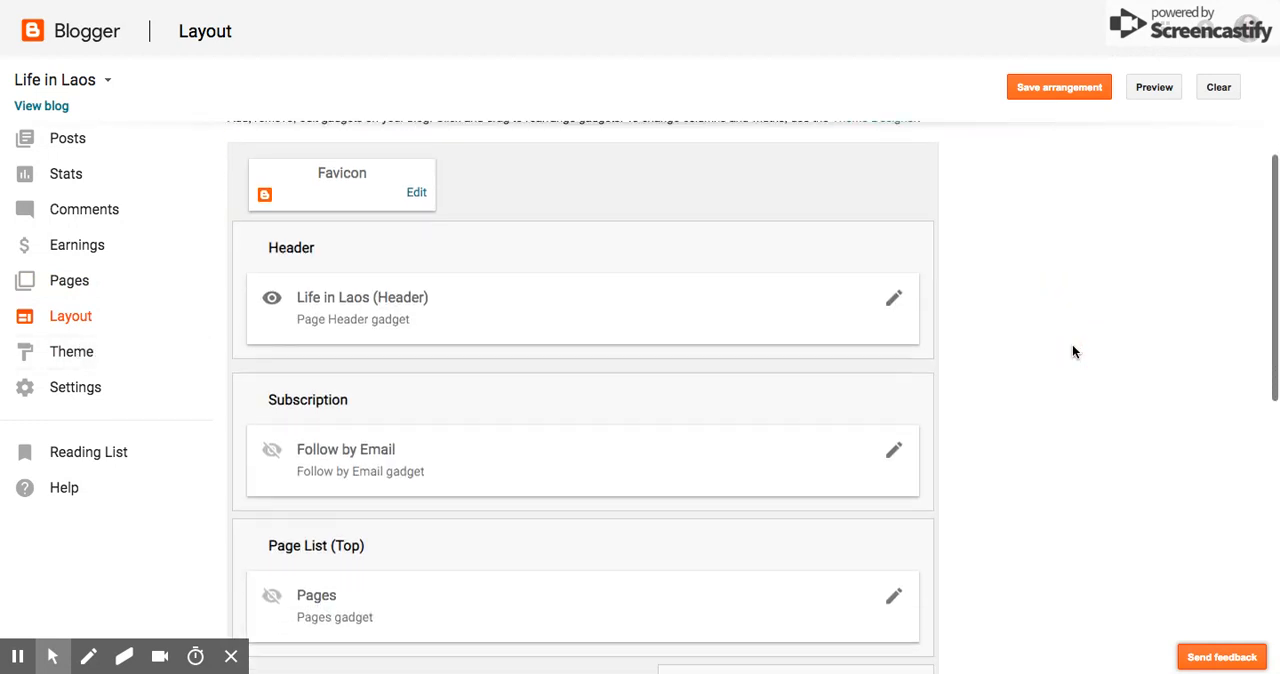
scroll(down, 3)
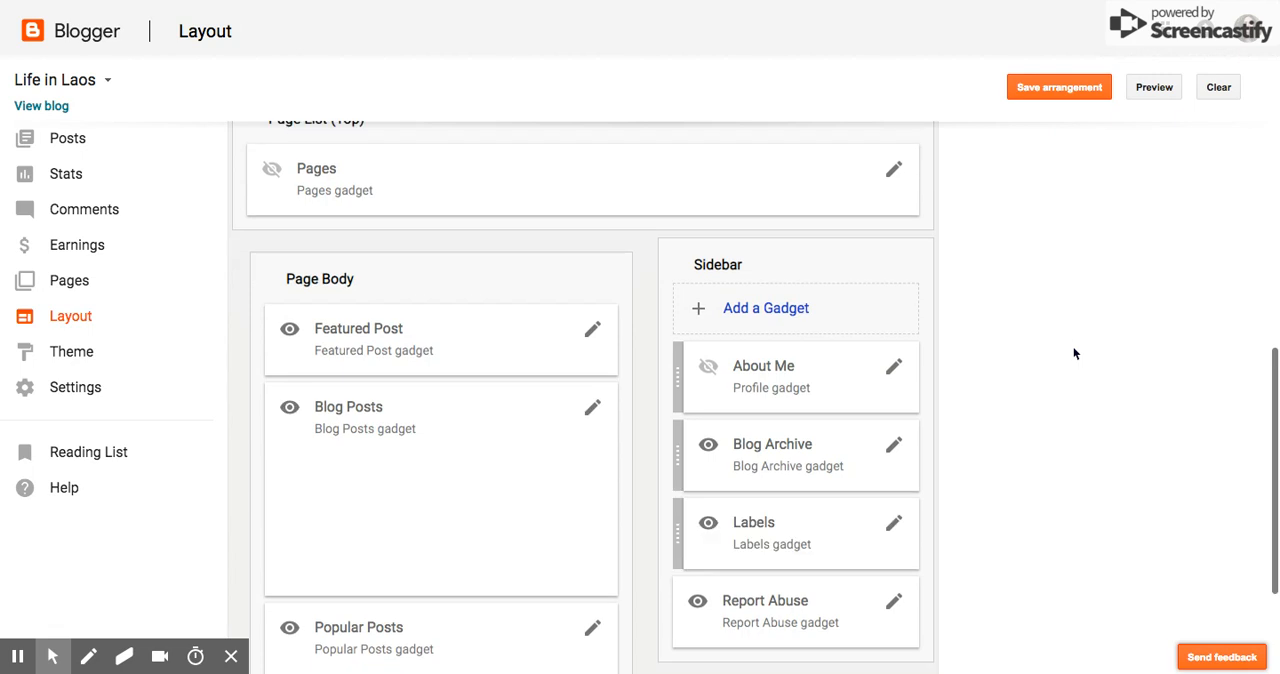
scroll(down, 3)
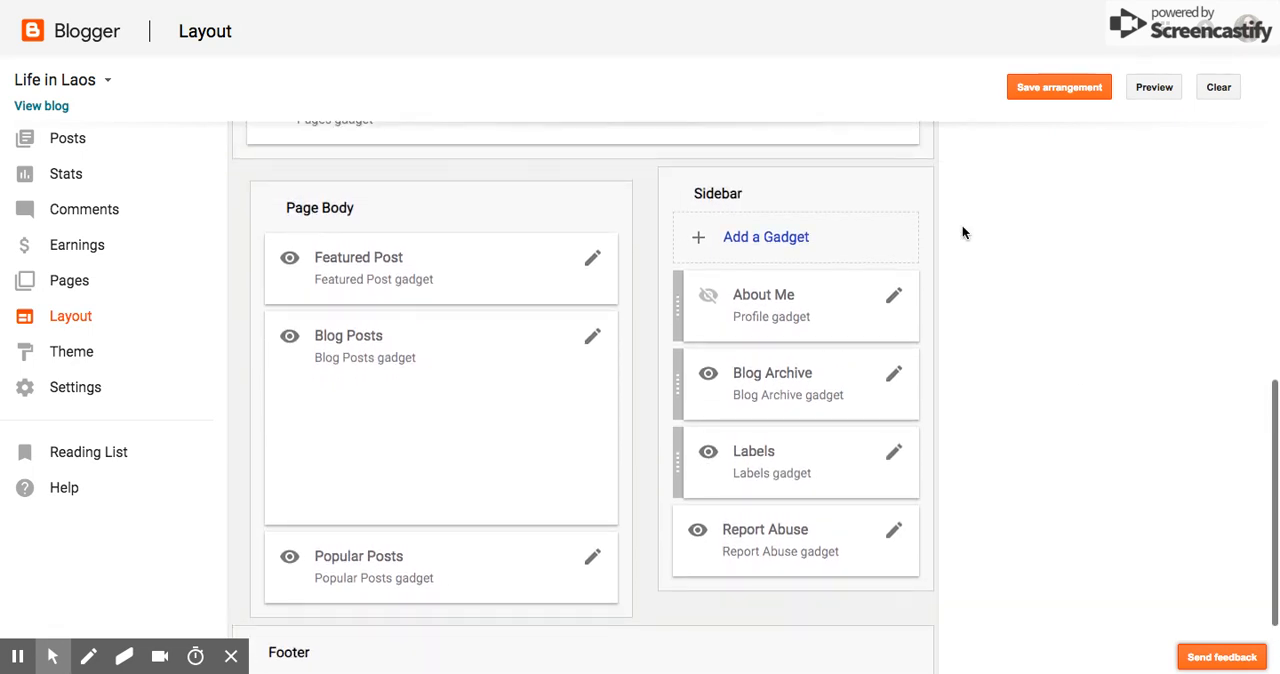
mouse_move(680, 468)
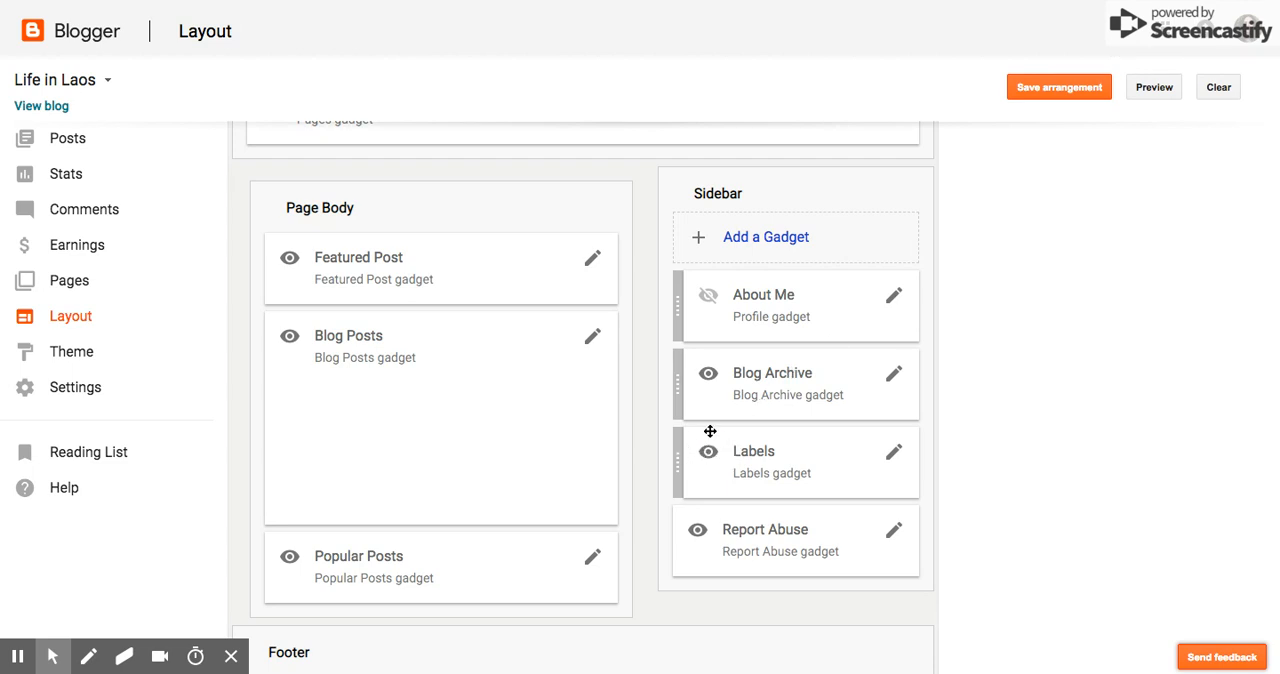
mouse_move(731, 473)
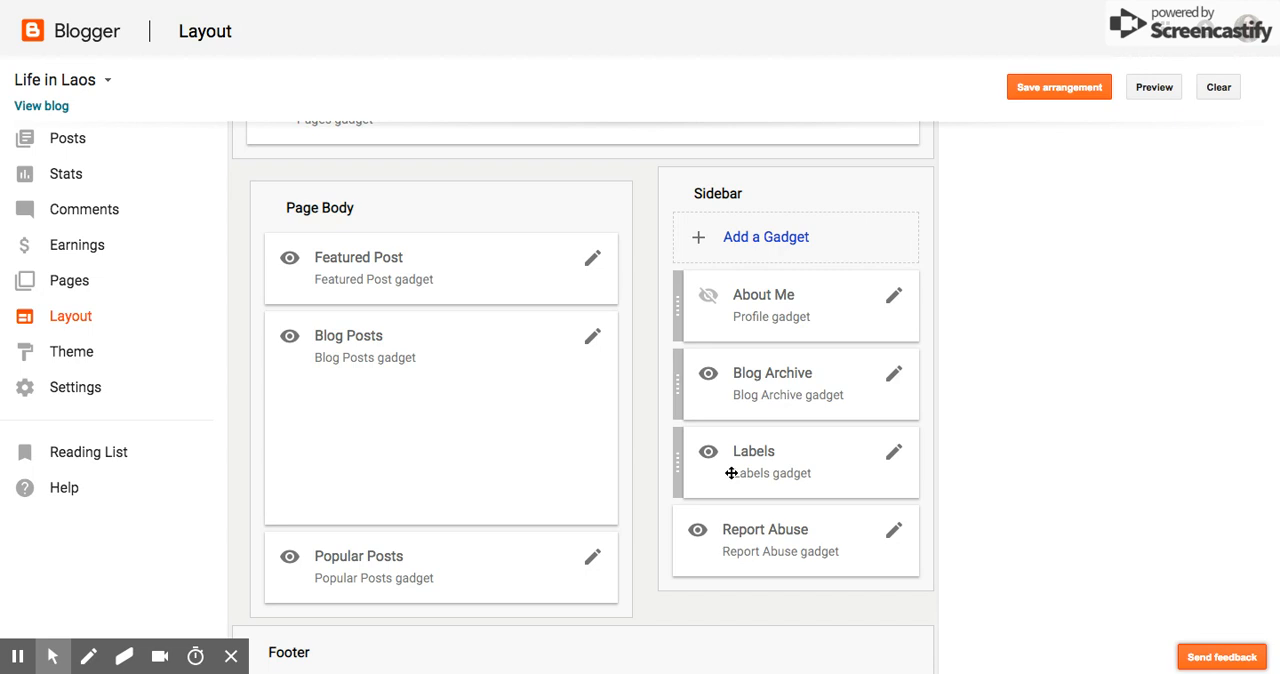
mouse_move(487, 282)
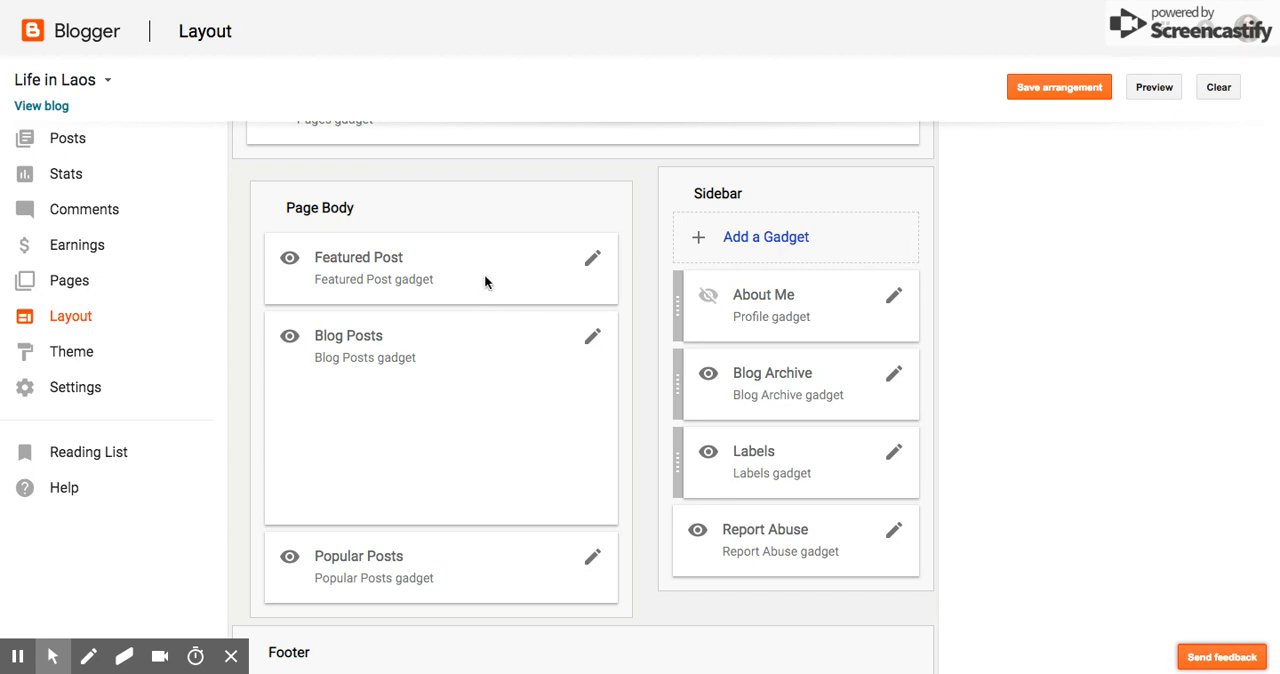
mouse_move(378, 207)
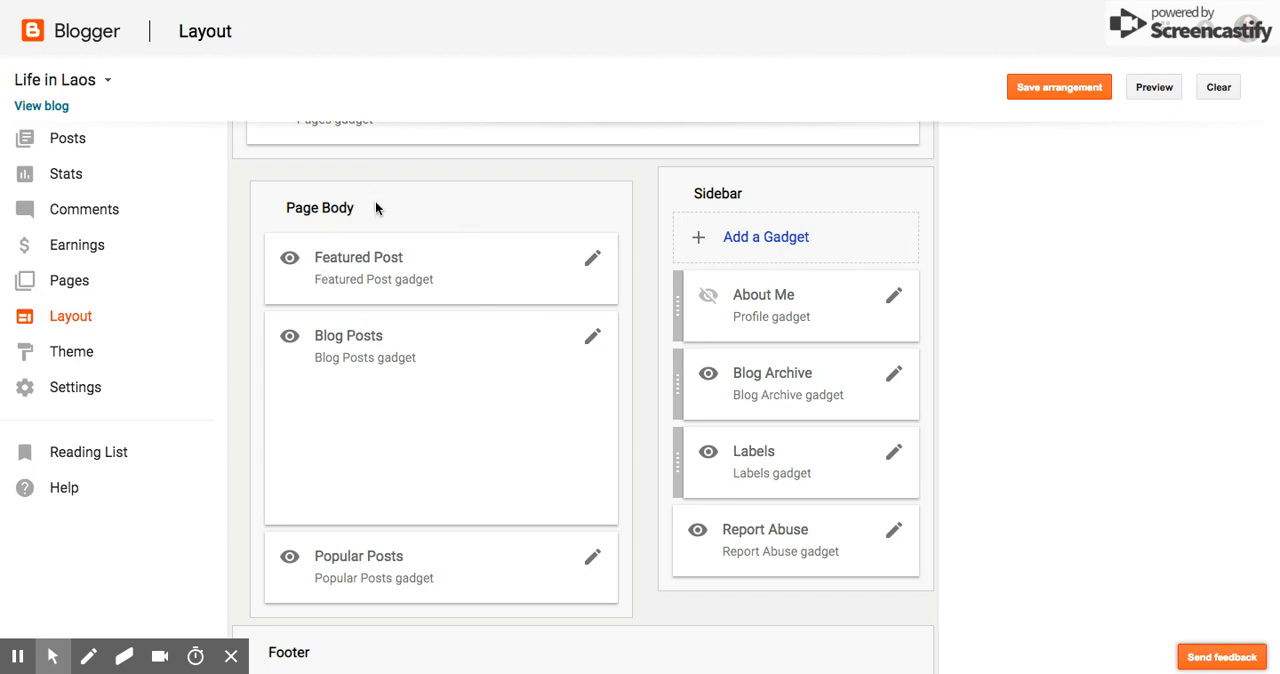
mouse_move(924, 245)
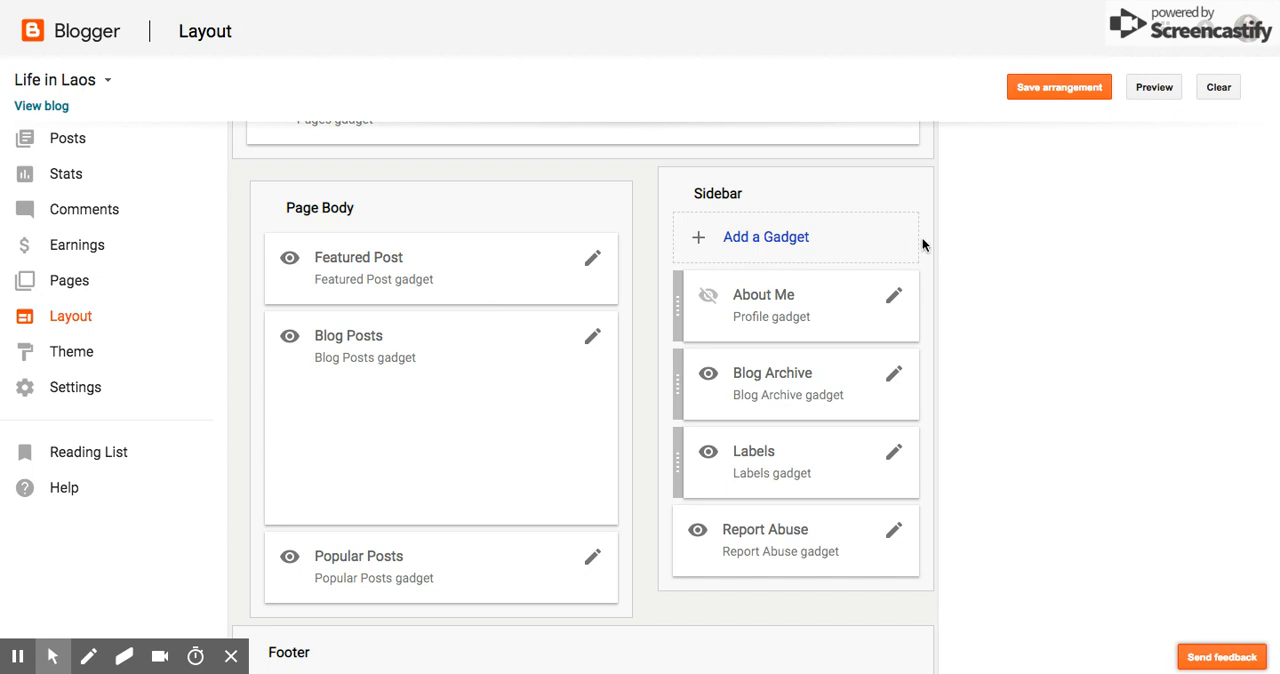
scroll(down, 3)
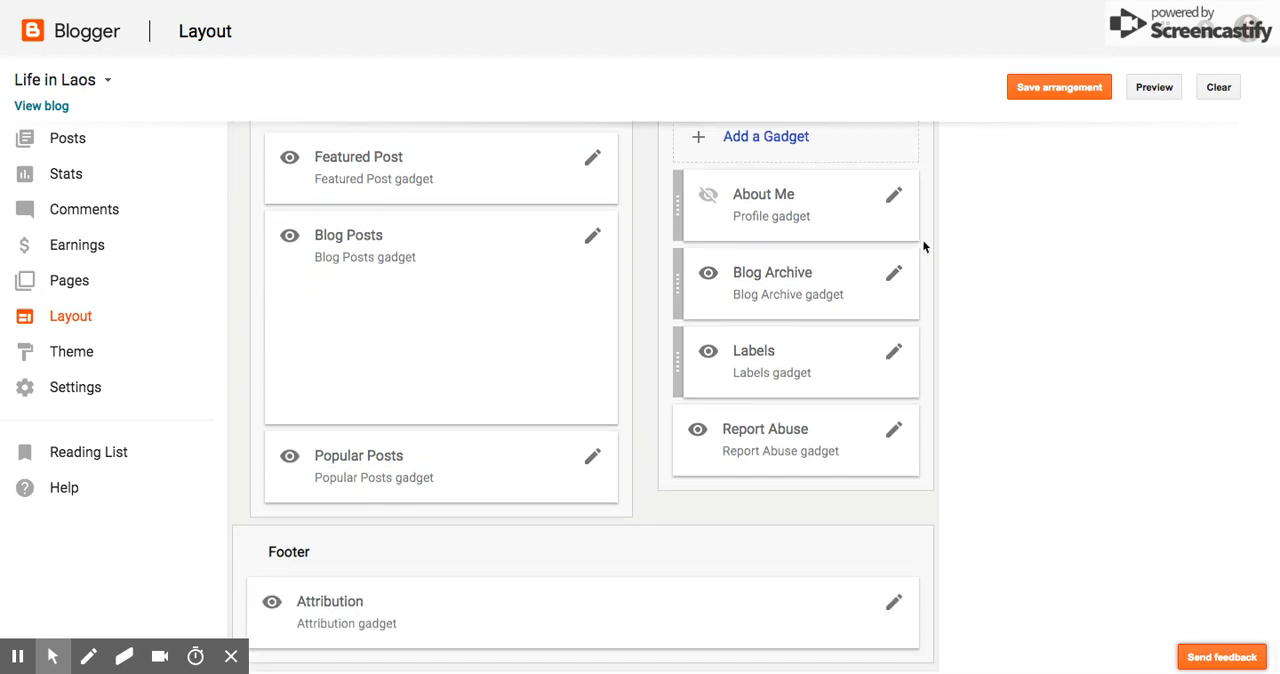
mouse_move(433, 301)
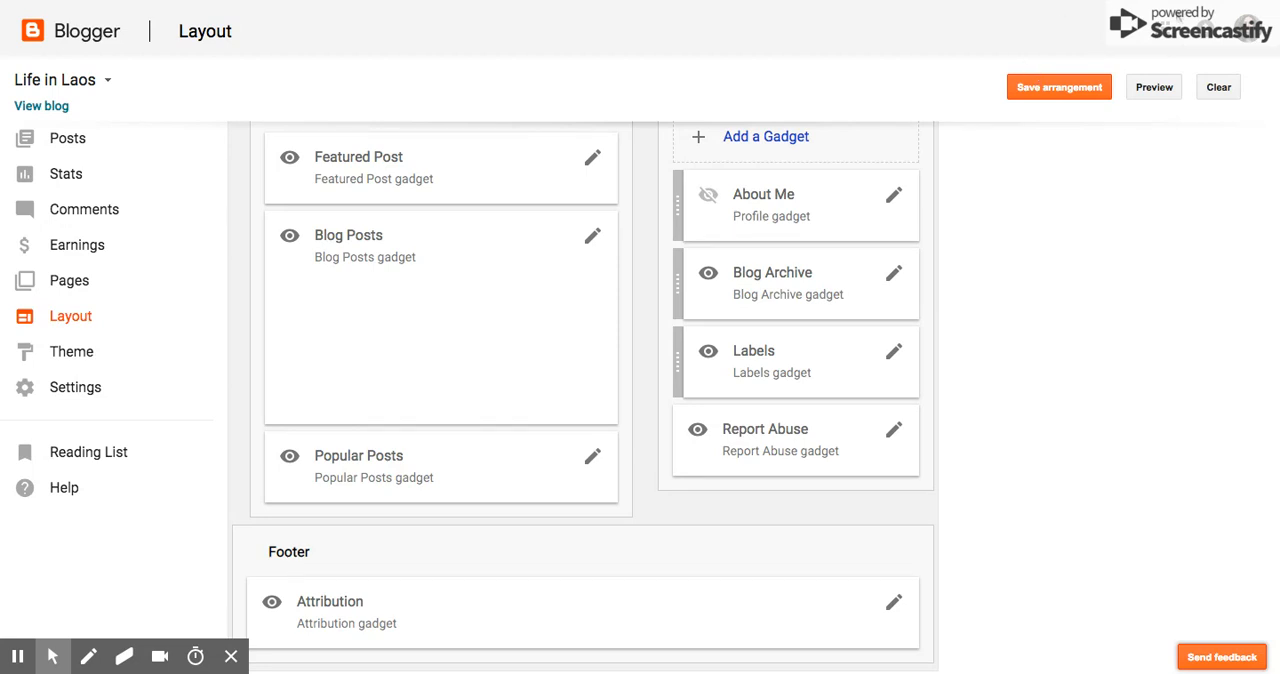
mouse_move(1180, 13)
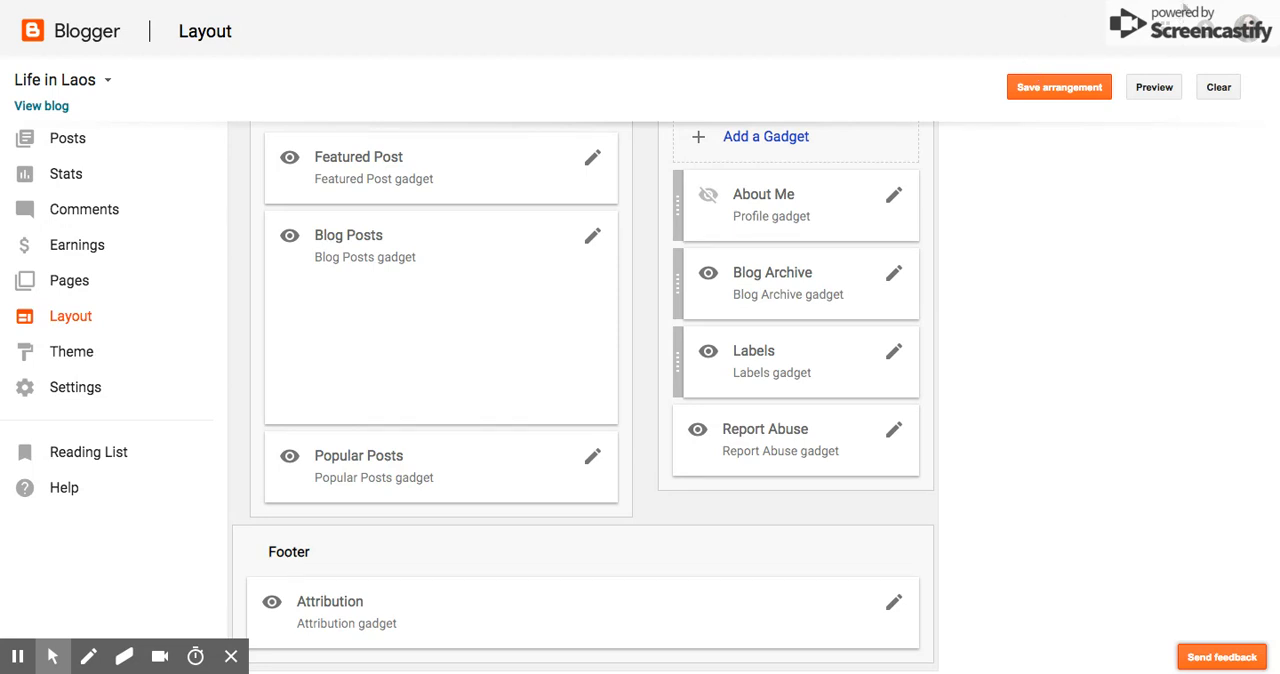